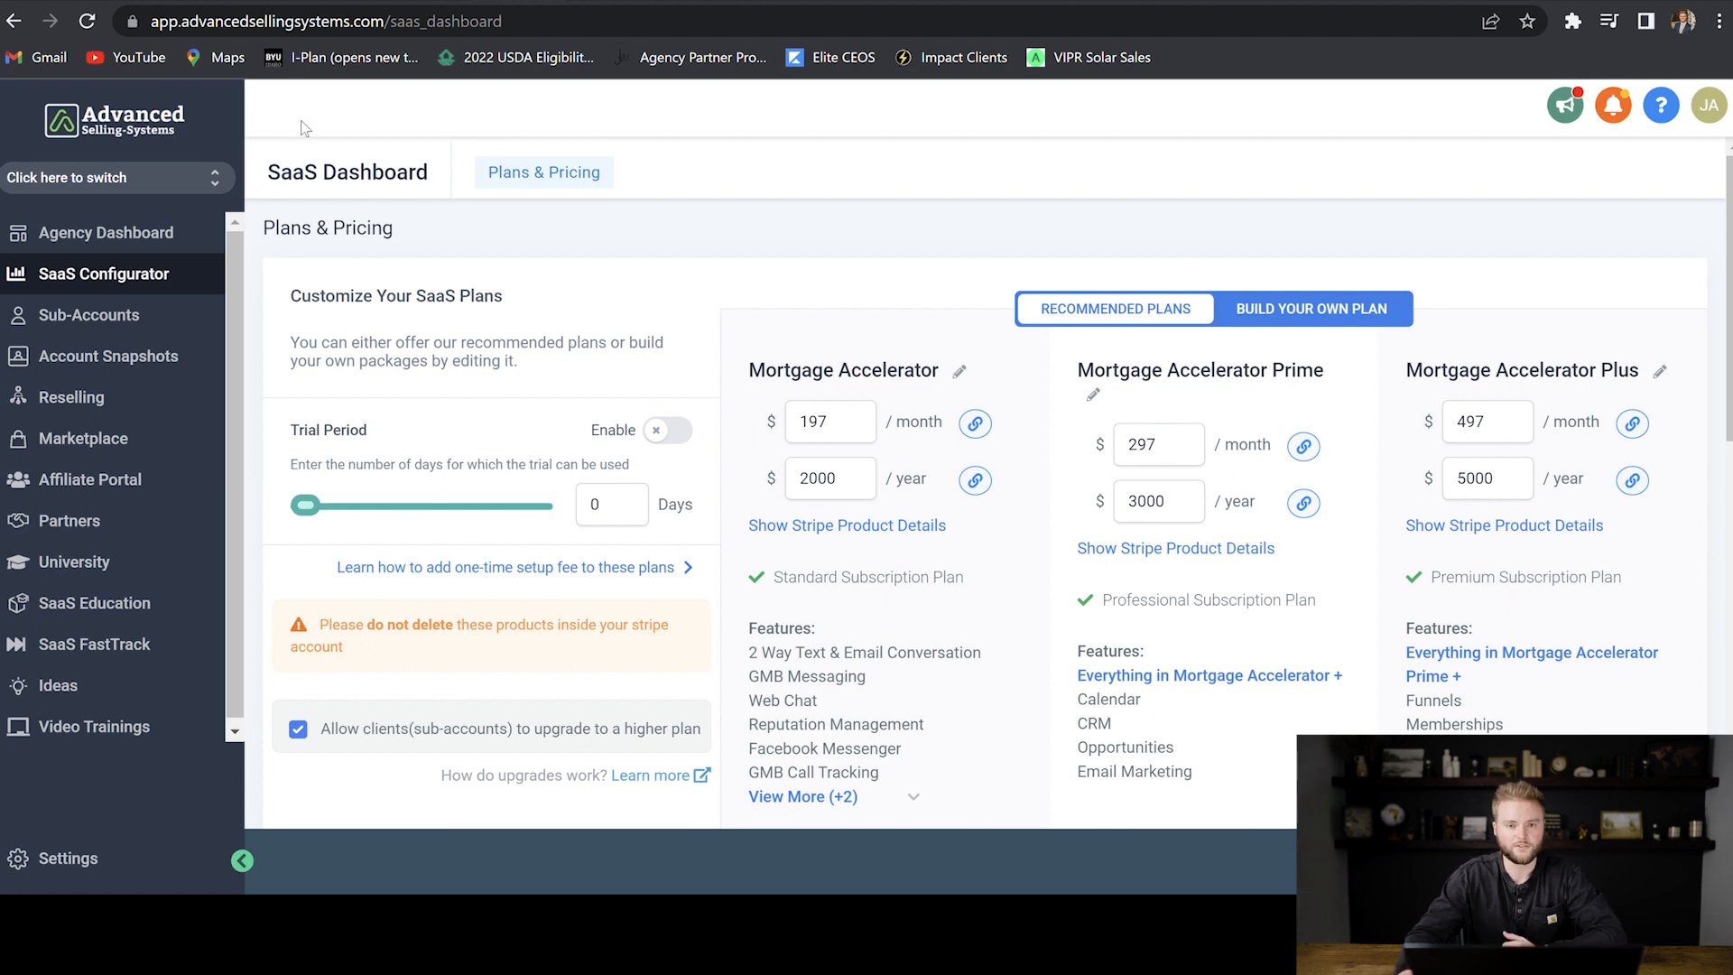
pyautogui.moveTo(218, 135)
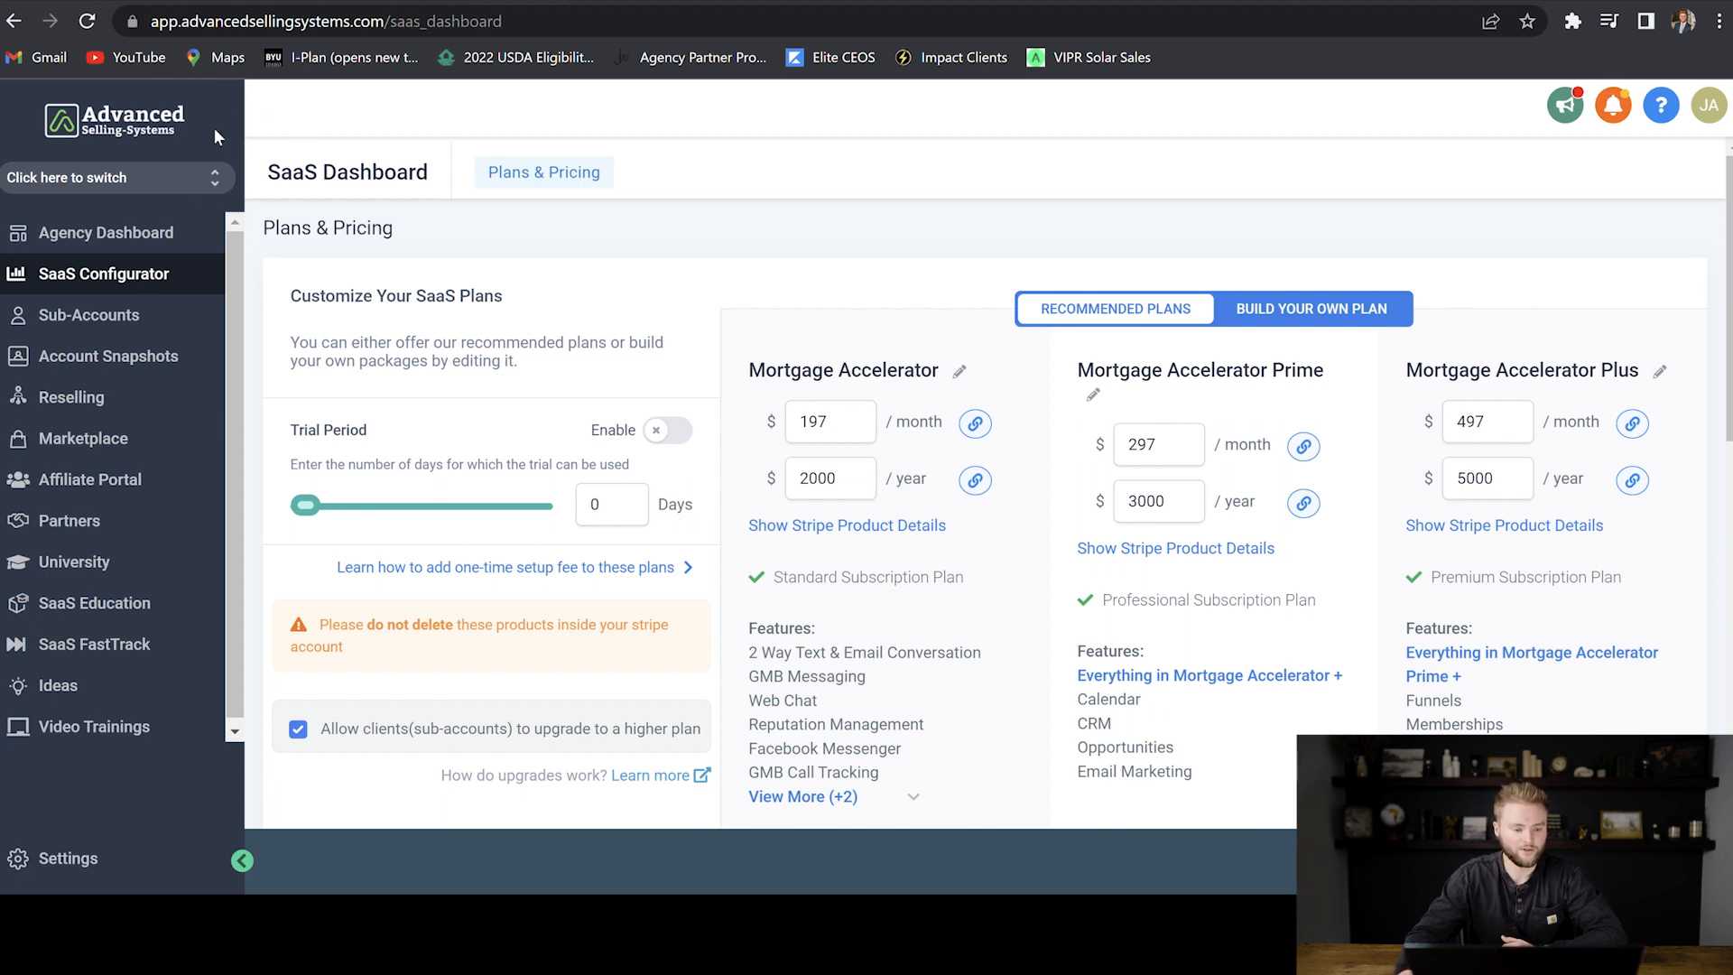
pyautogui.moveTo(1286, 411)
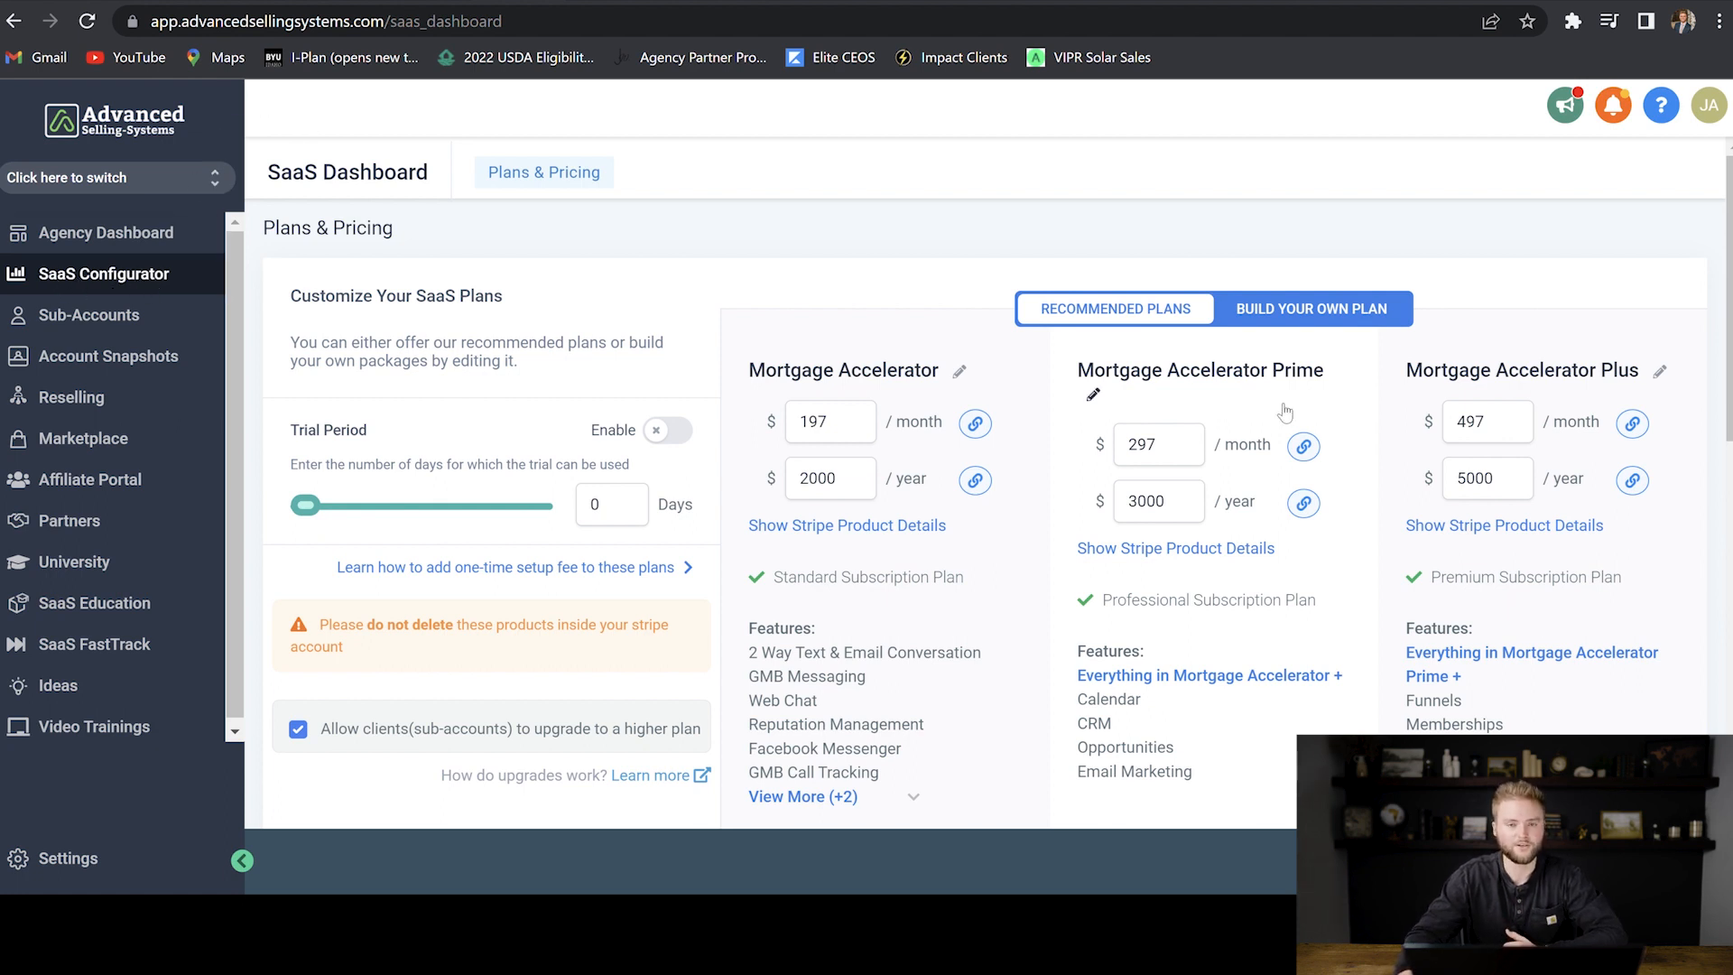
pyautogui.moveTo(1171, 483)
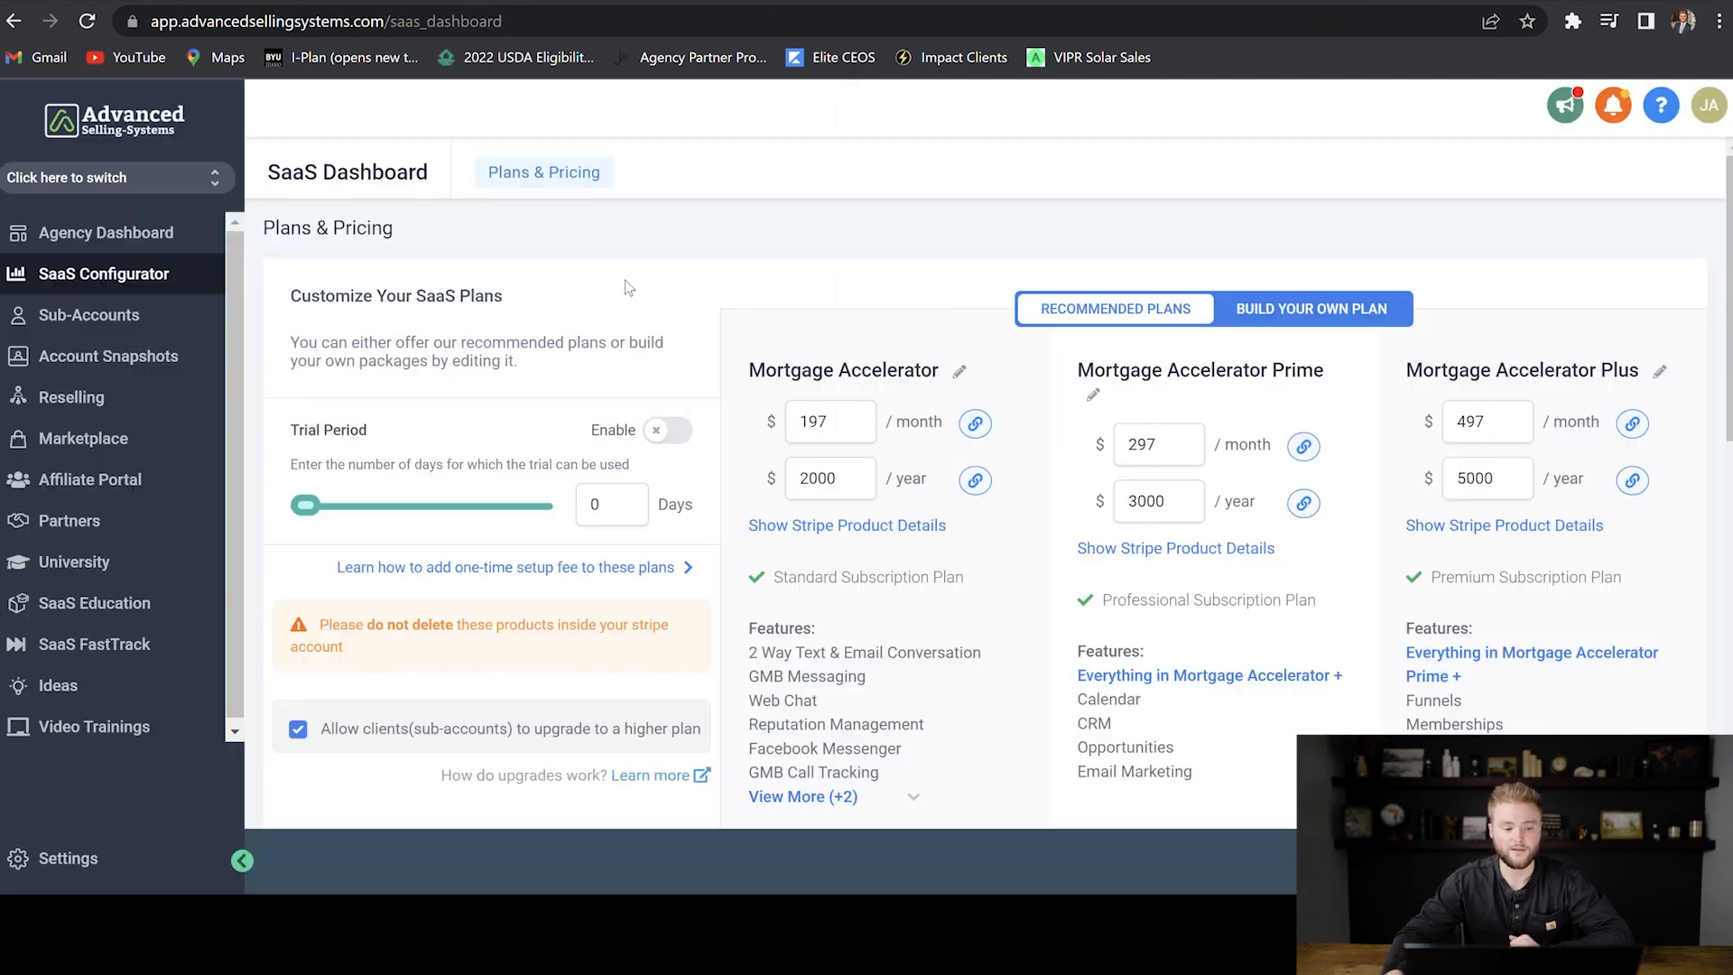
pyautogui.click(89, 314)
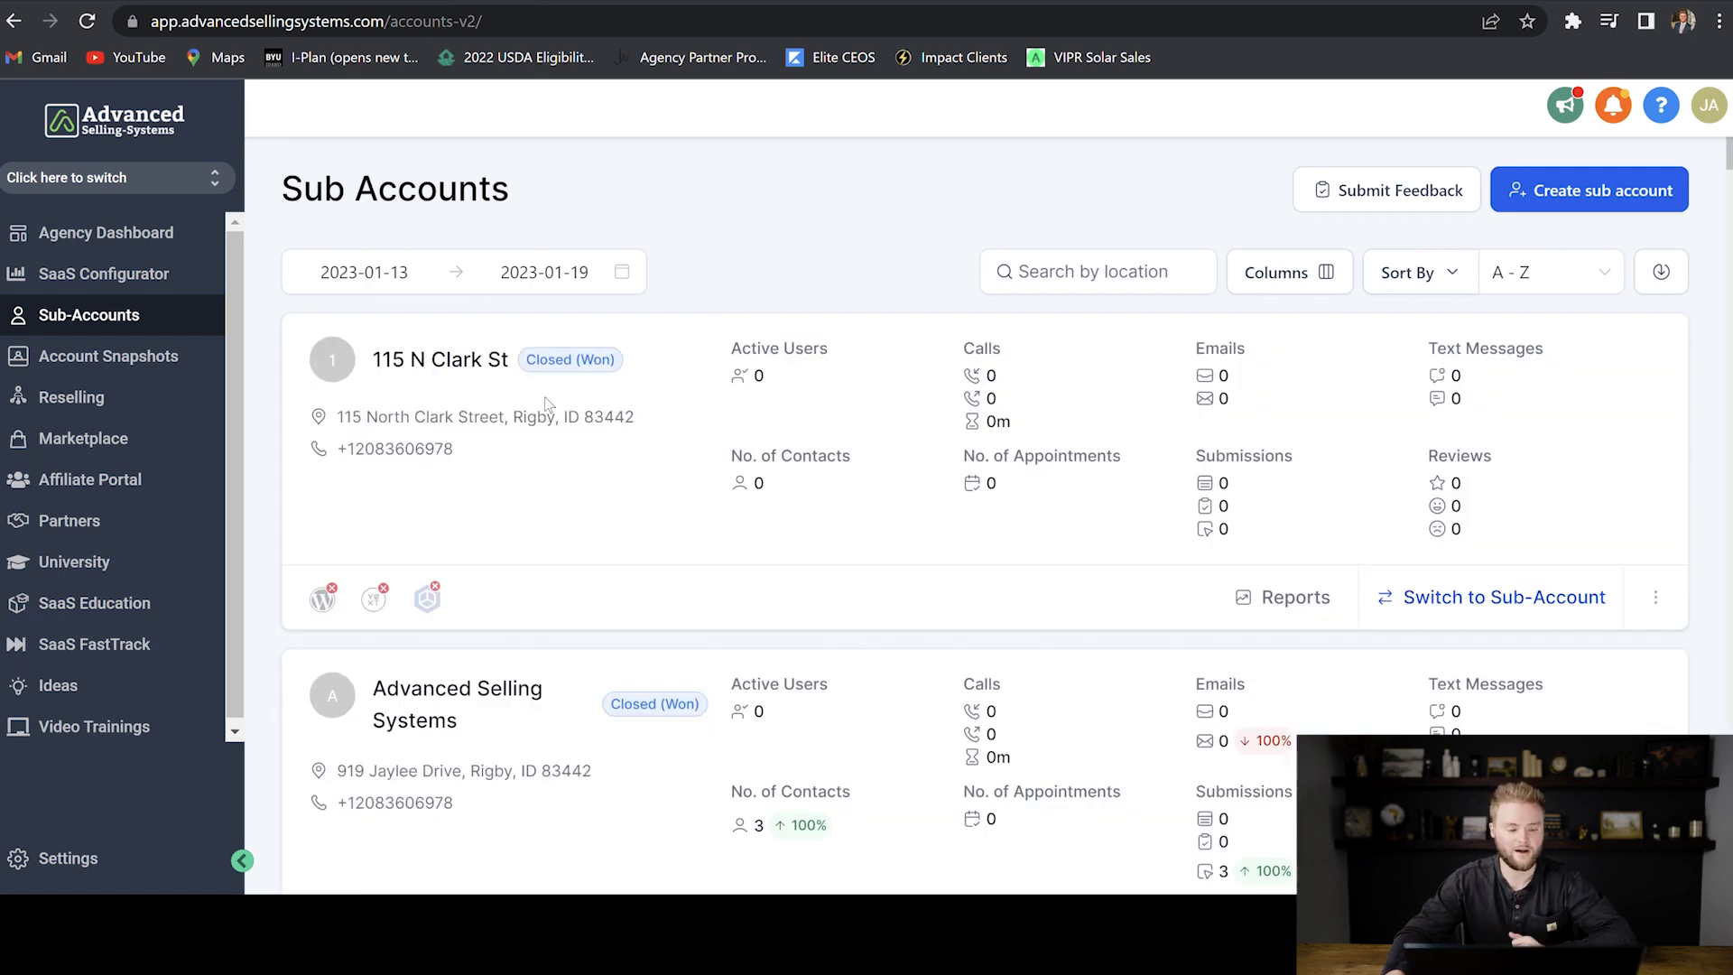
pyautogui.moveTo(415, 361)
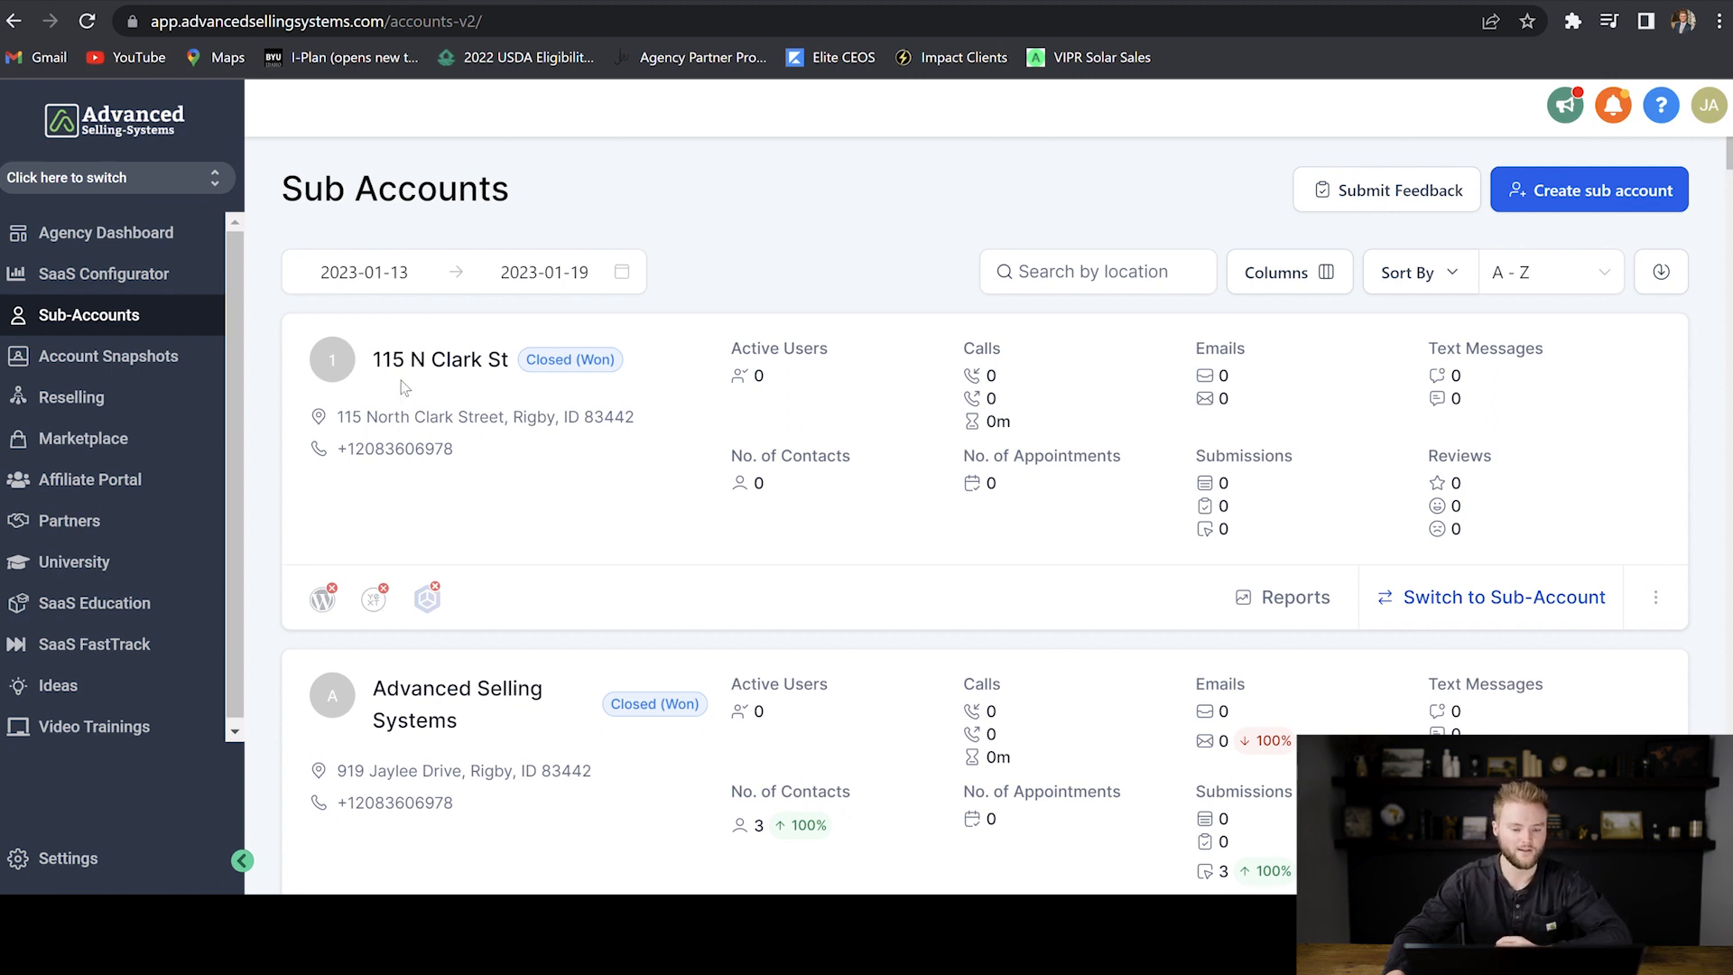
pyautogui.moveTo(594, 348)
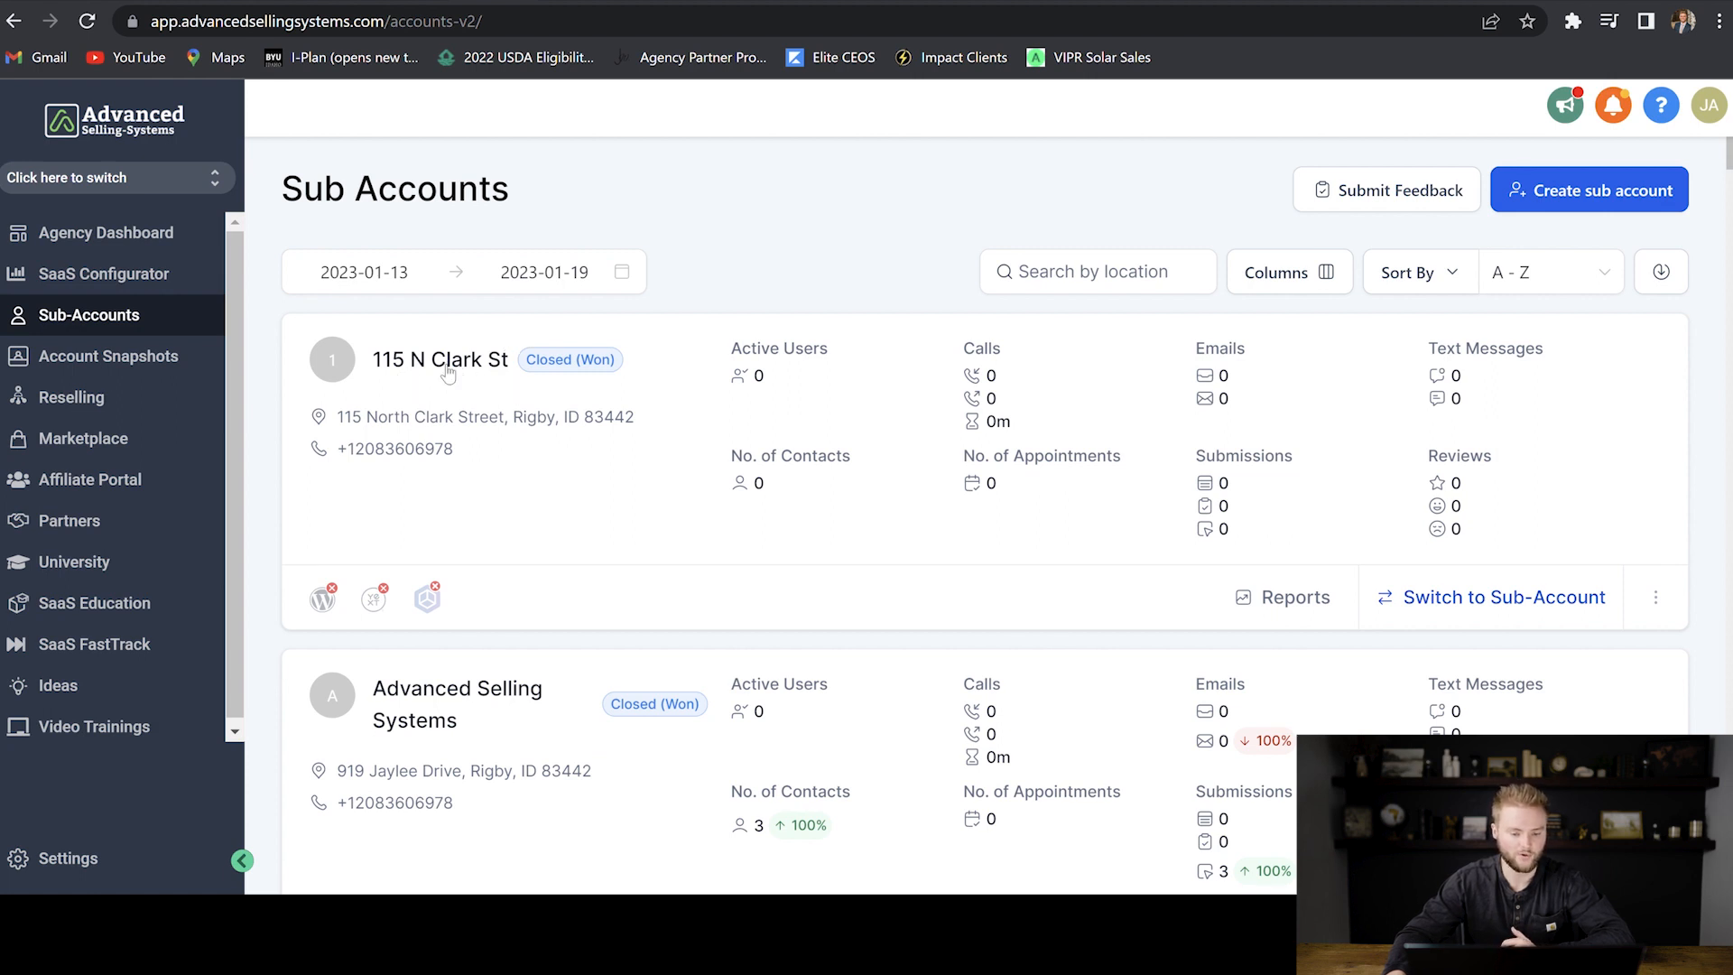
pyautogui.click(441, 360)
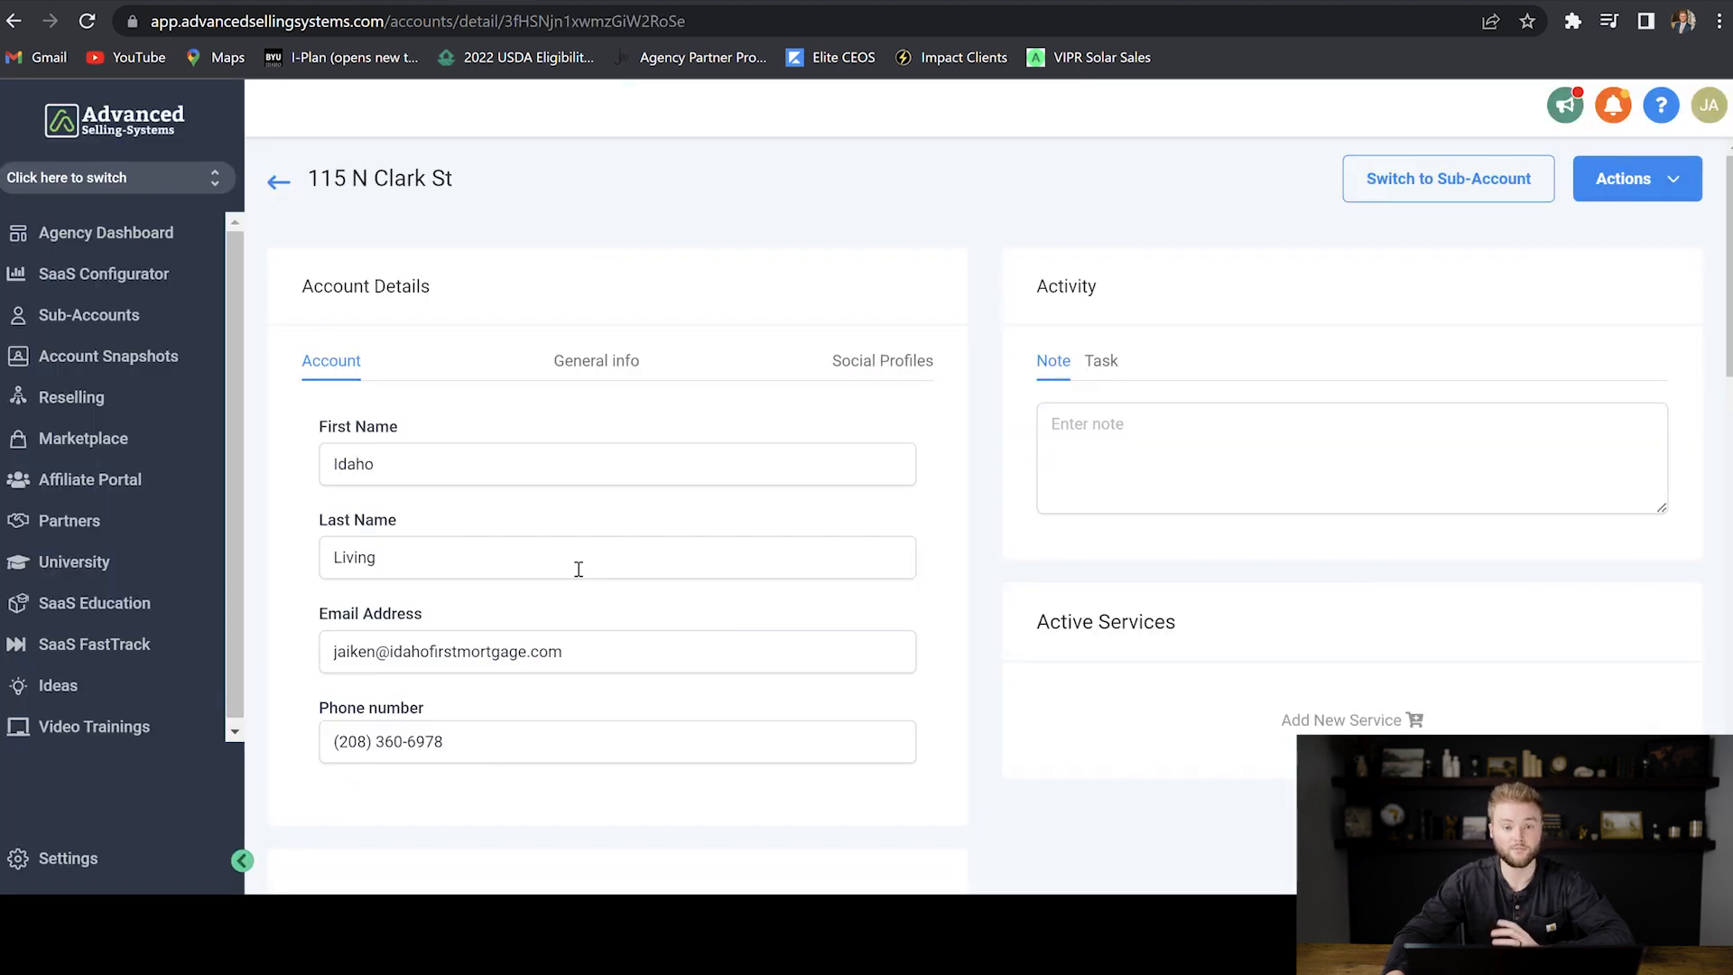
pyautogui.moveTo(431, 534)
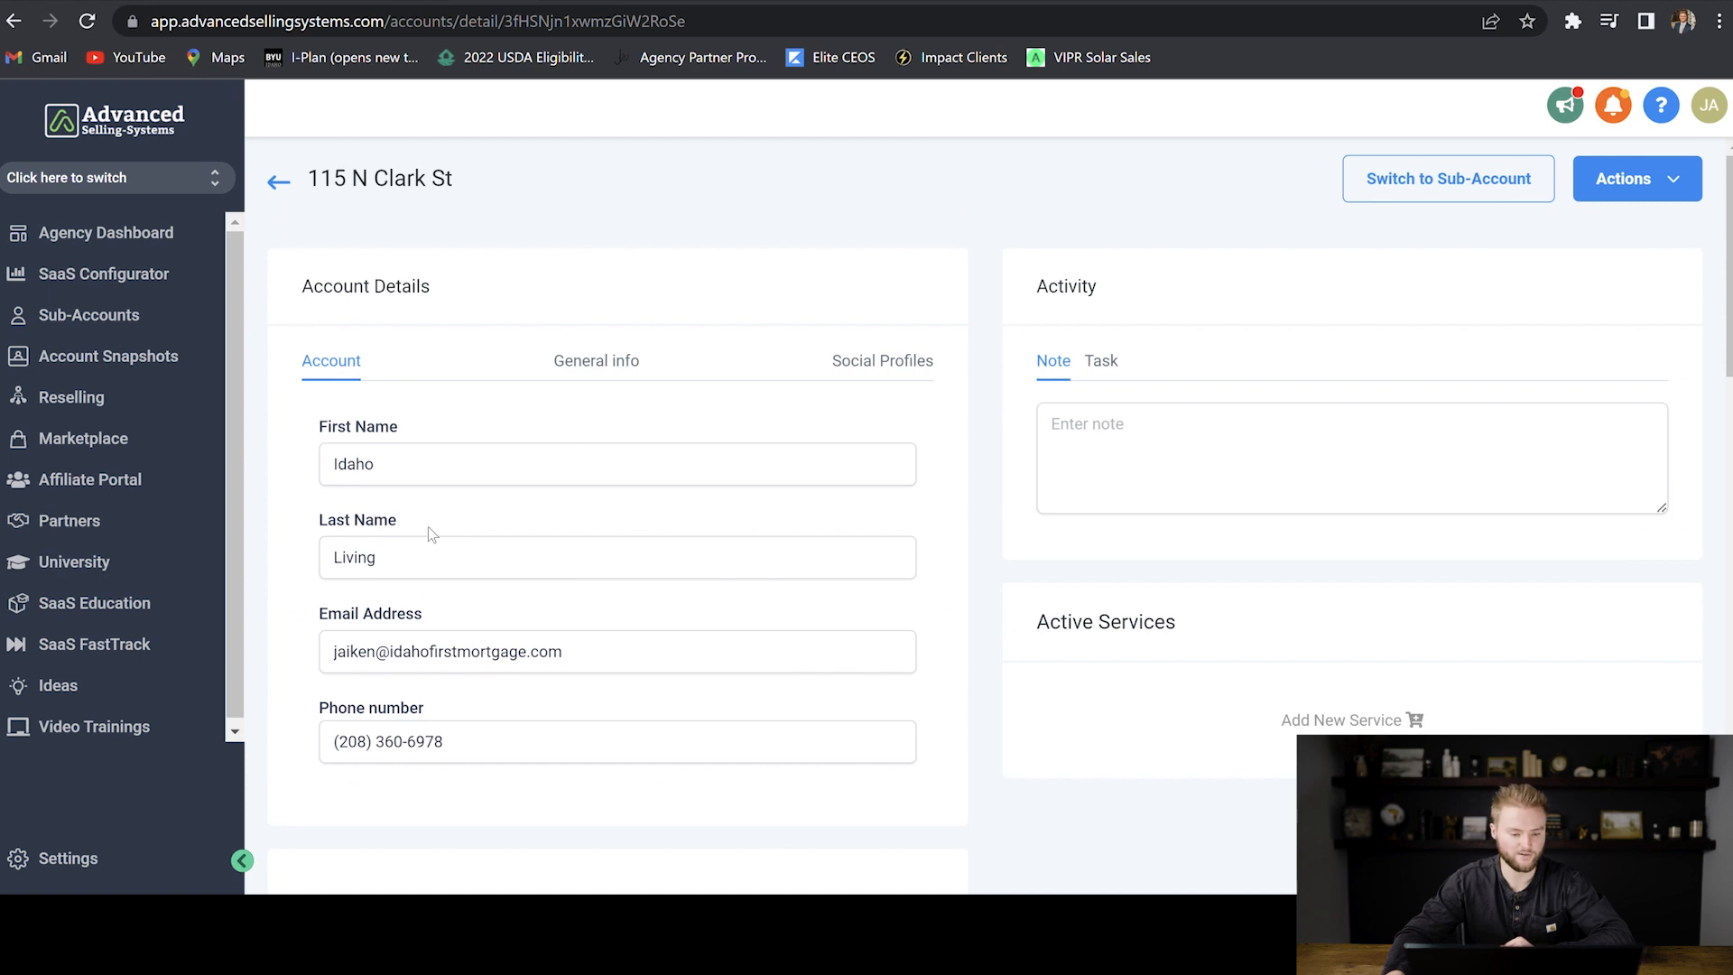
pyautogui.moveTo(596, 361)
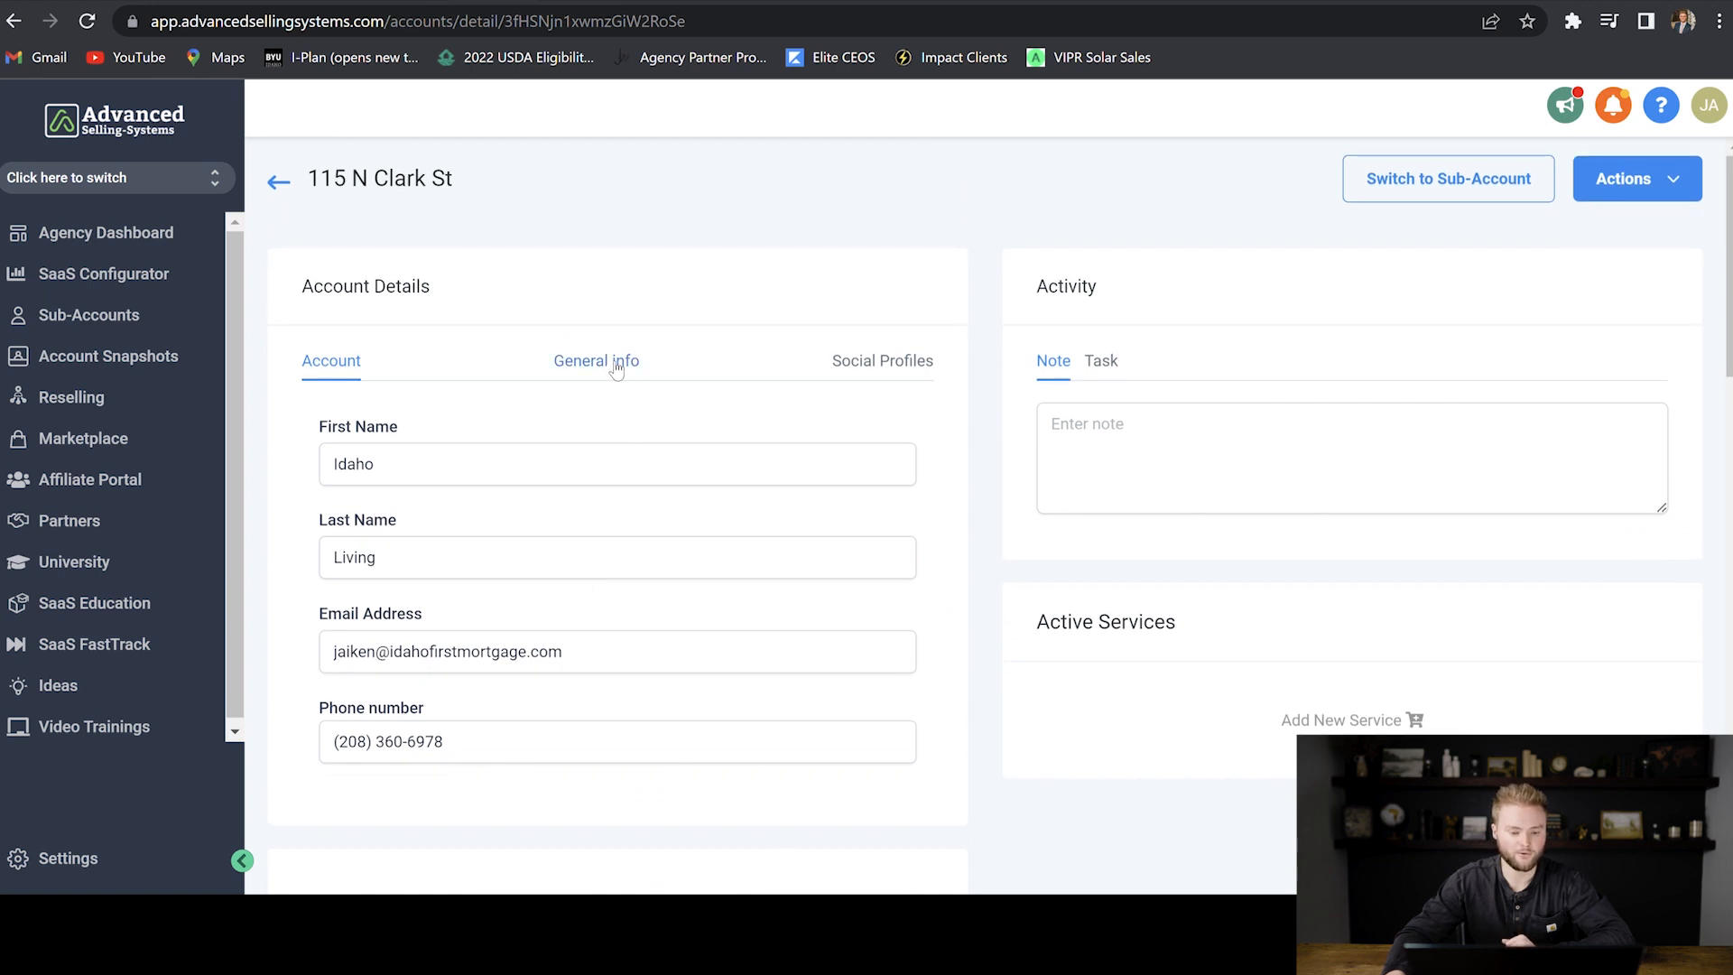
pyautogui.click(596, 361)
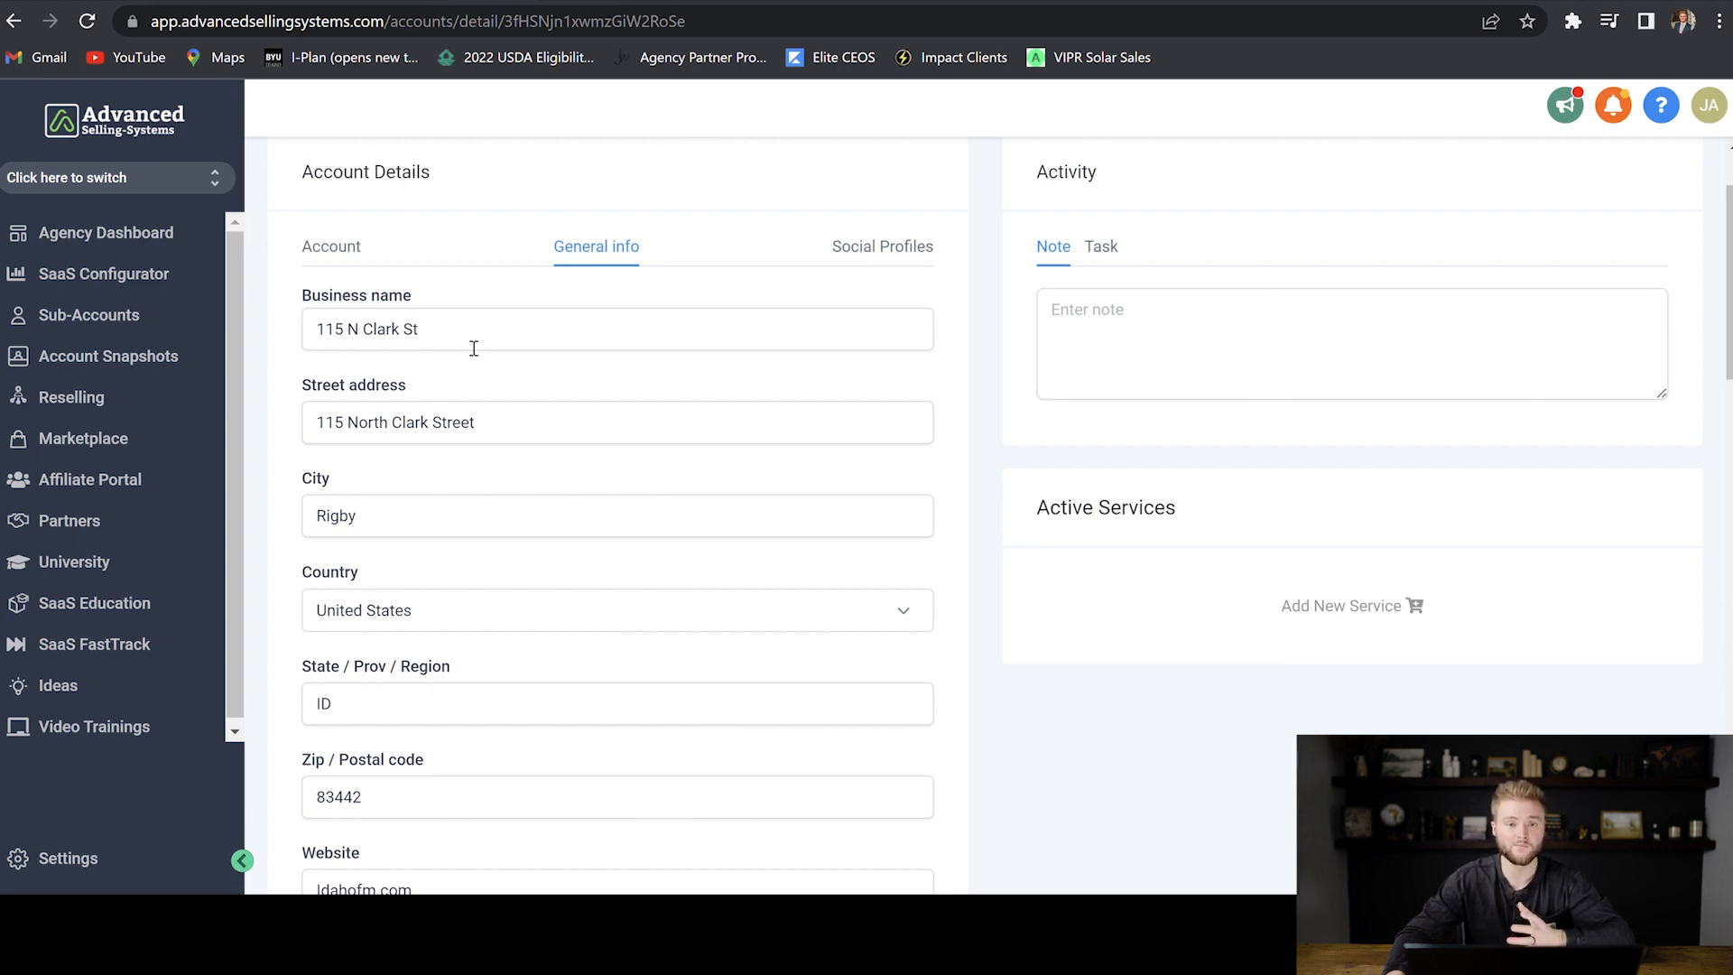
pyautogui.click(416, 329)
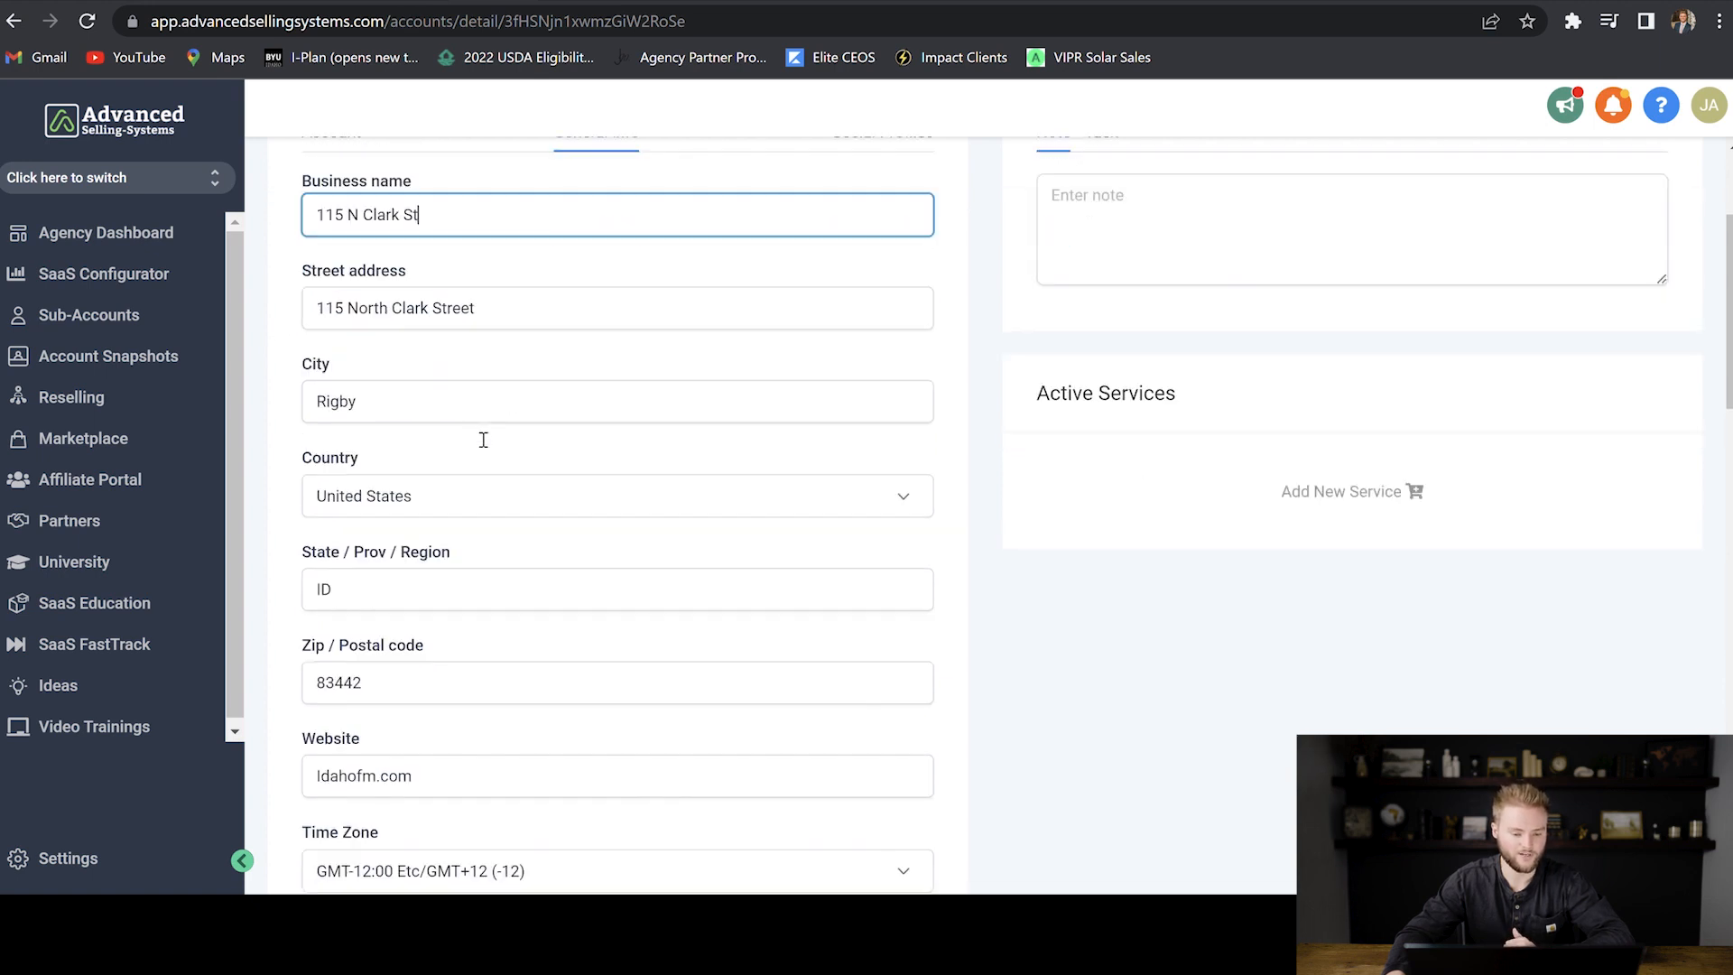
pyautogui.scroll(-3)
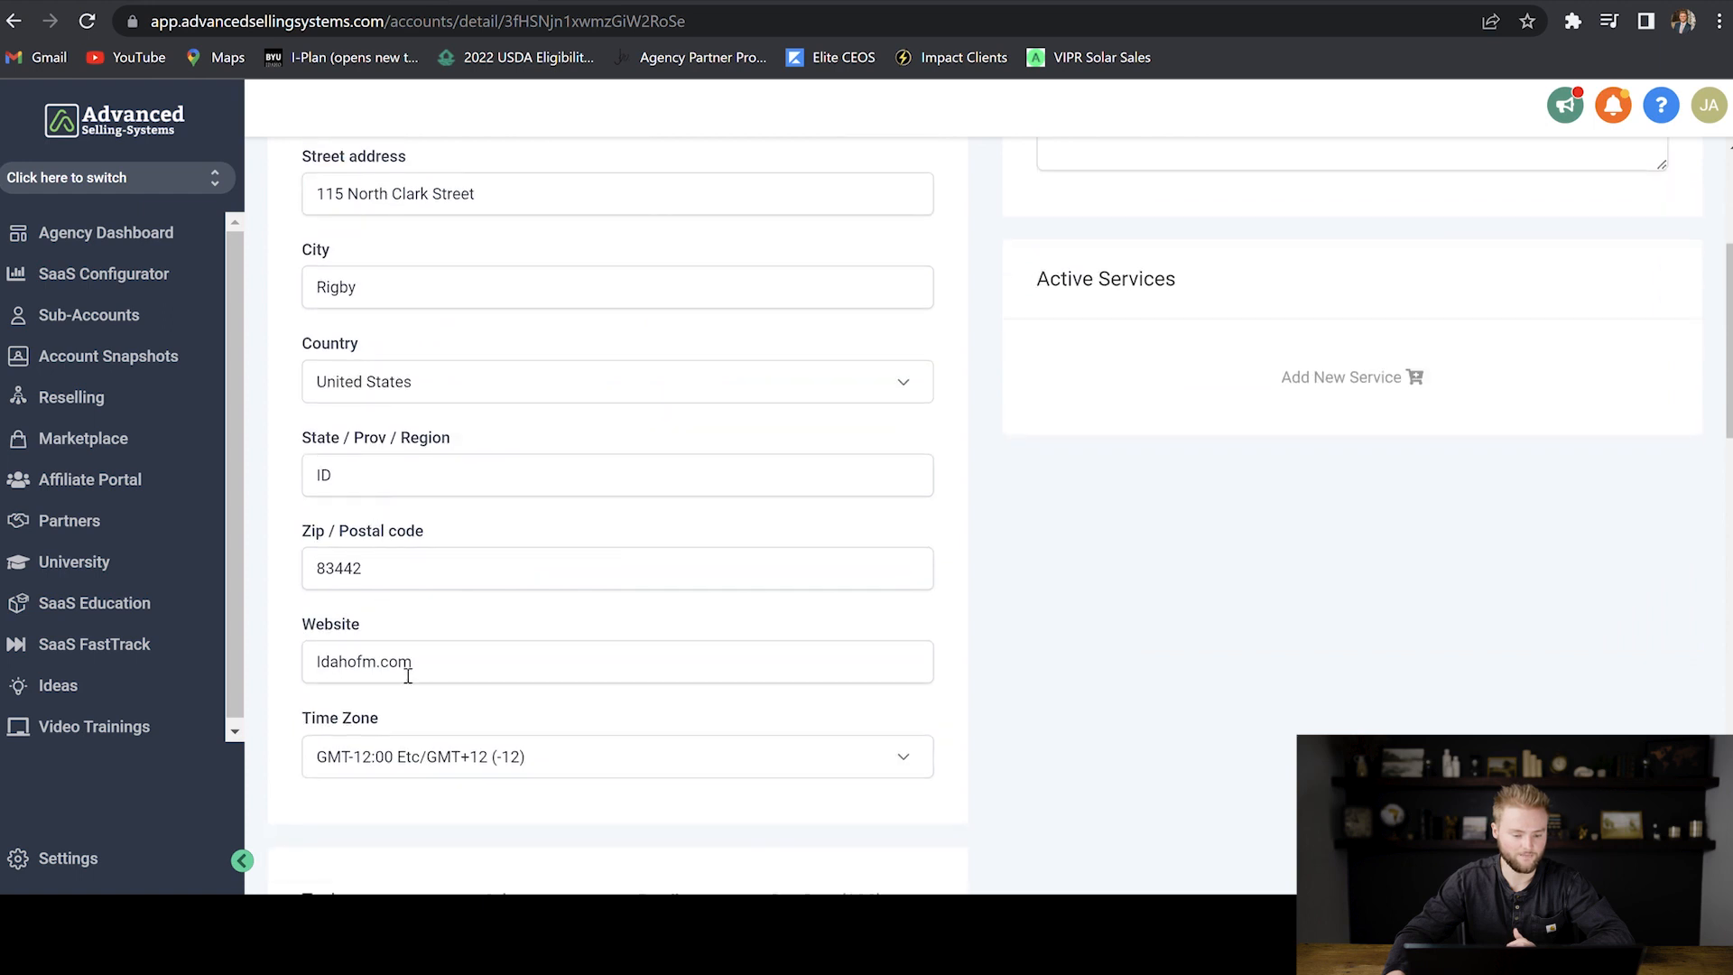
pyautogui.click(883, 247)
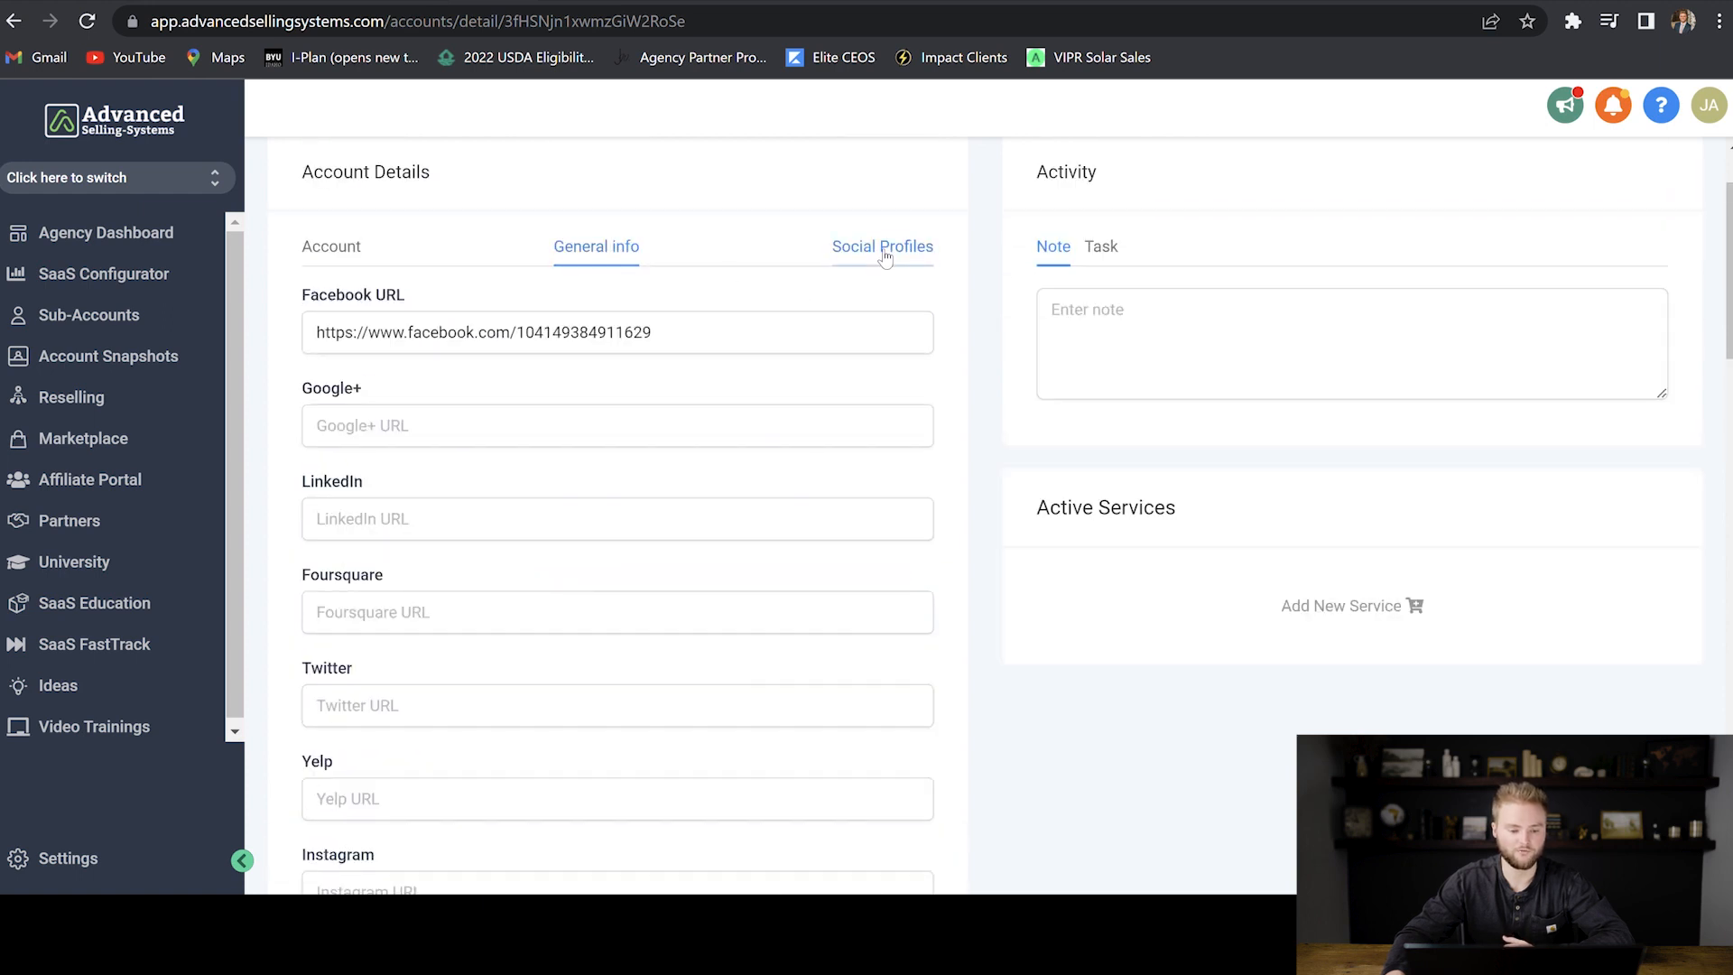
pyautogui.click(883, 248)
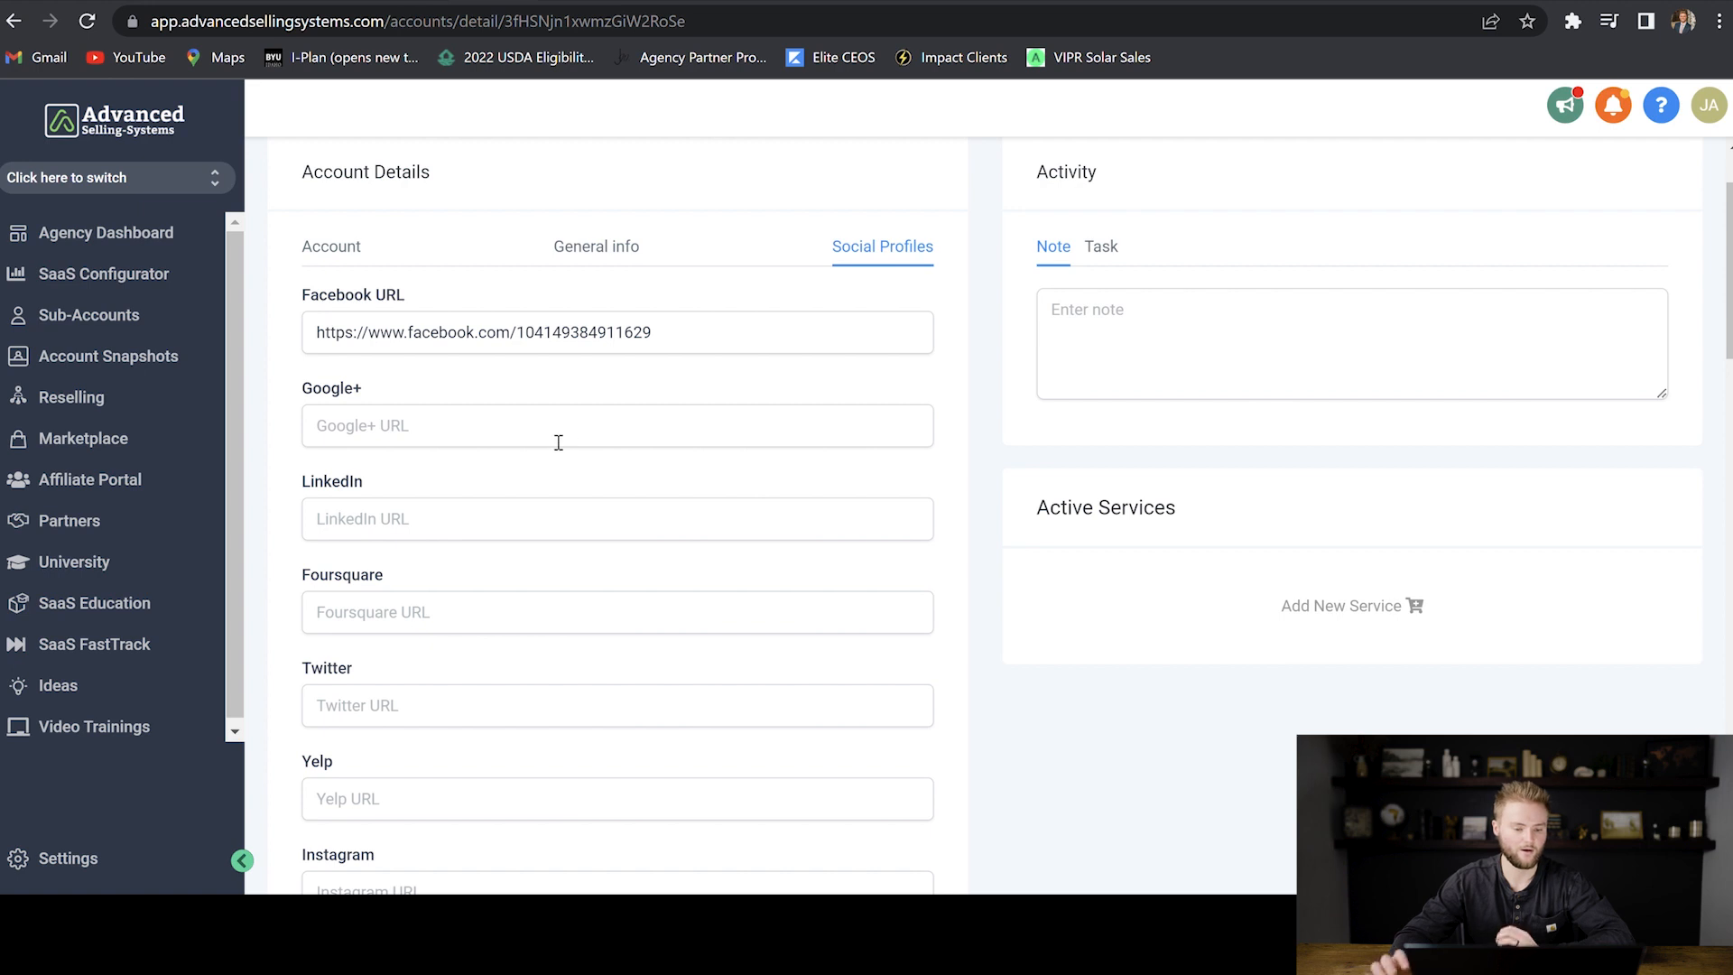
pyautogui.moveTo(401, 691)
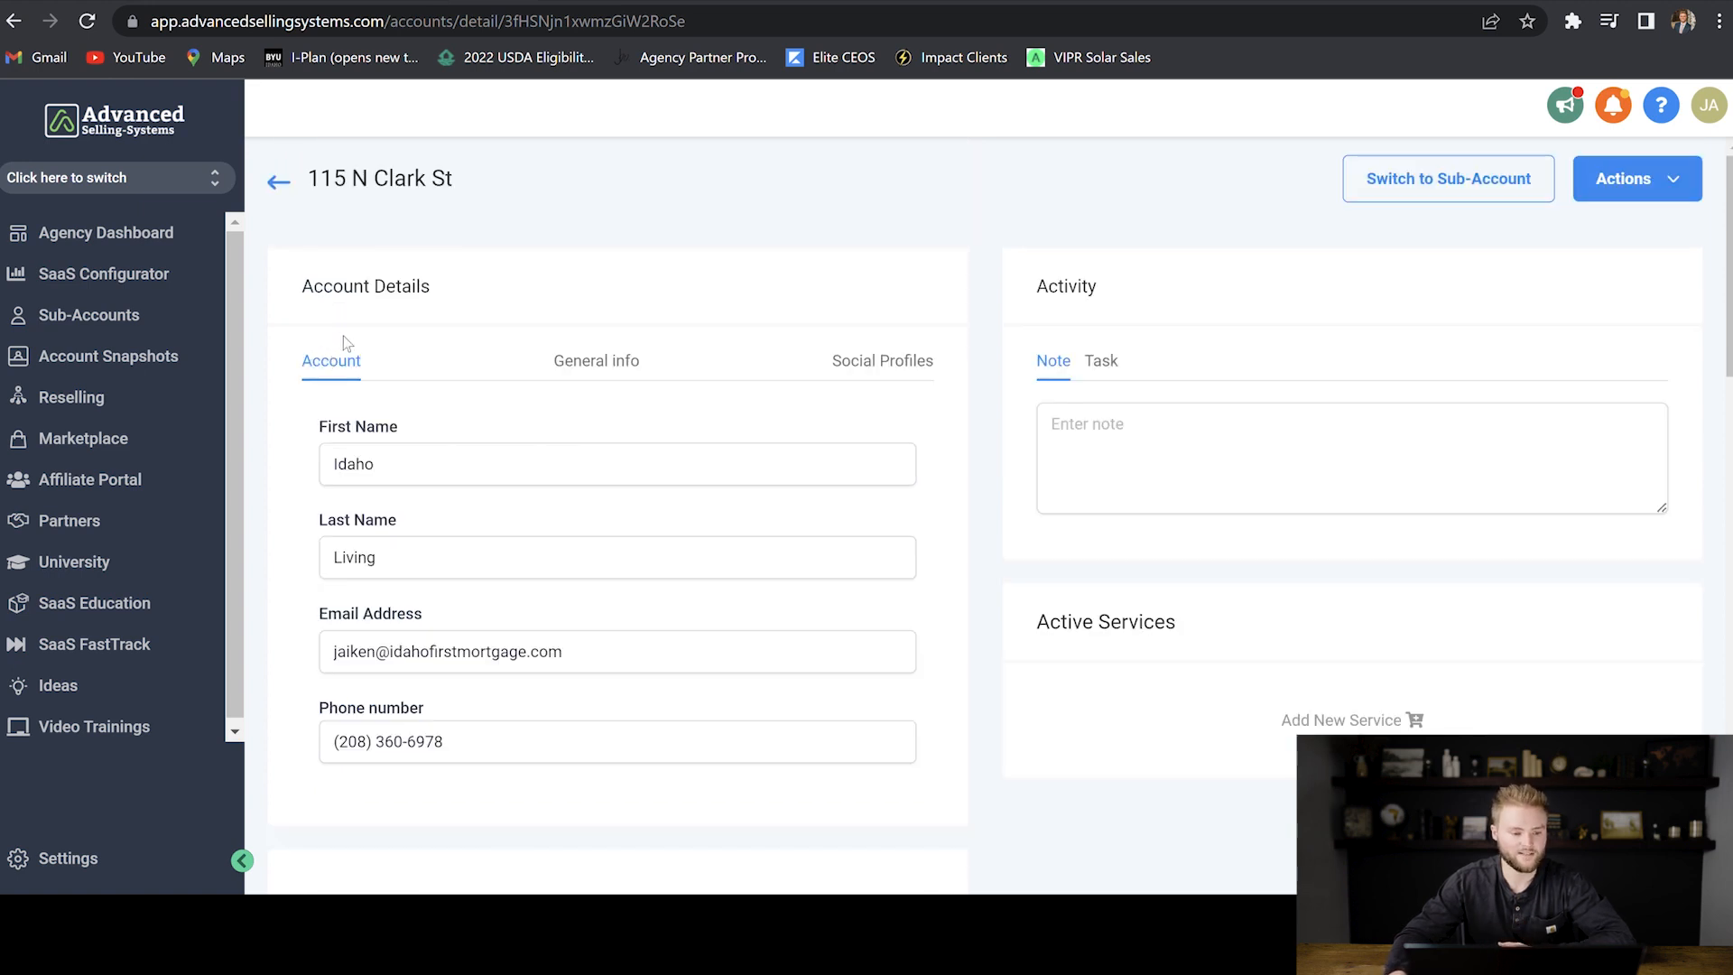
# In SaaS Configurator, browse the Attach Snapshot choices under Mortgage Accelerator without attaching one.
pyautogui.click(105, 273)
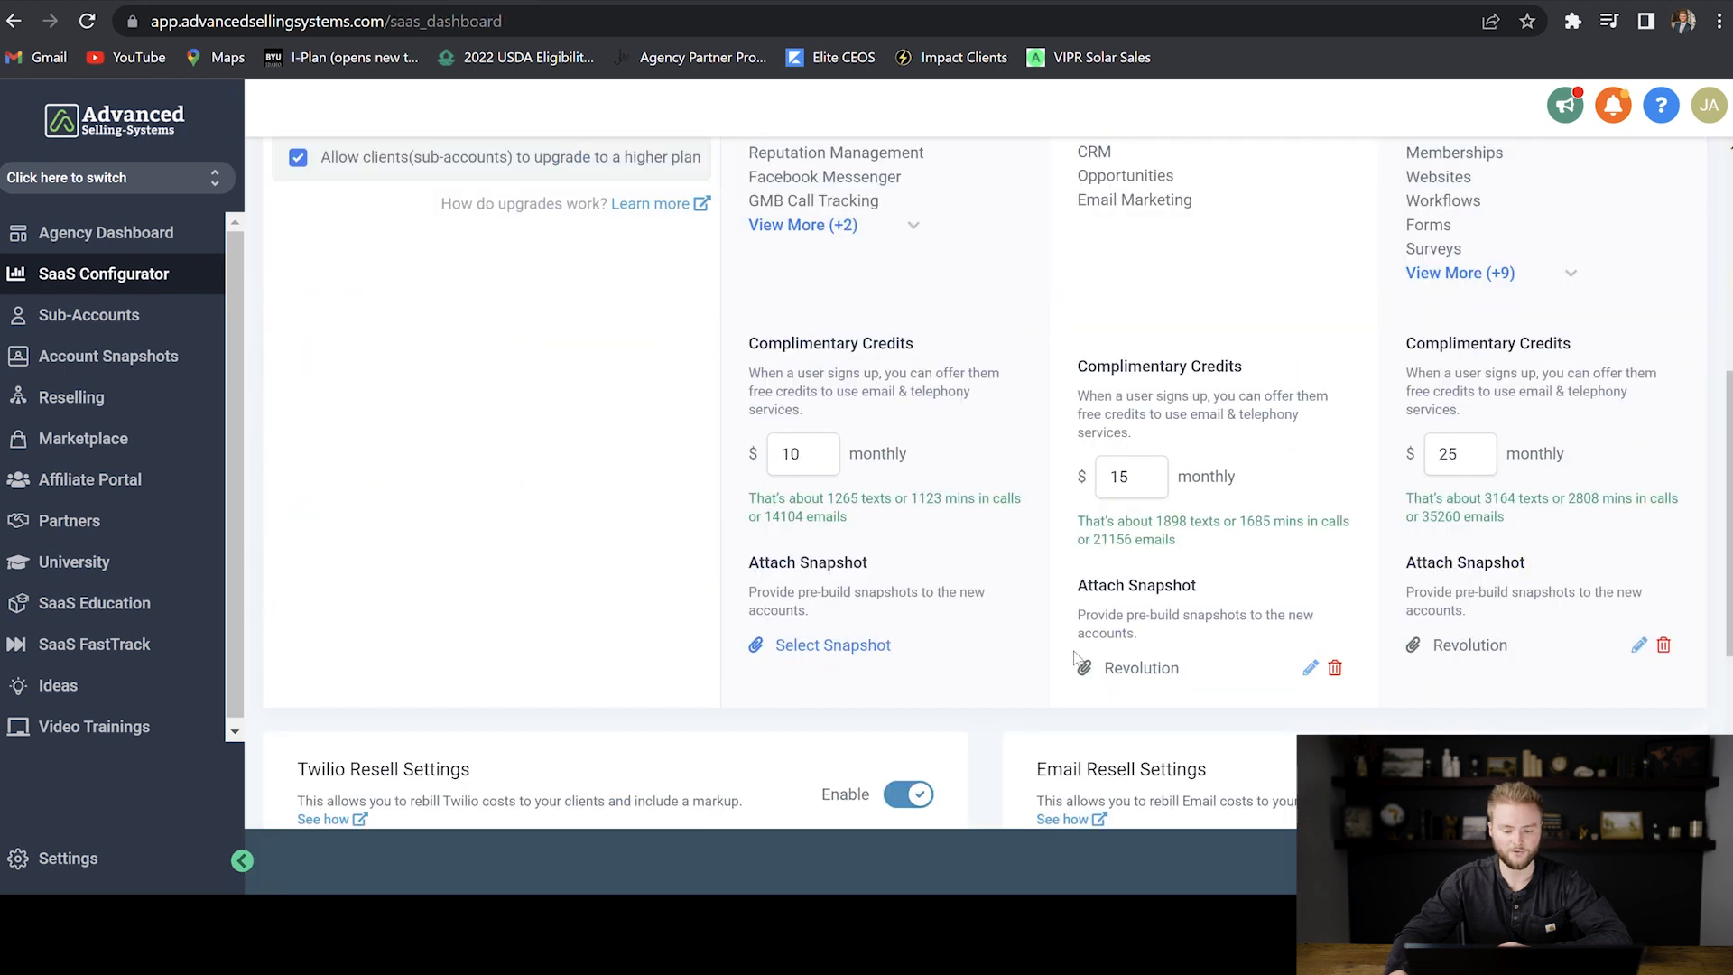
pyautogui.moveTo(1194, 643)
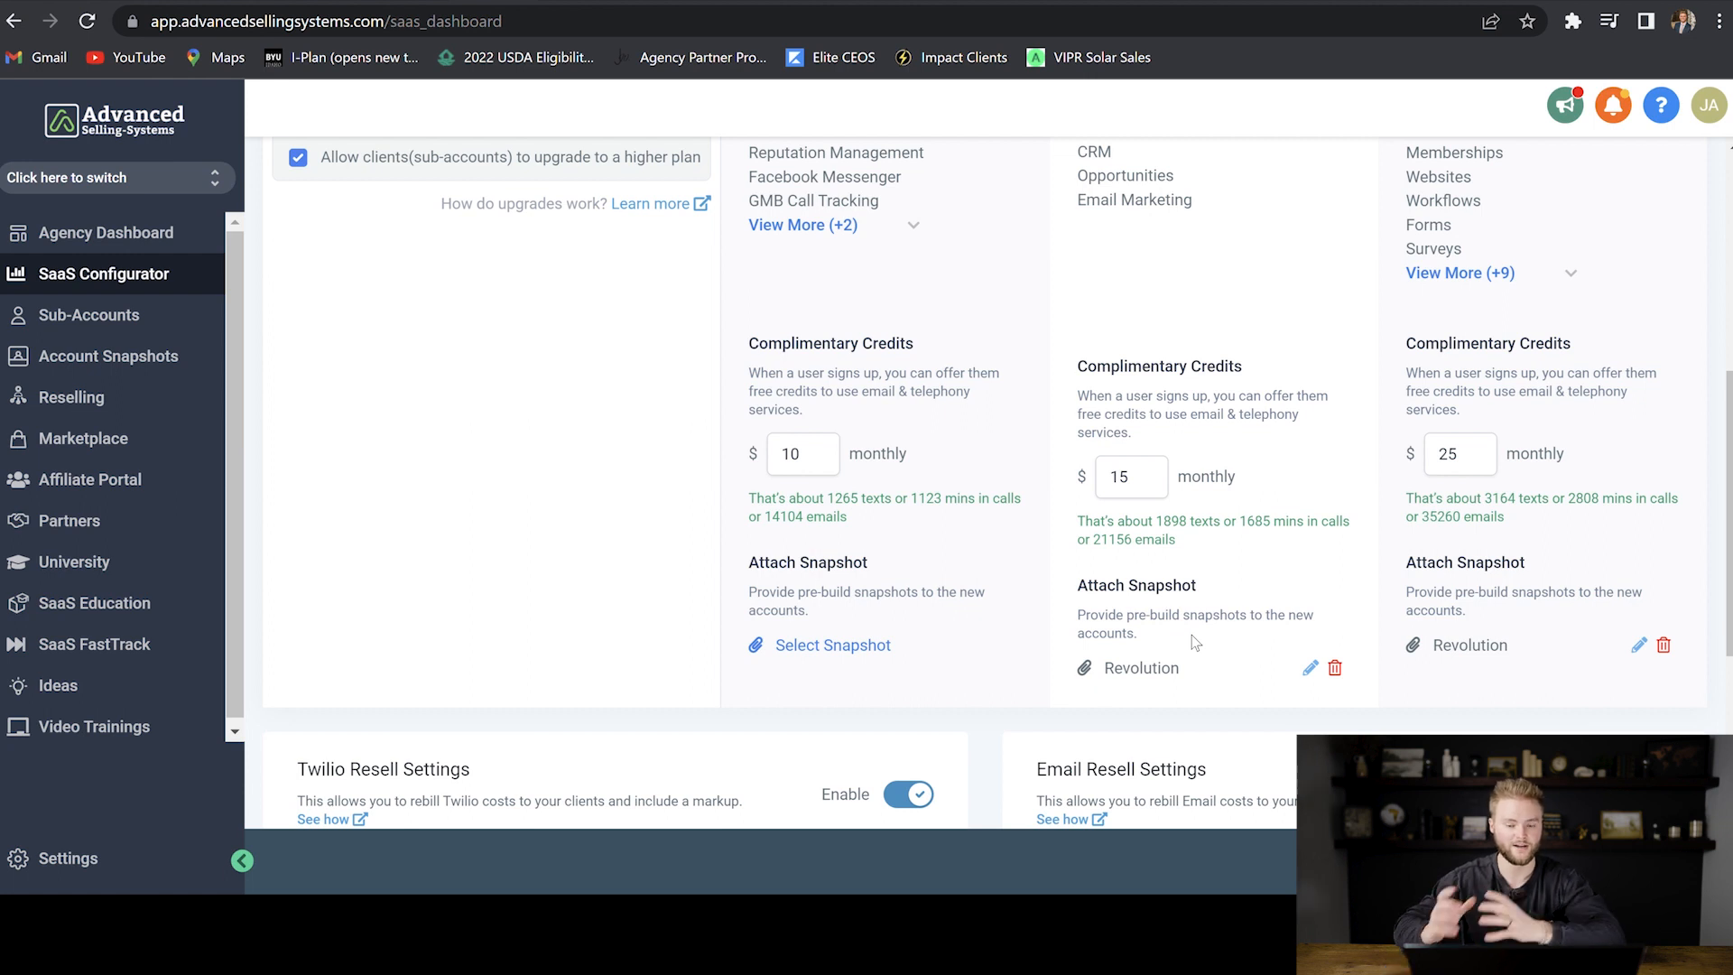
pyautogui.moveTo(1205, 643)
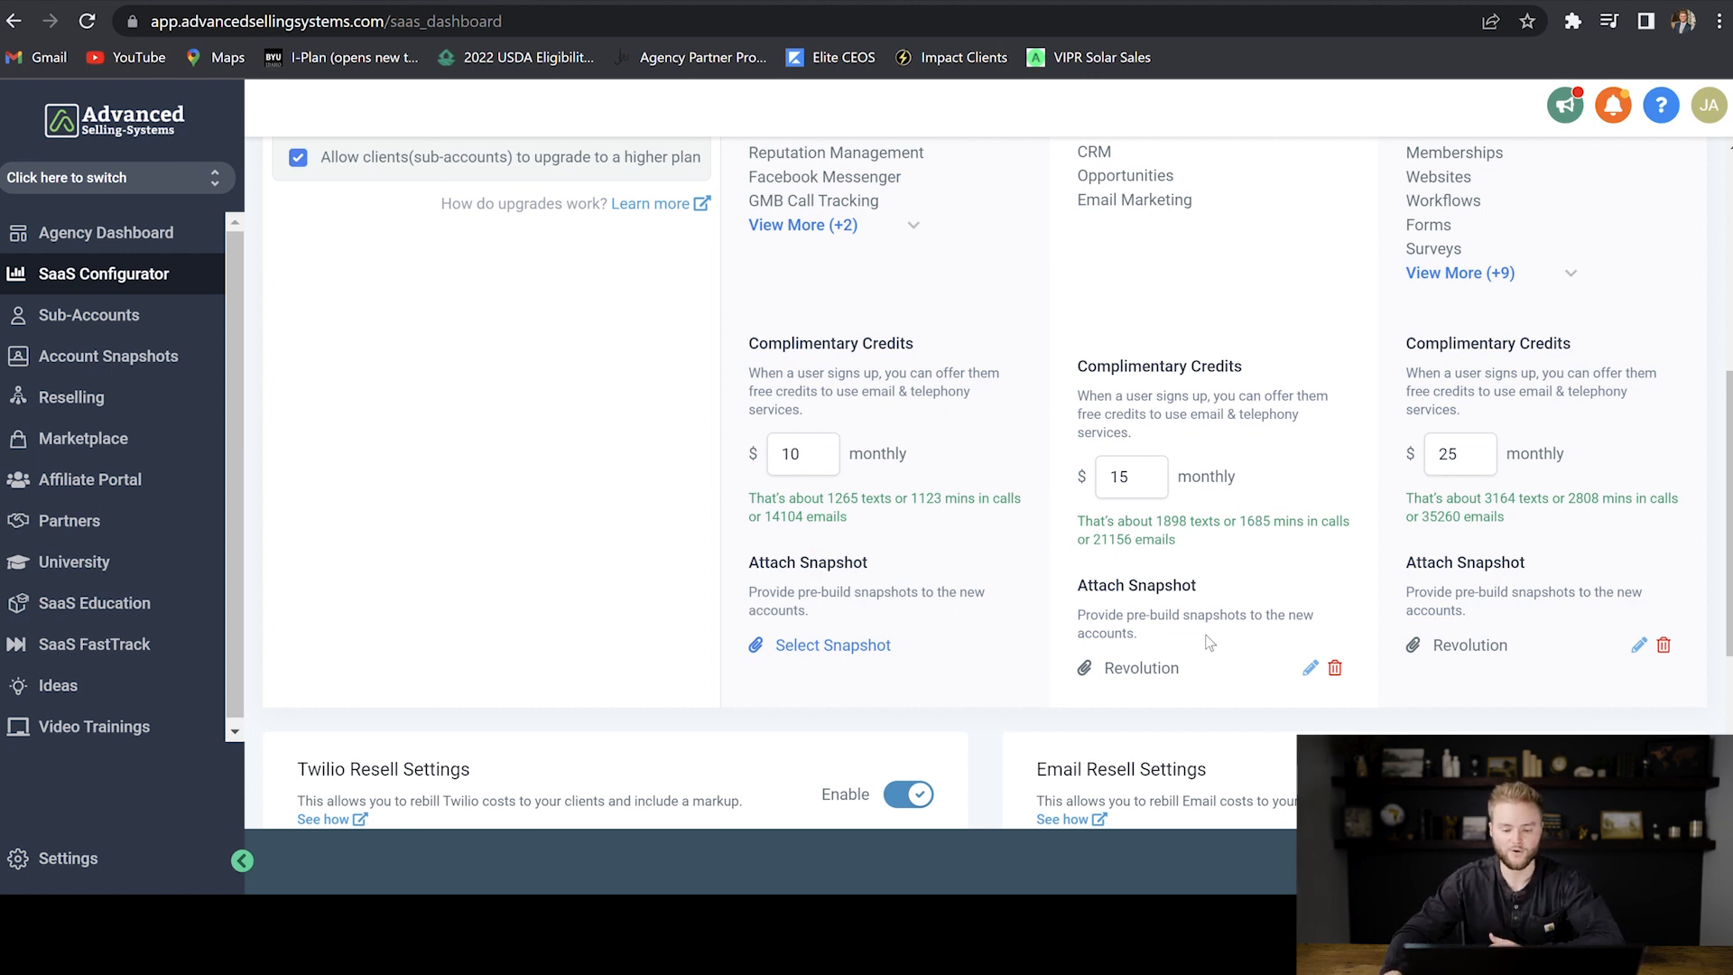
pyautogui.moveTo(813, 659)
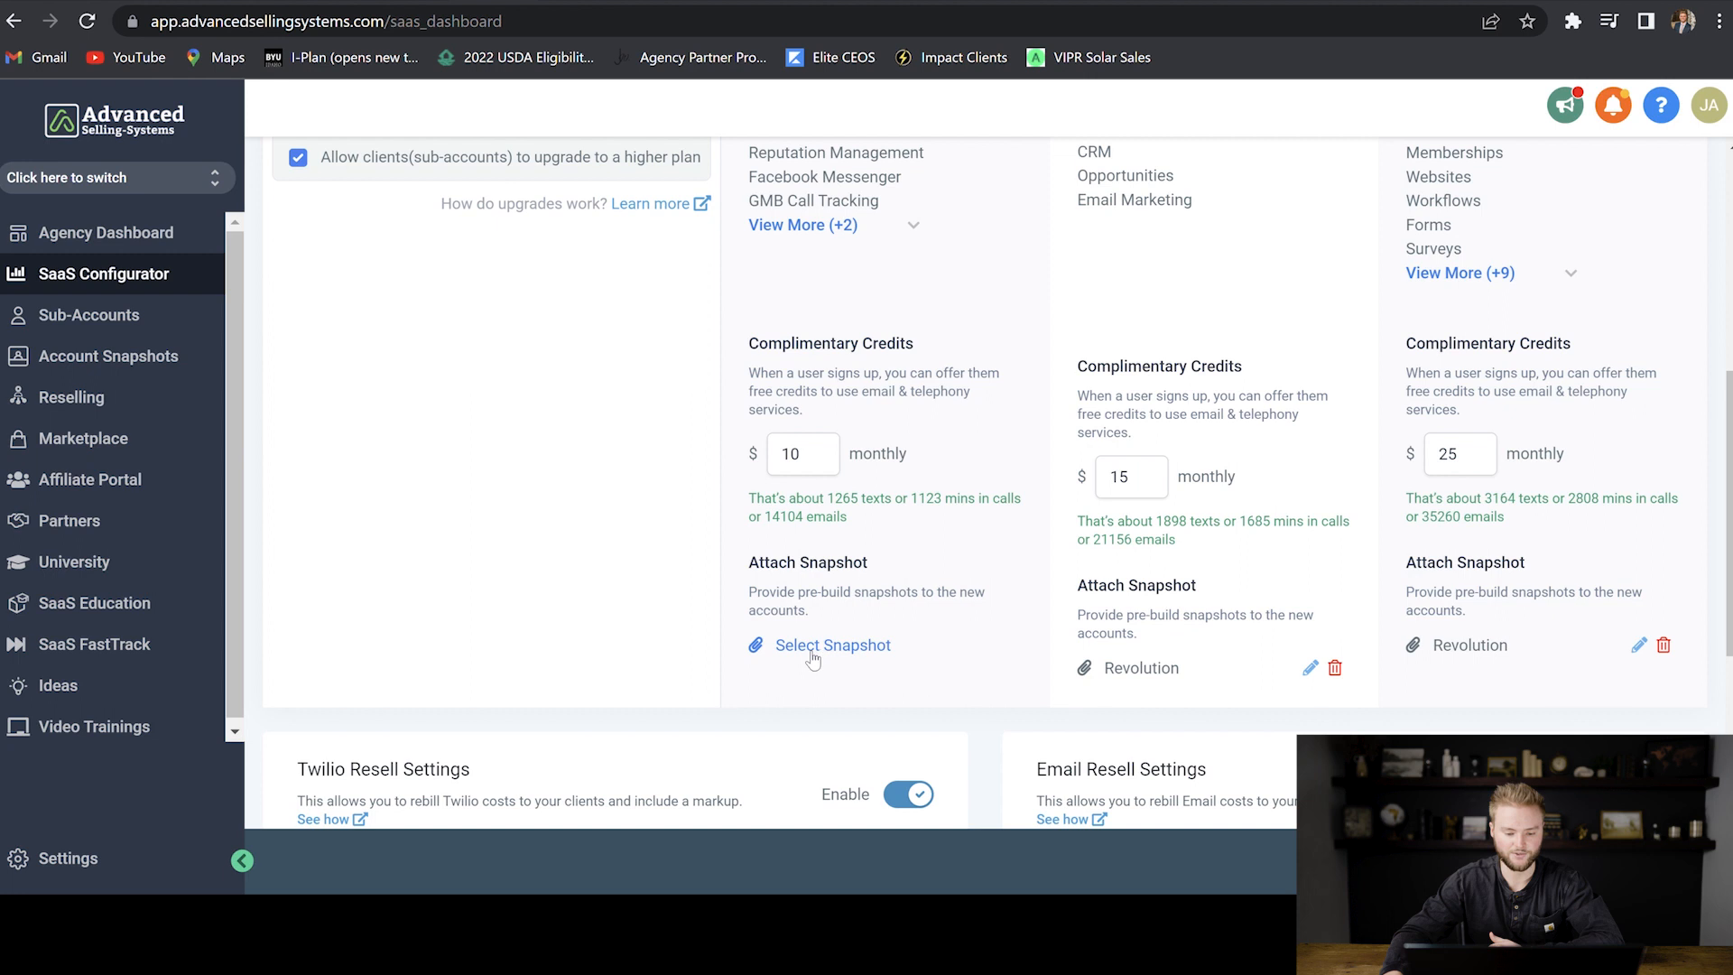
pyautogui.click(830, 645)
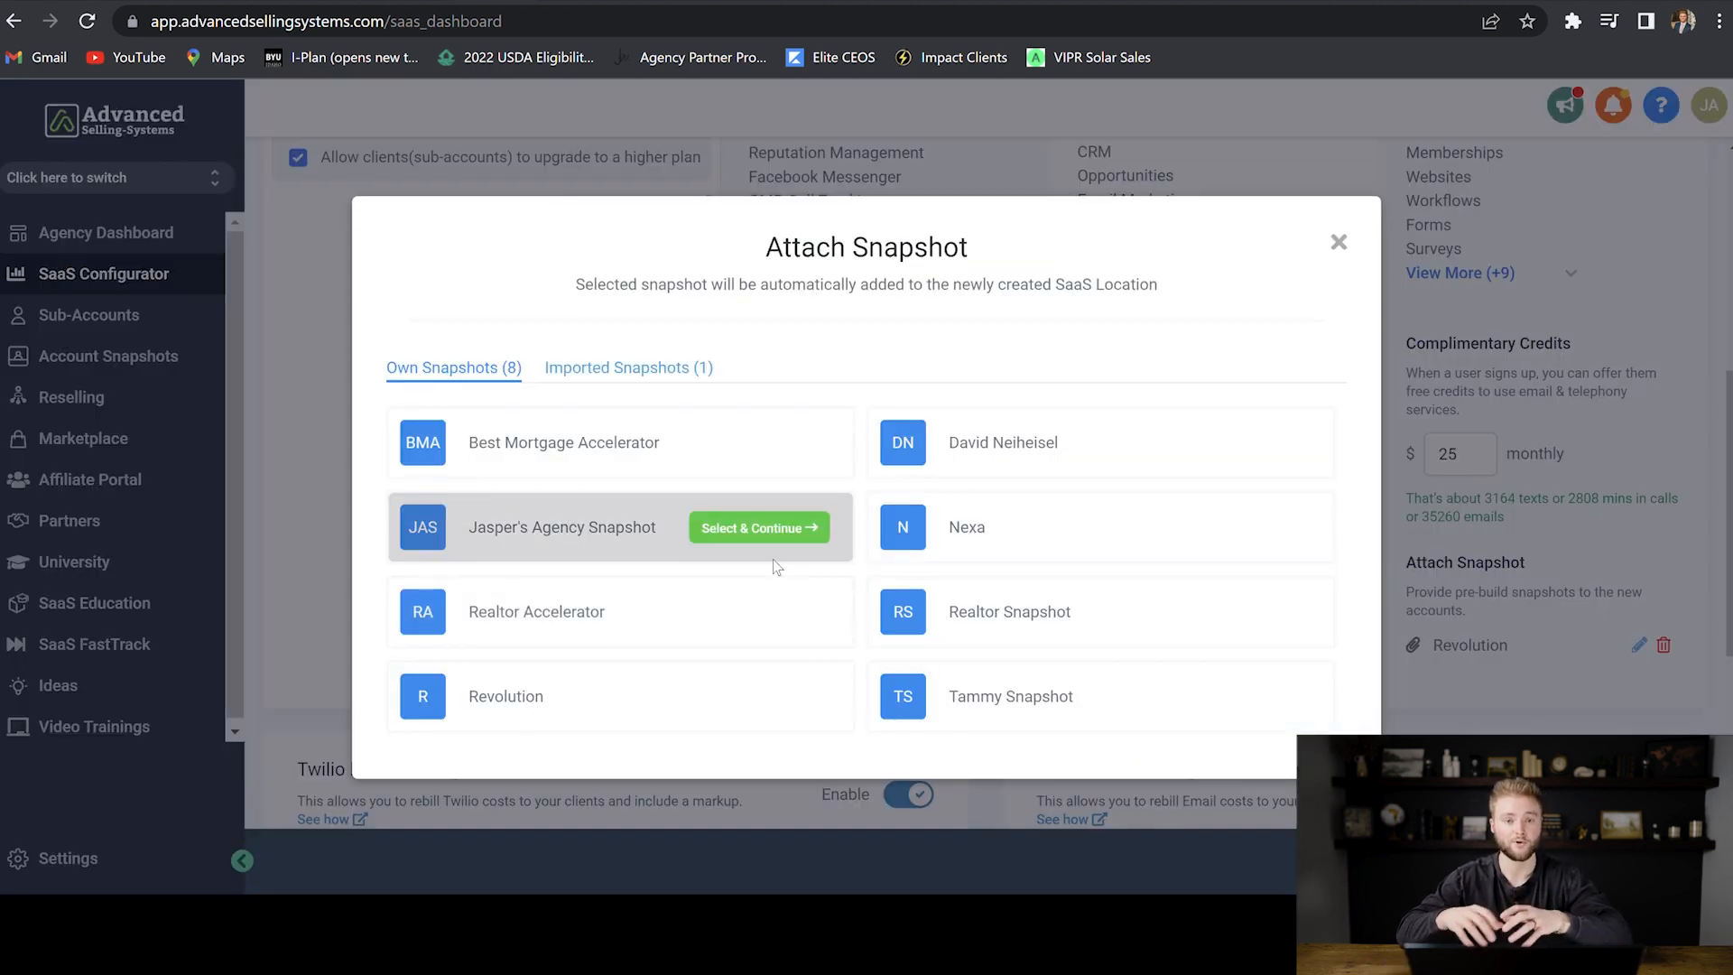
pyautogui.click(1337, 242)
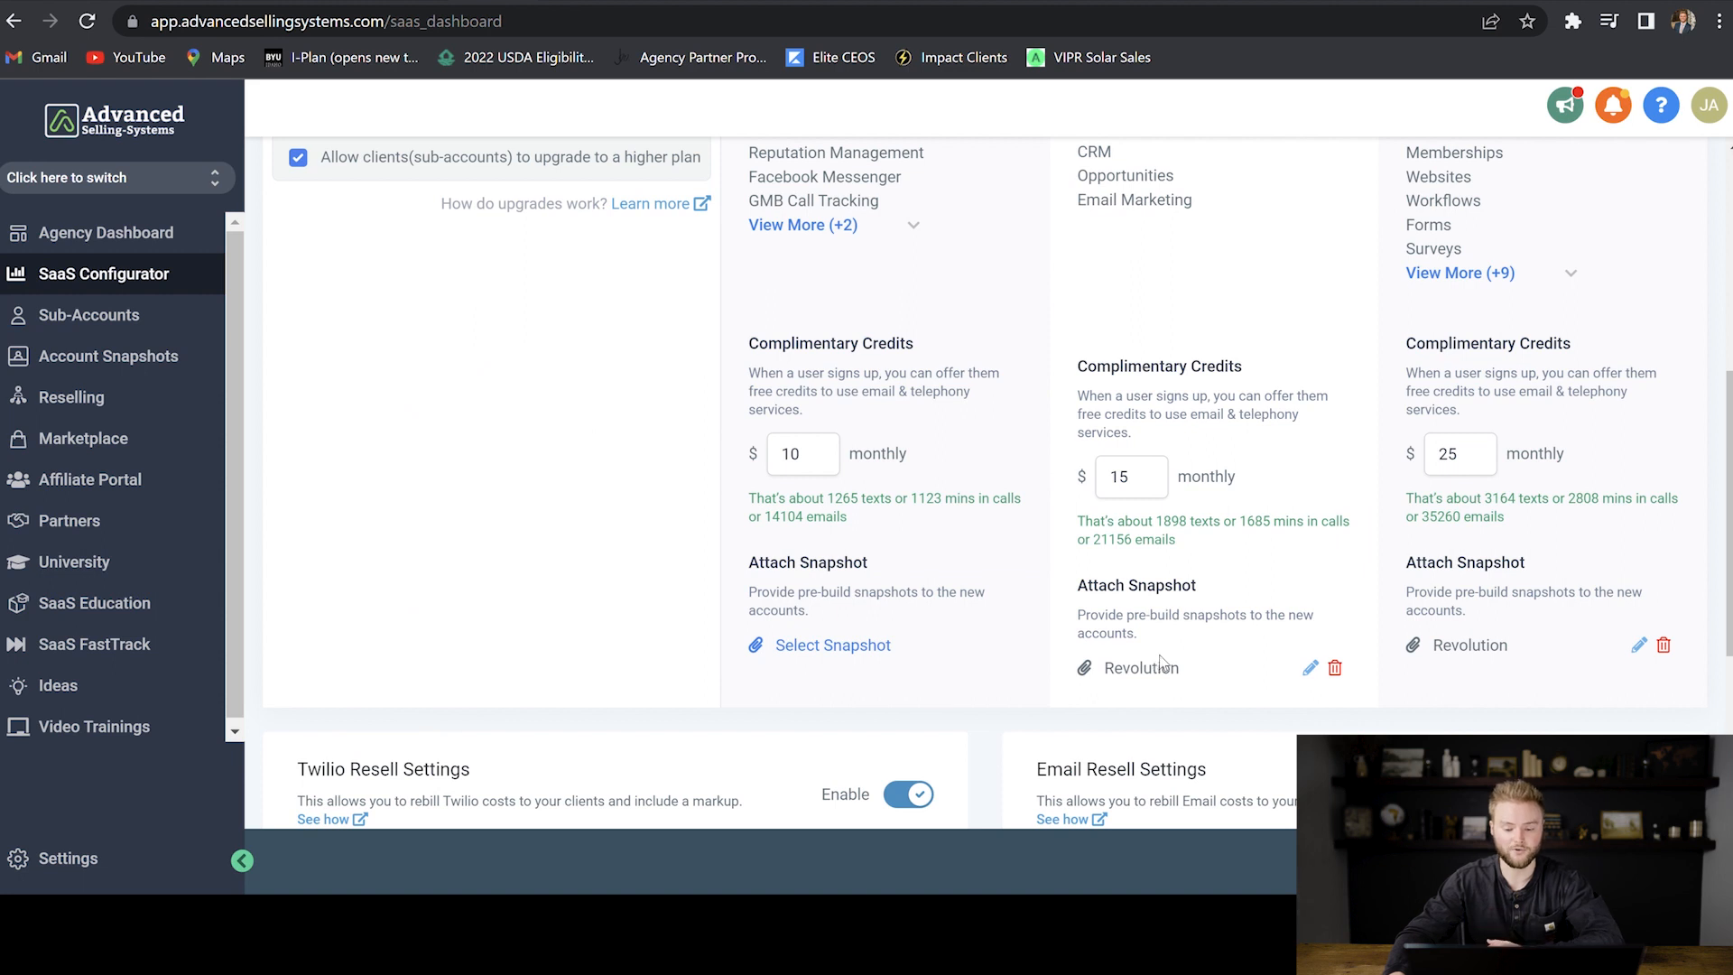
pyautogui.scroll(3)
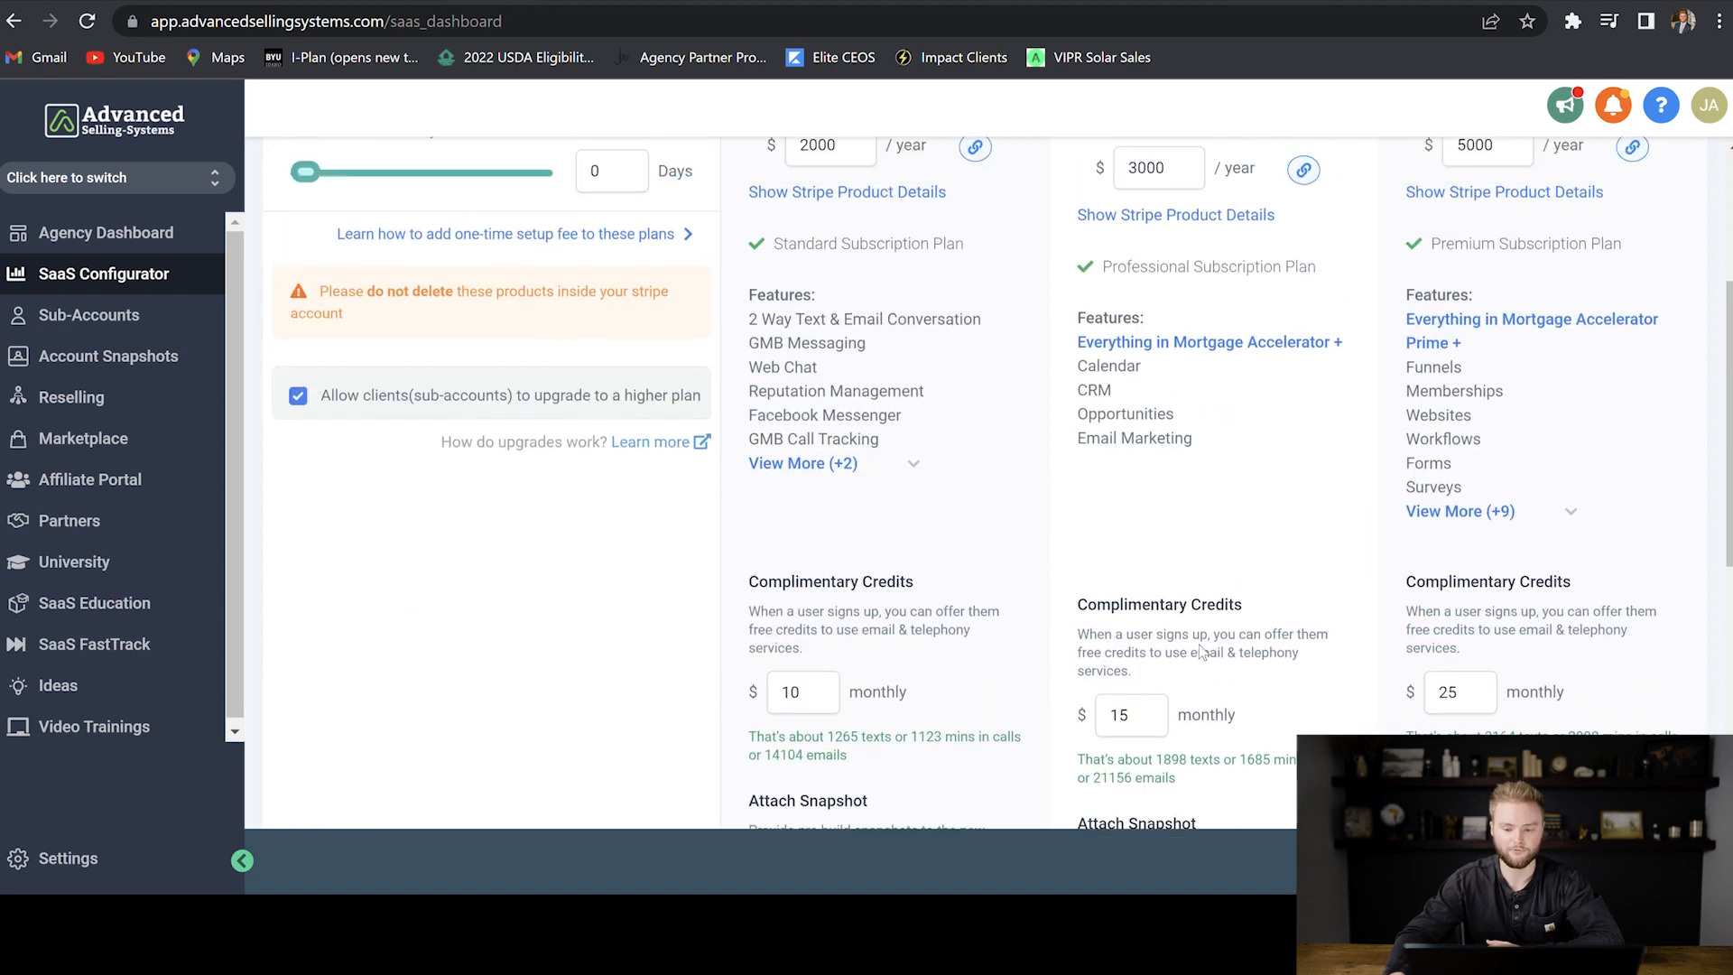
pyautogui.scroll(3)
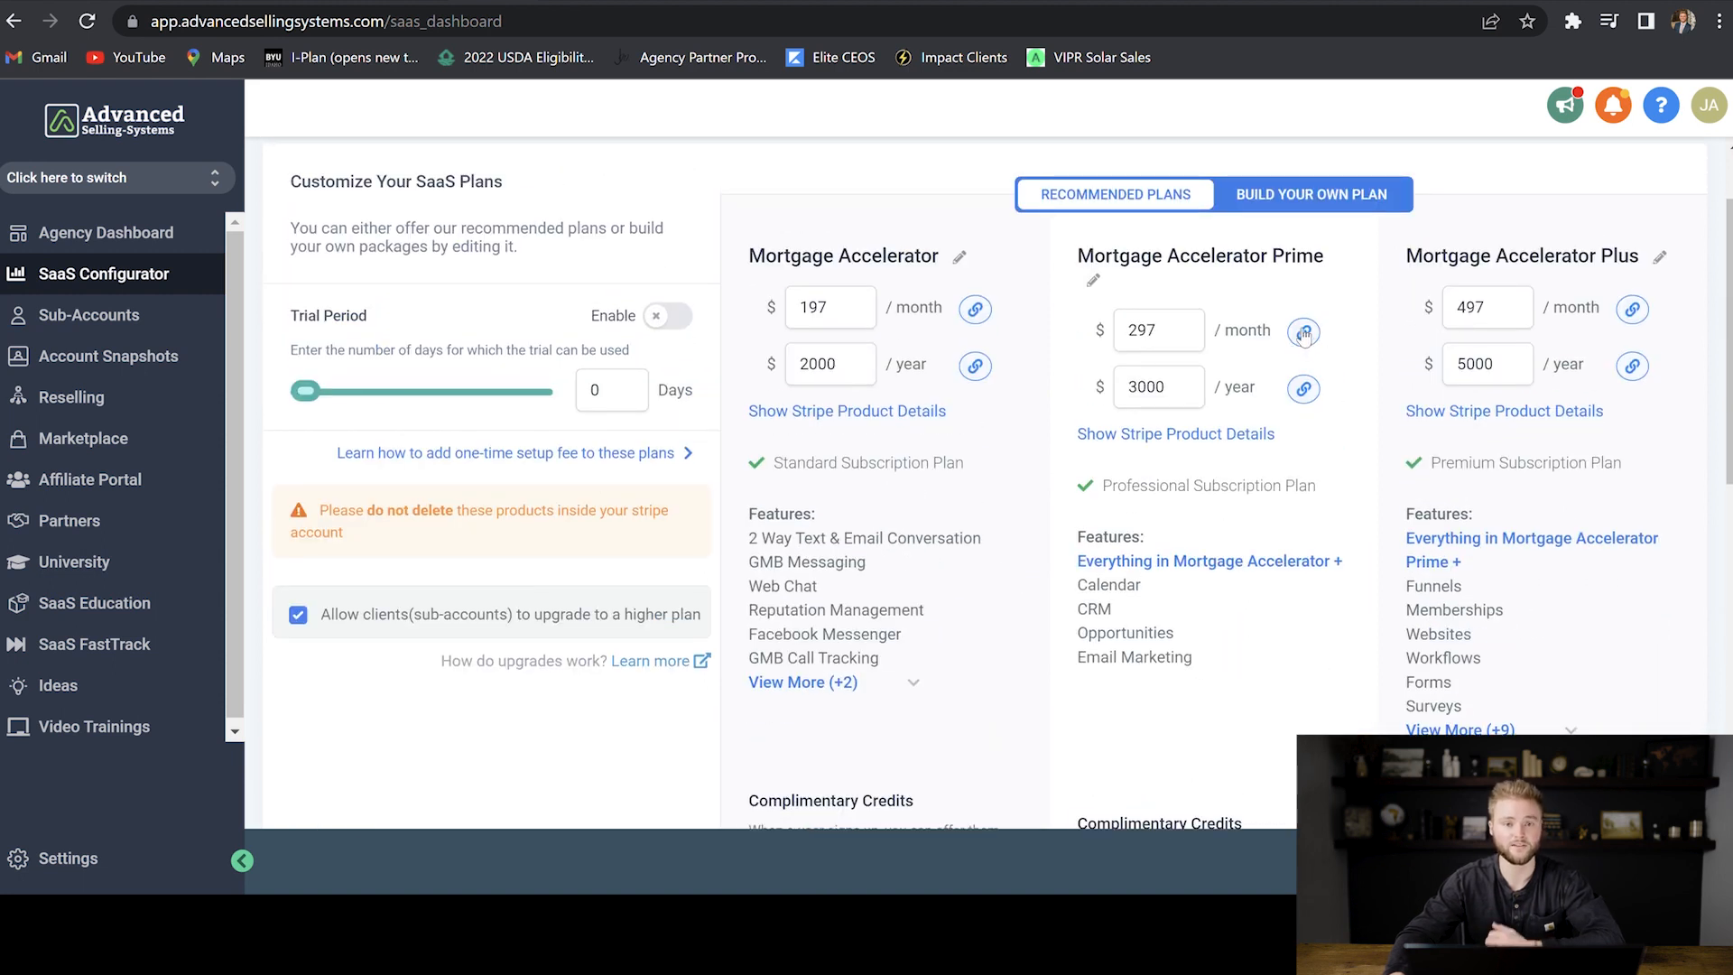
pyautogui.scroll(-3)
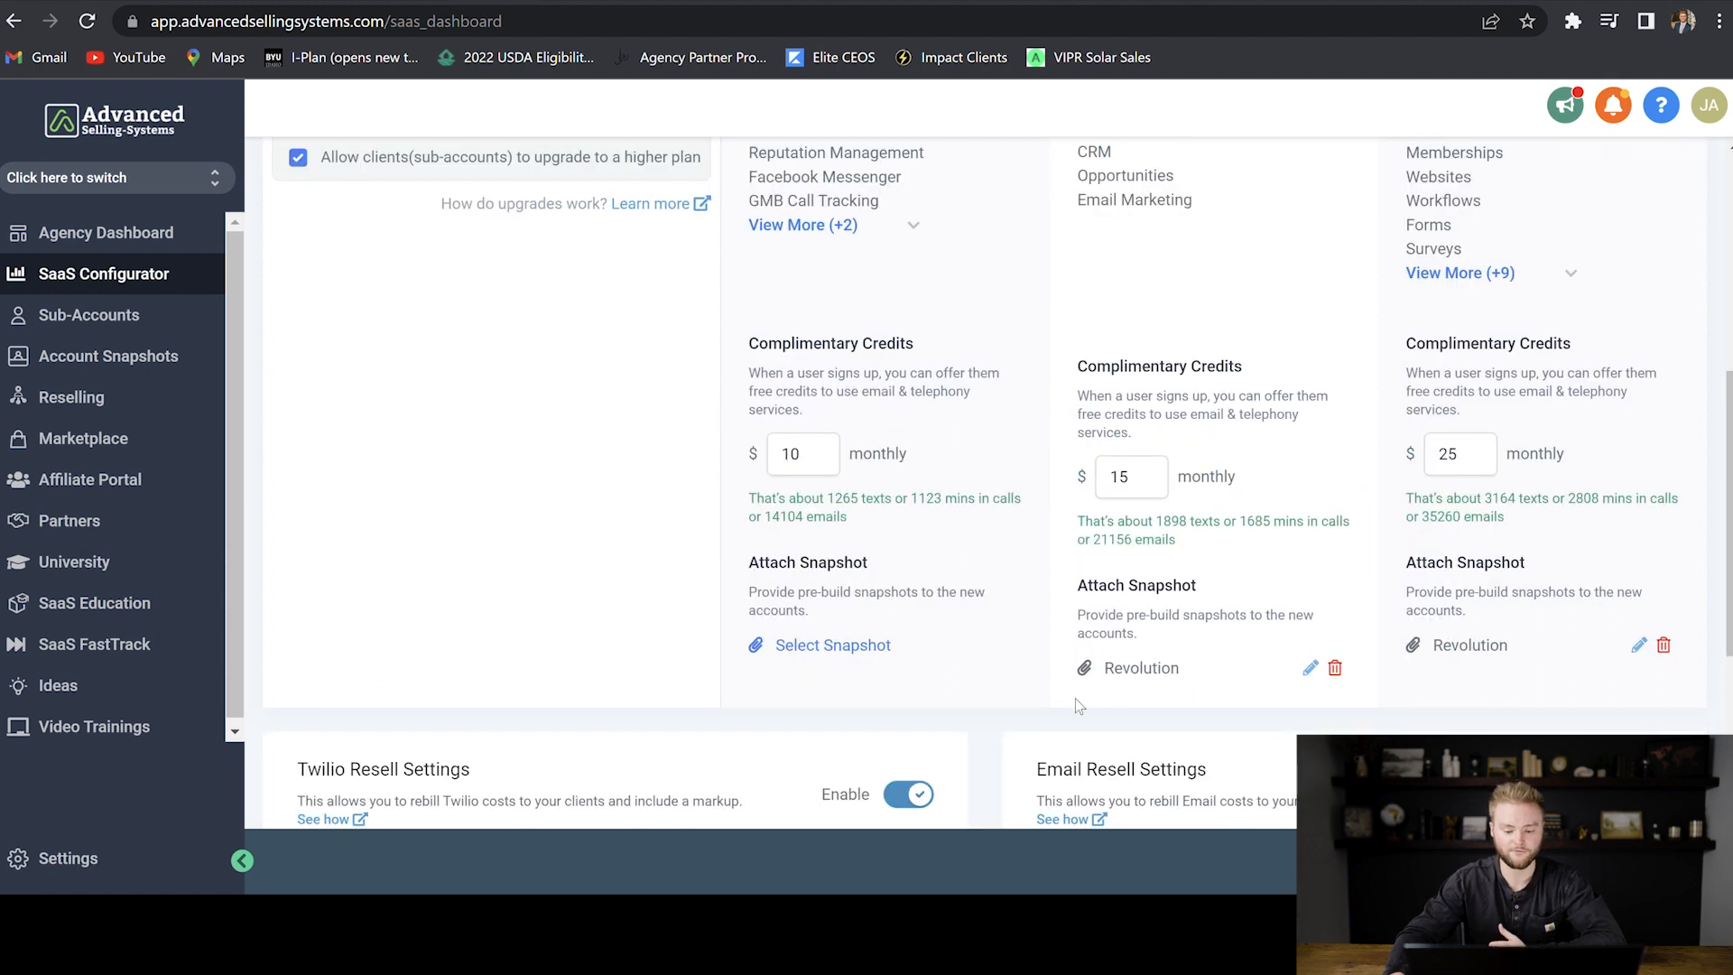
pyautogui.scroll(3)
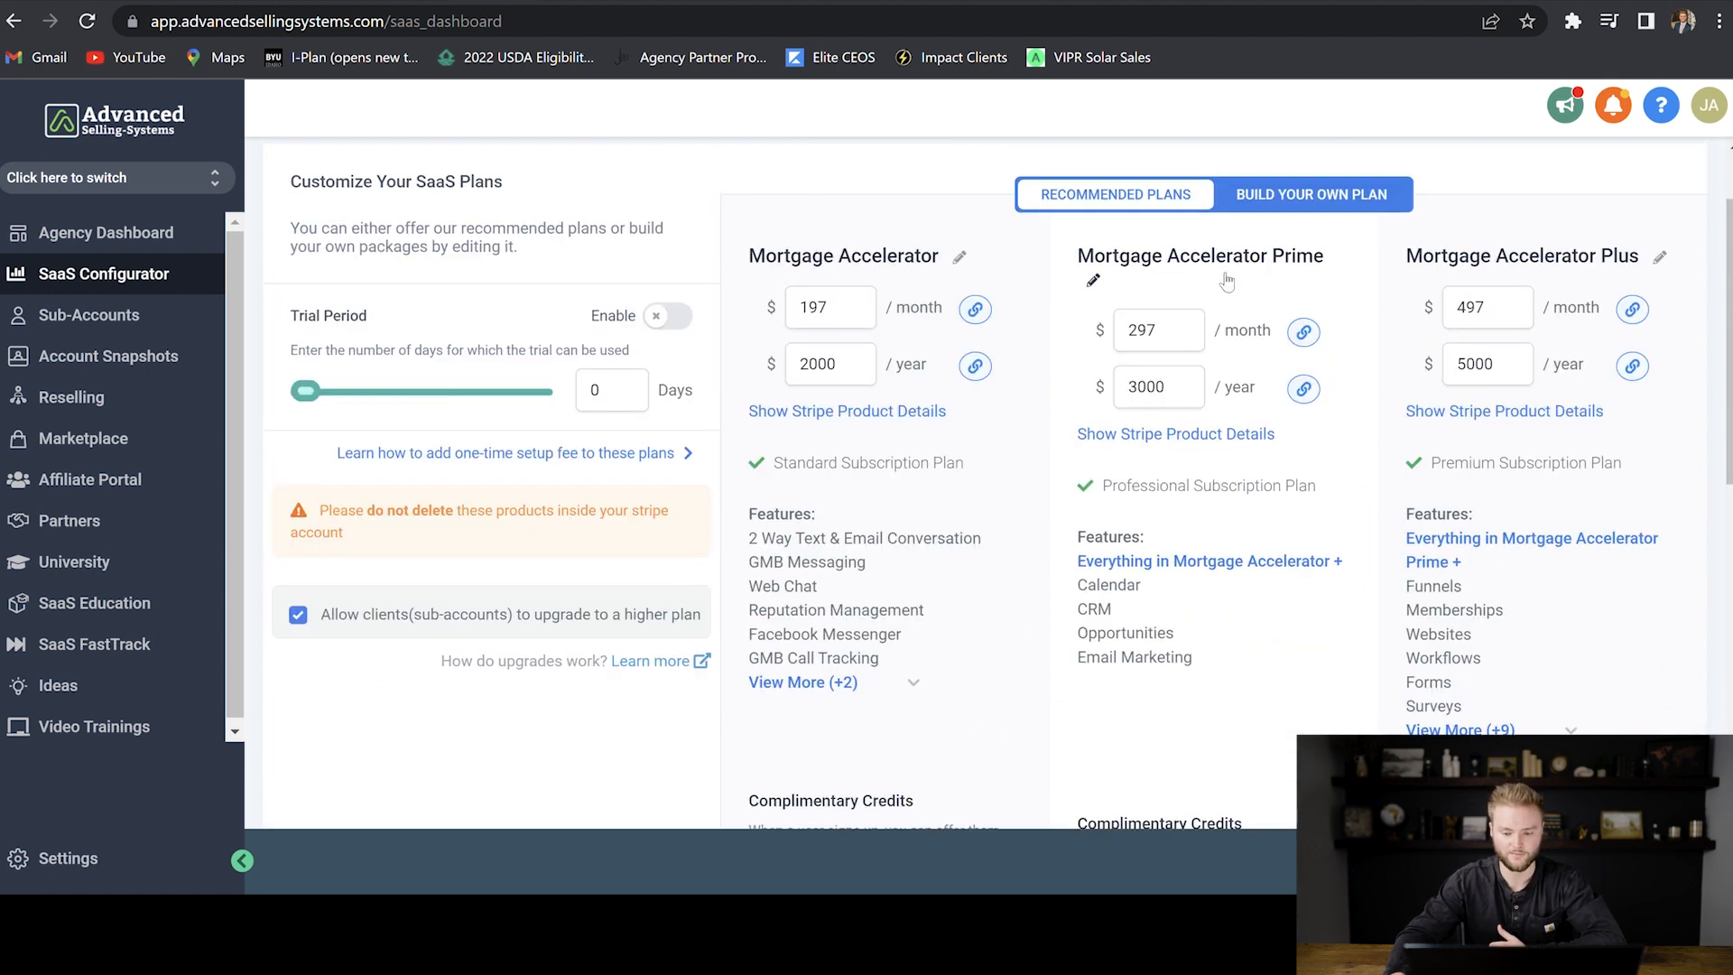
pyautogui.scroll(-3)
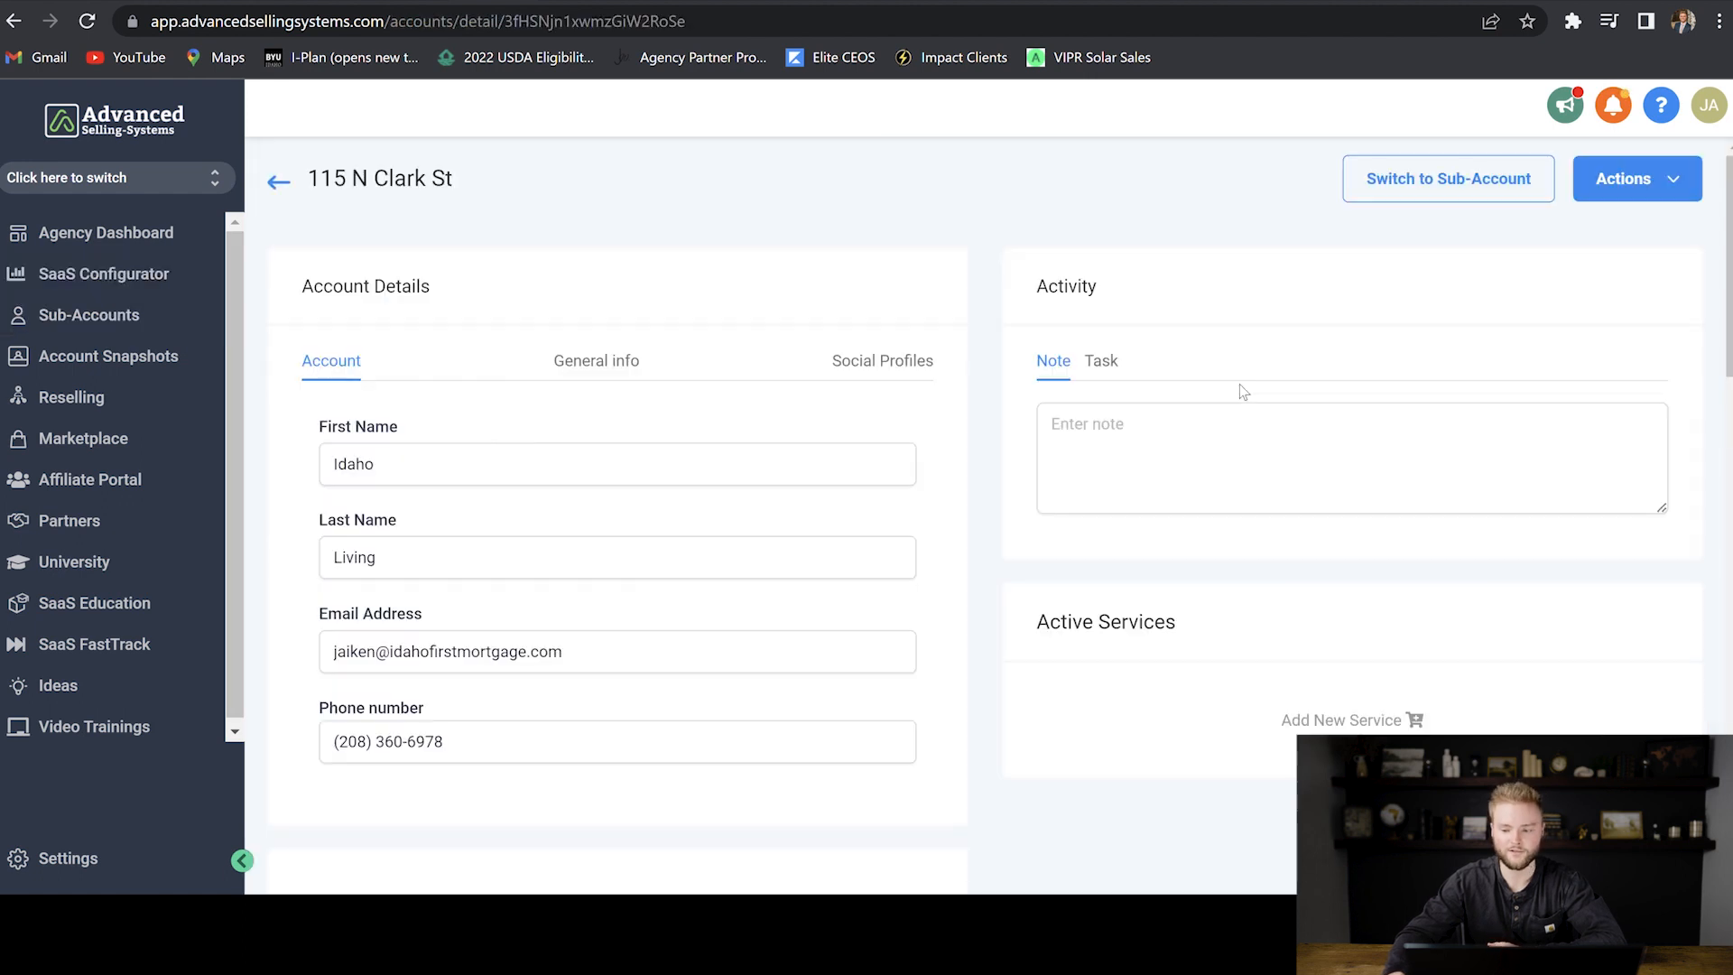
# Use Actions > Load Snapshot and view the Account Snapshot dropdown for this sub-account.
pyautogui.click(1637, 179)
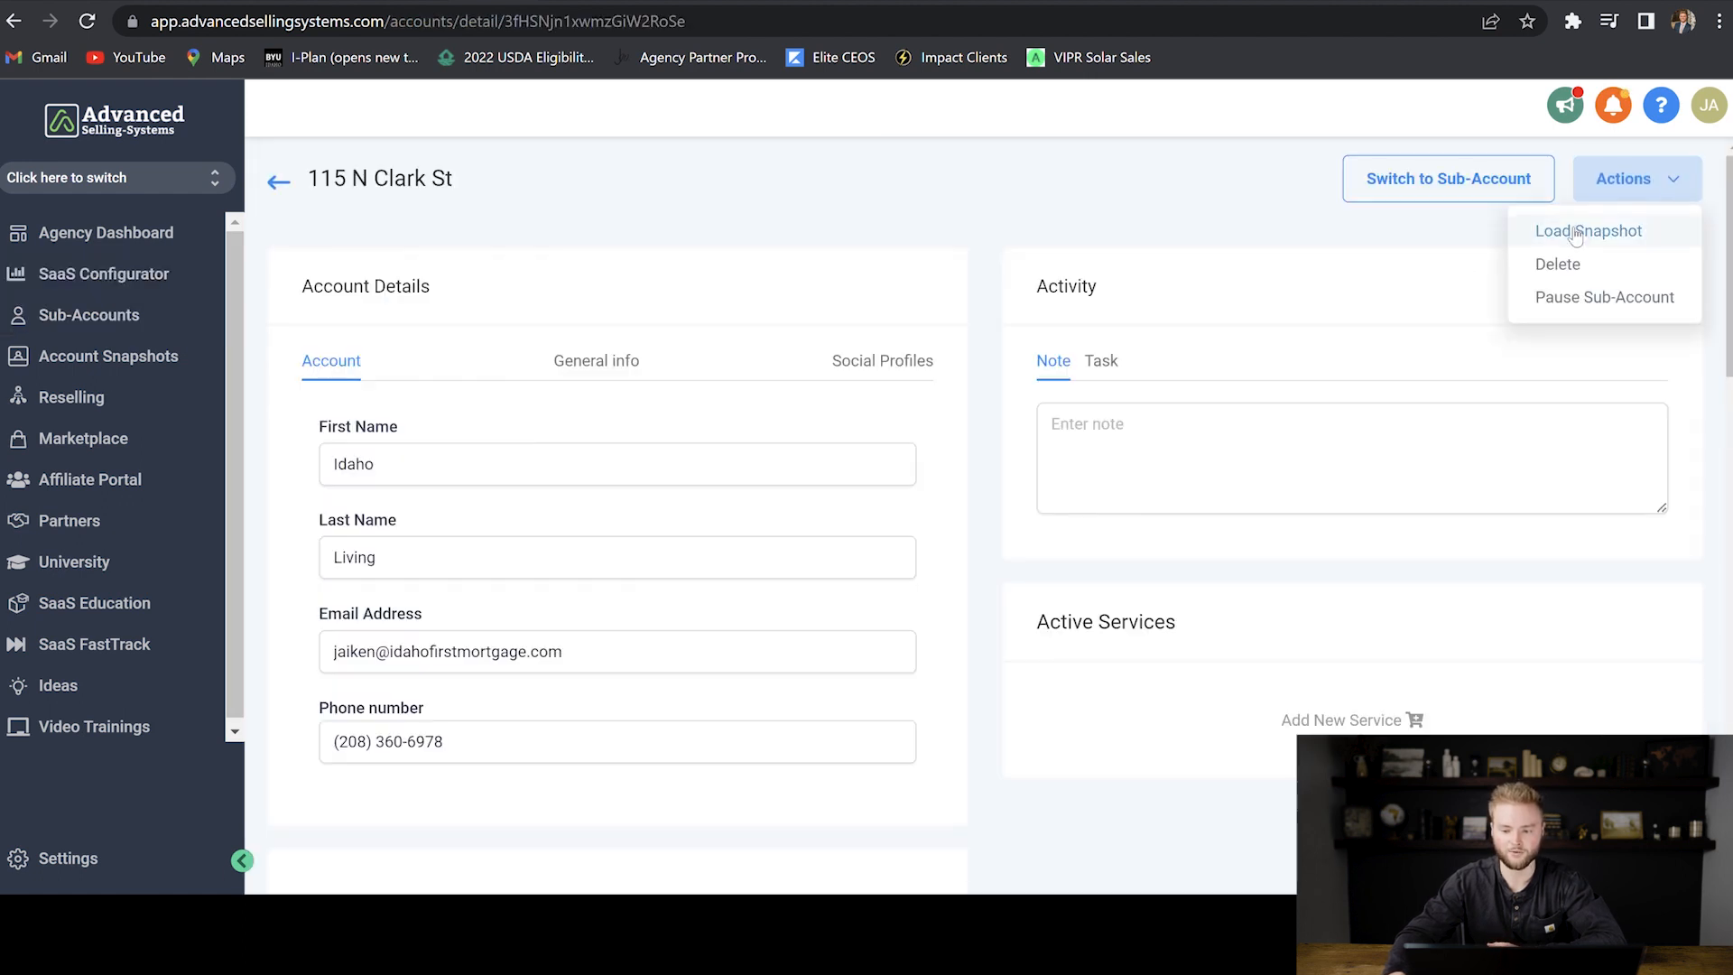
pyautogui.click(1587, 229)
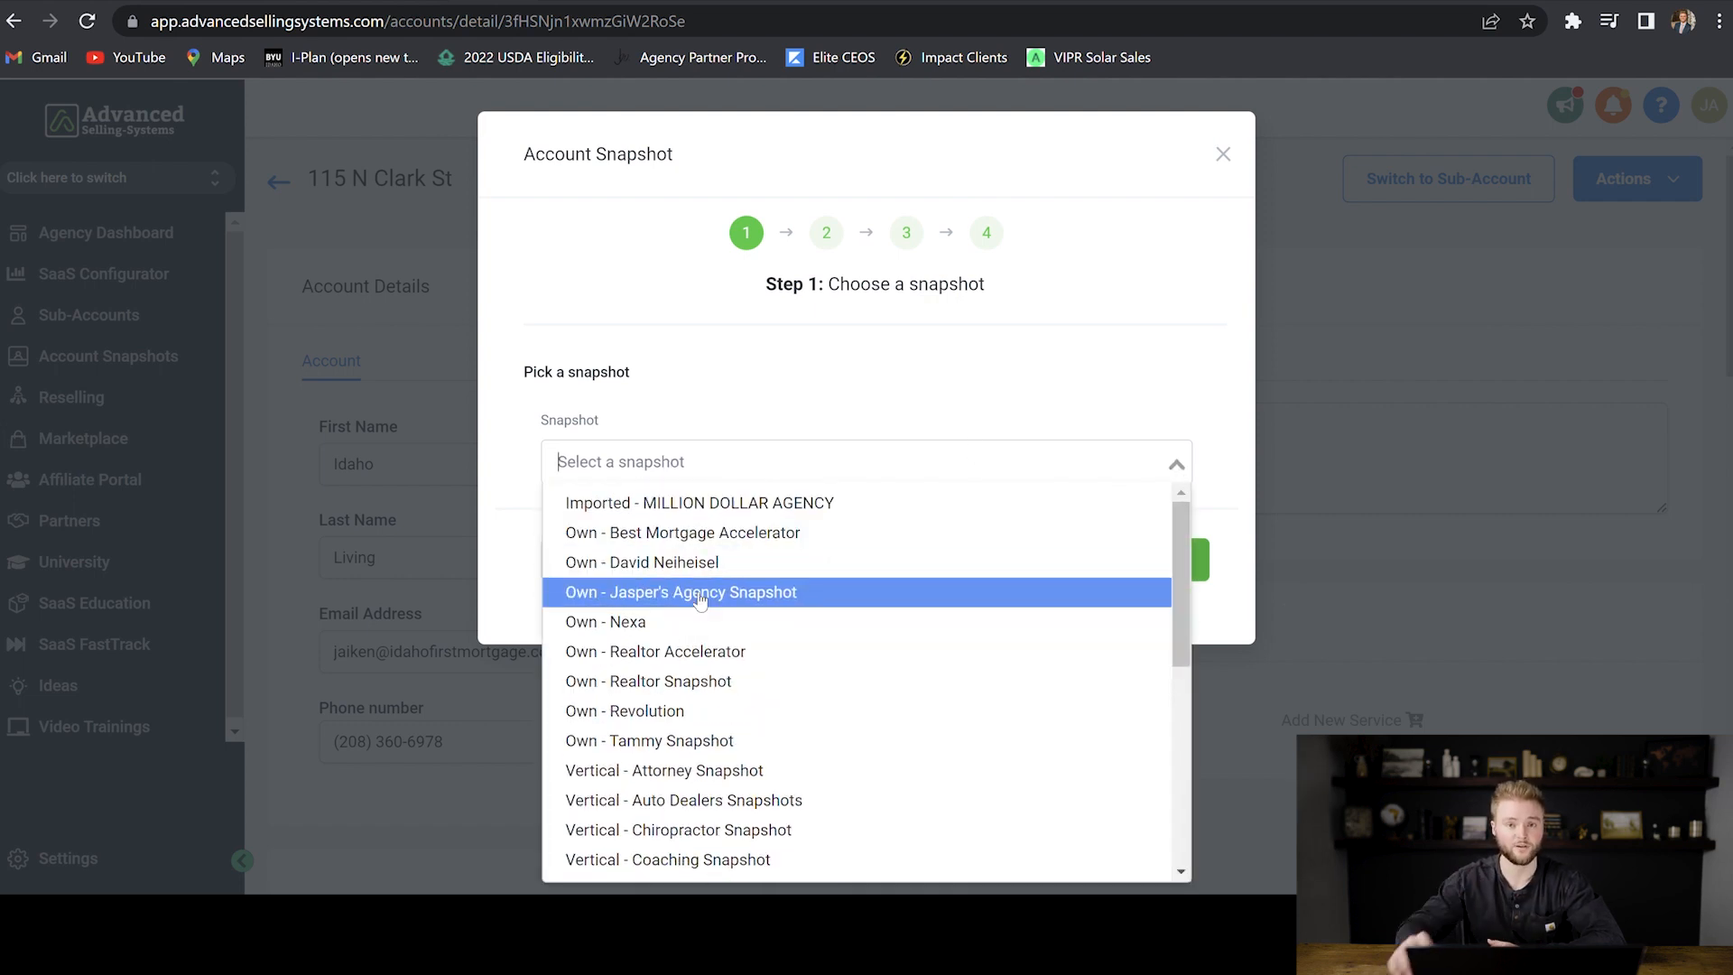
pyautogui.click(1222, 153)
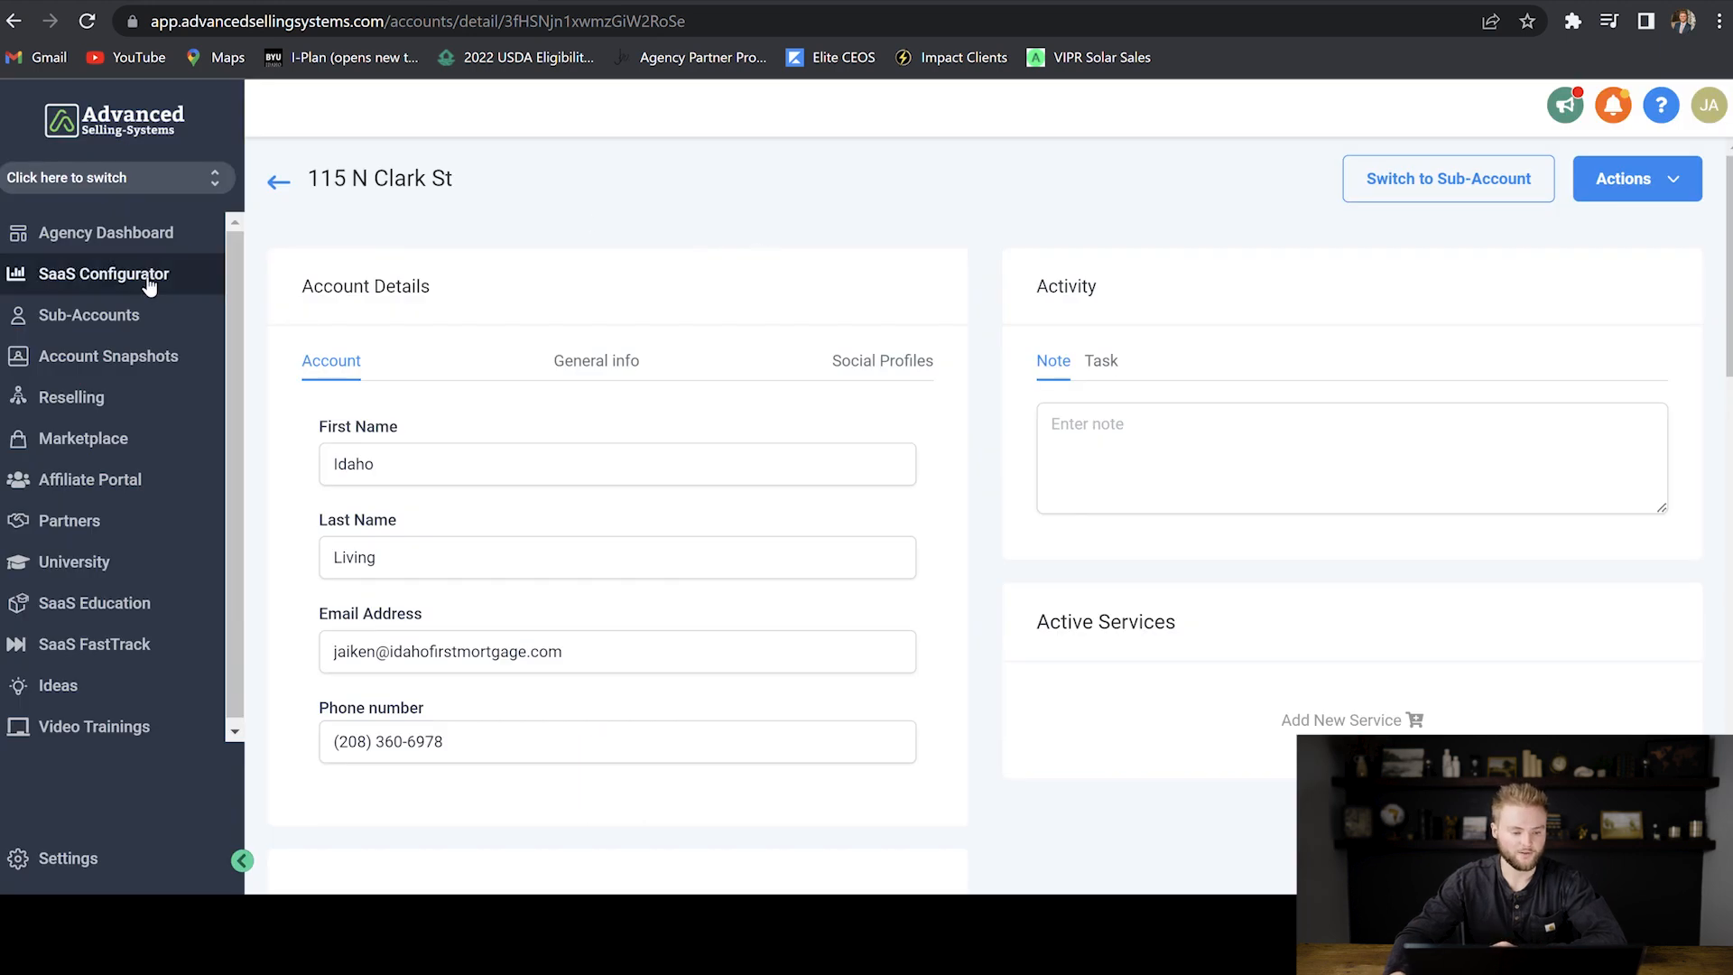
# Review the plans' Attach Snapshot section showing Revolution on Prime and Plus, then return to Sub-Accounts.
pyautogui.click(107, 272)
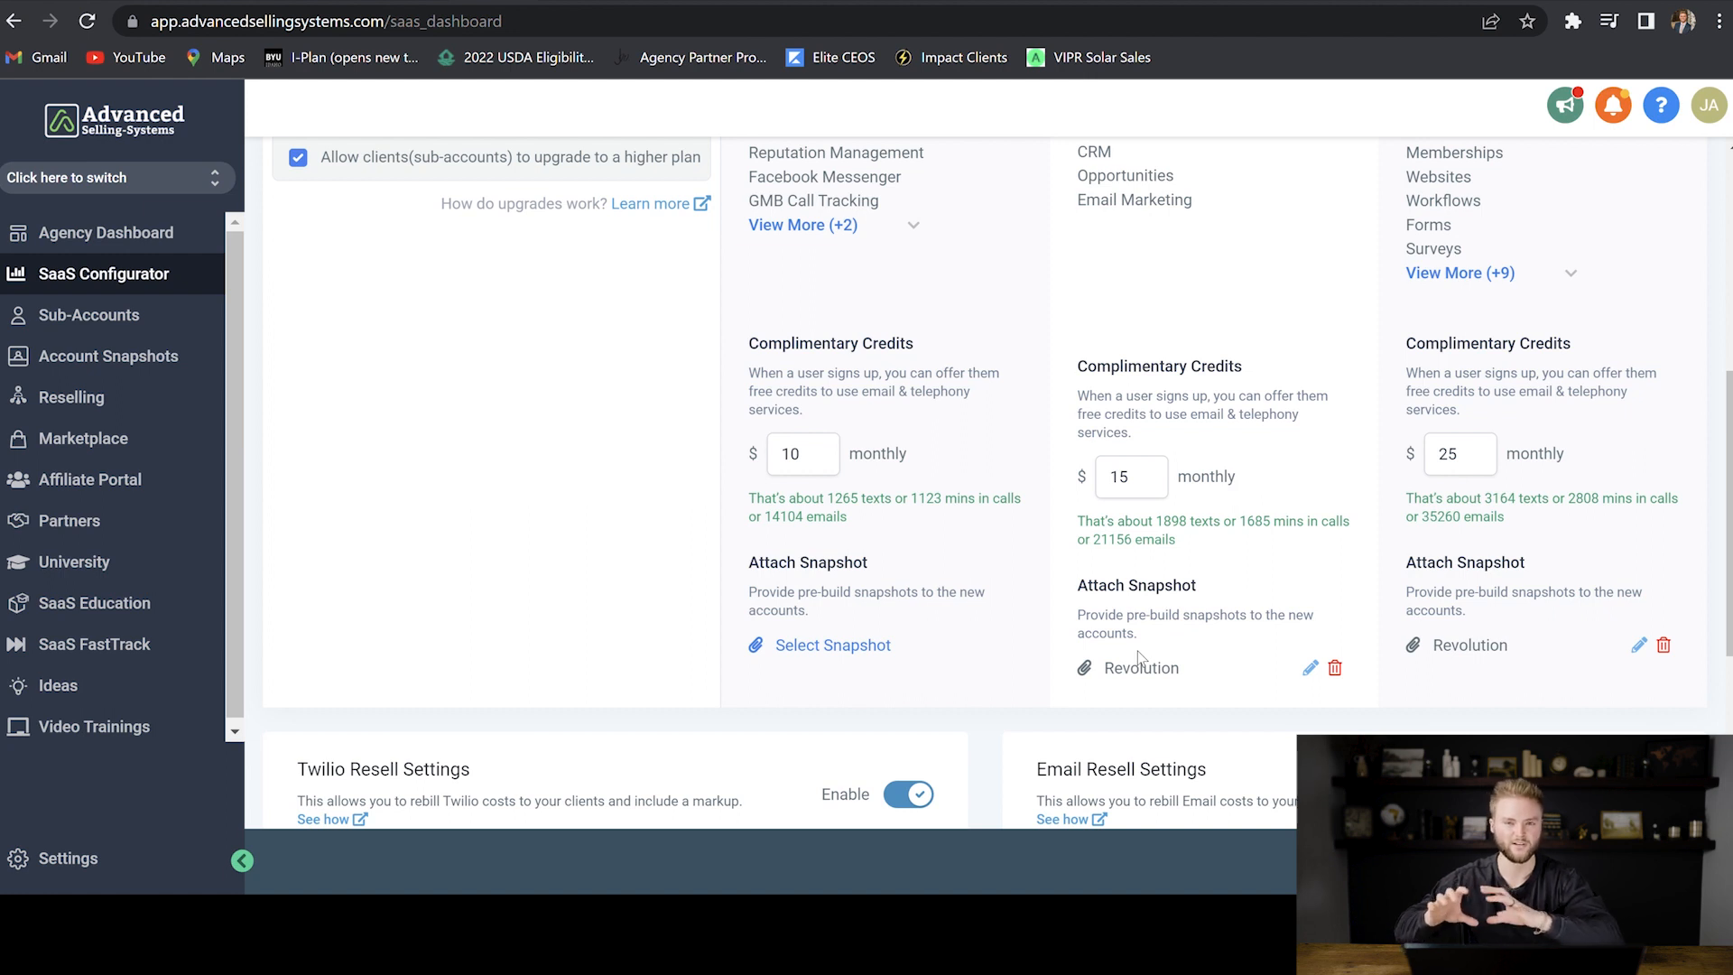
pyautogui.moveTo(1165, 707)
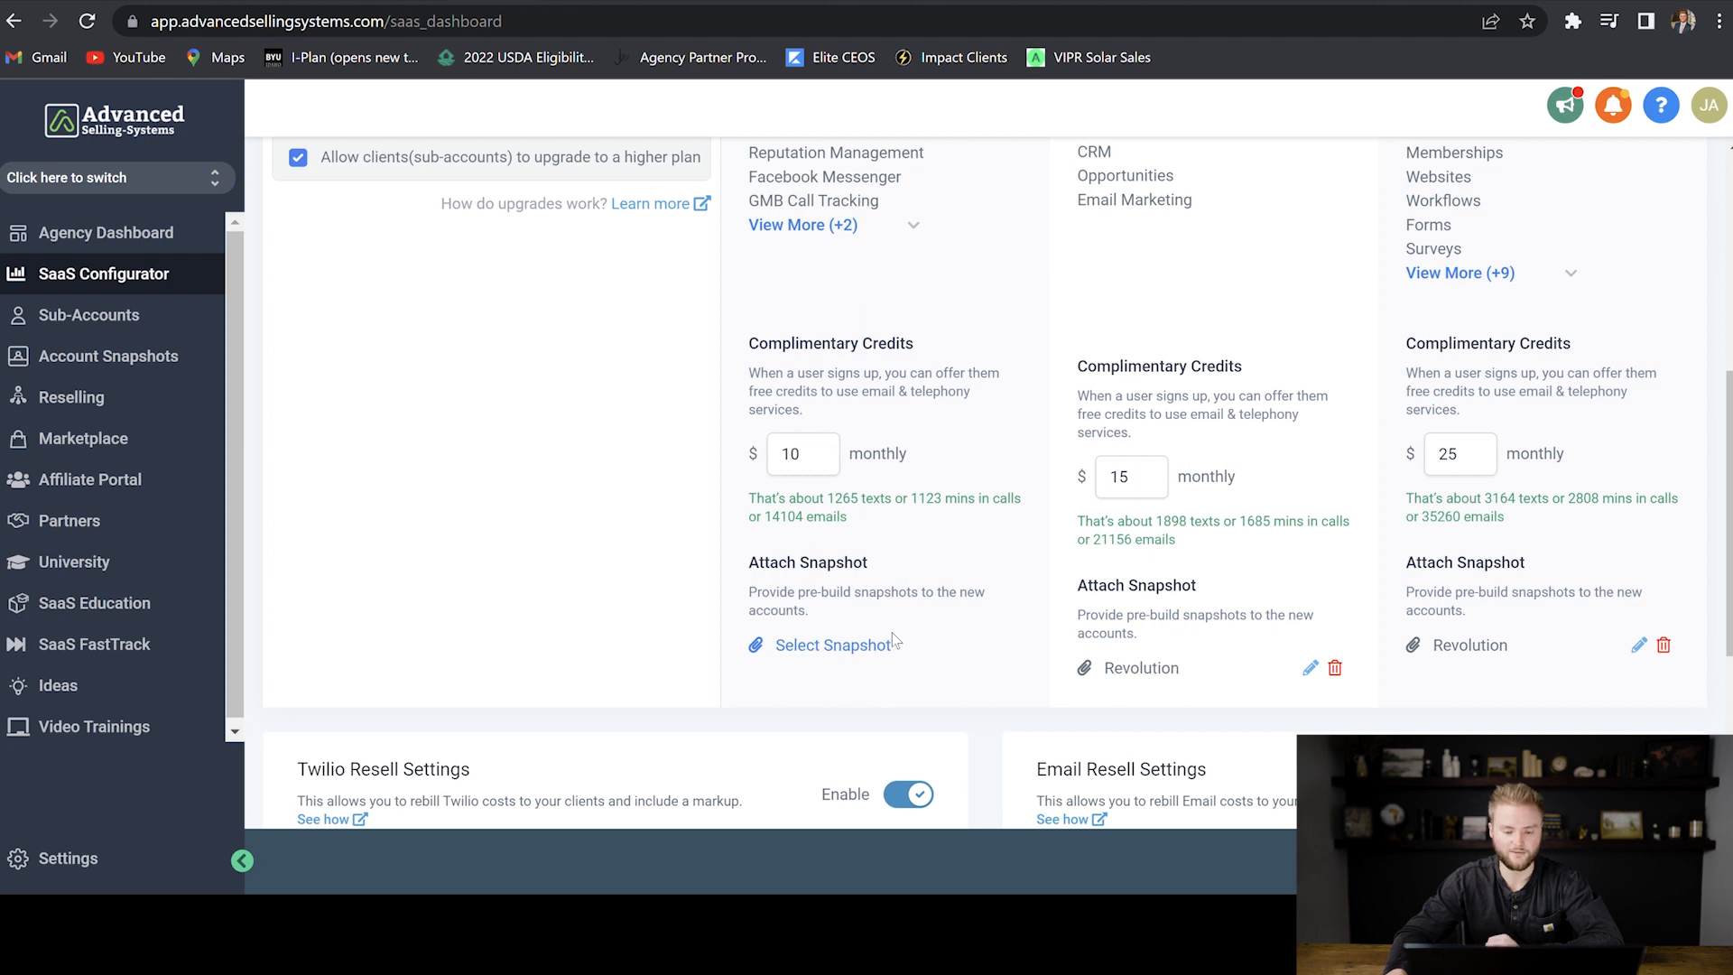
pyautogui.scroll(3)
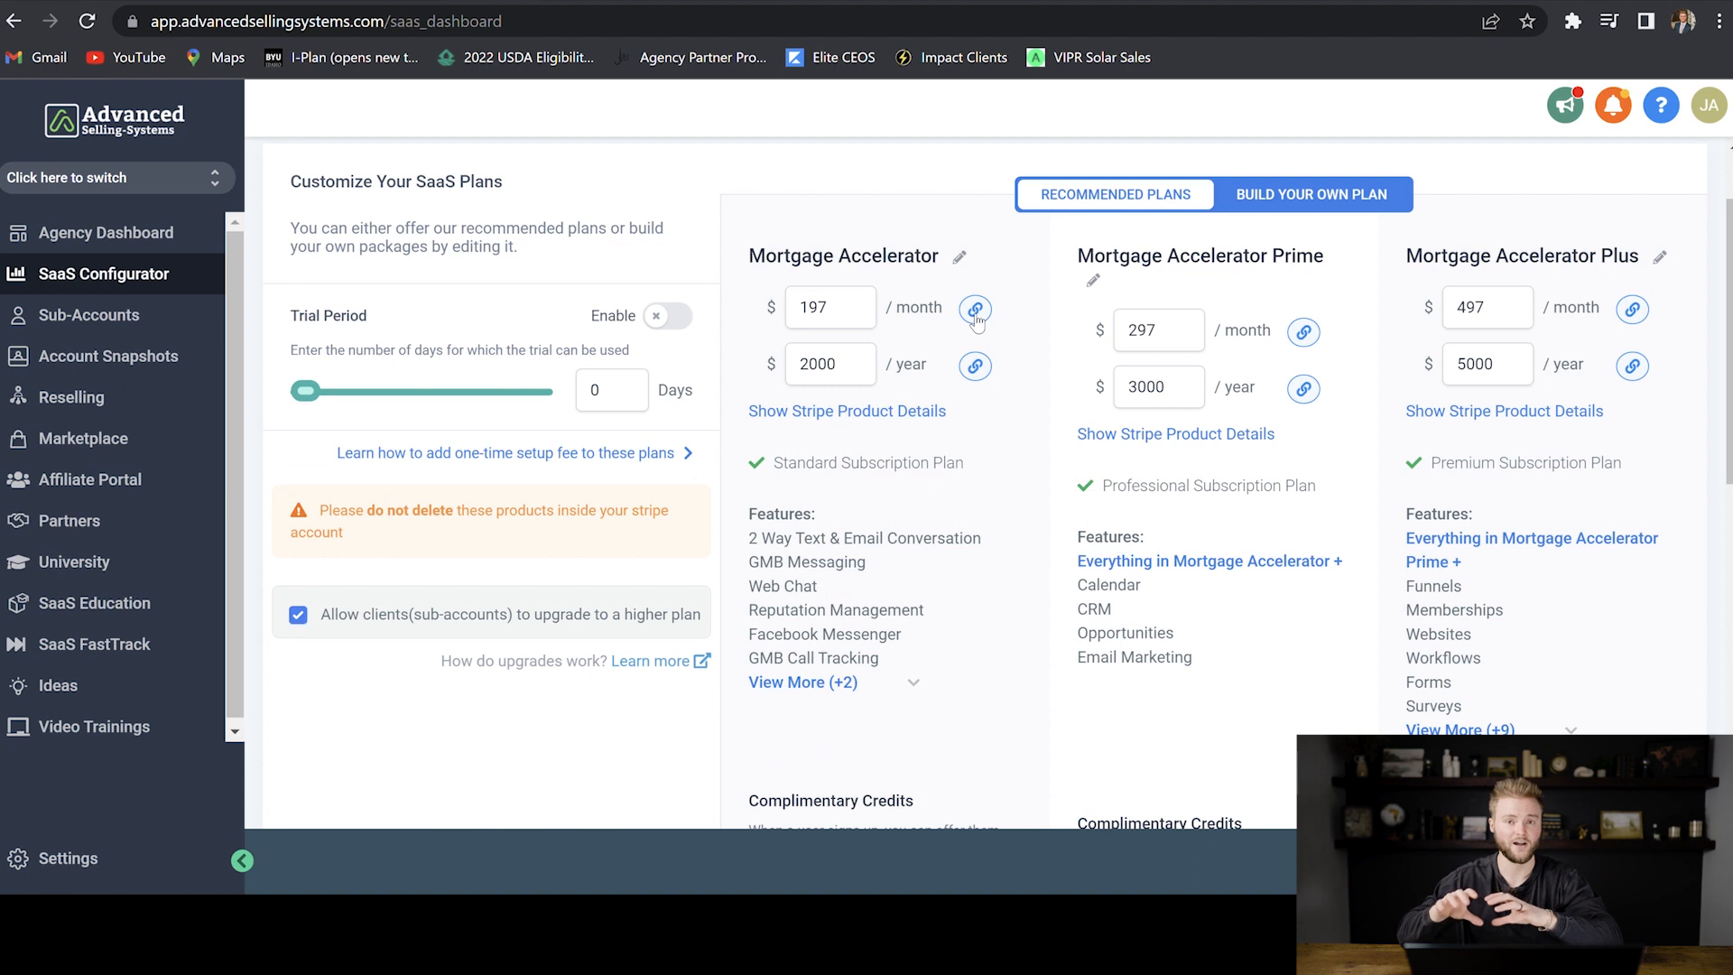
pyautogui.click(90, 314)
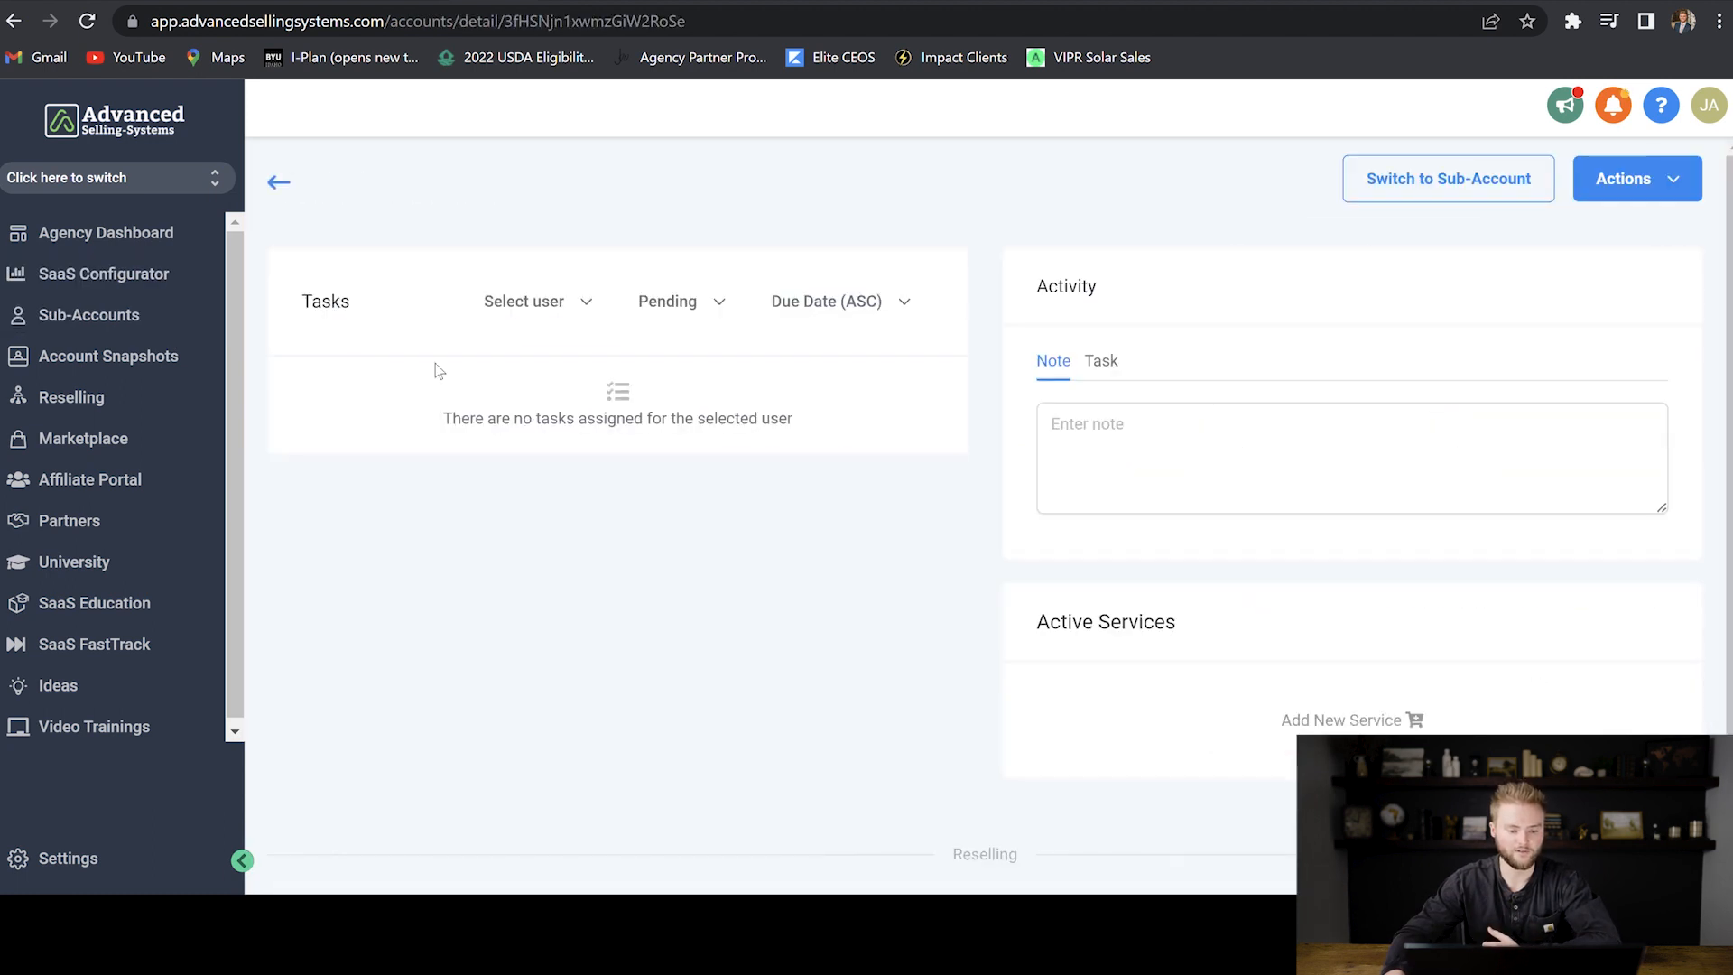
pyautogui.click(1637, 179)
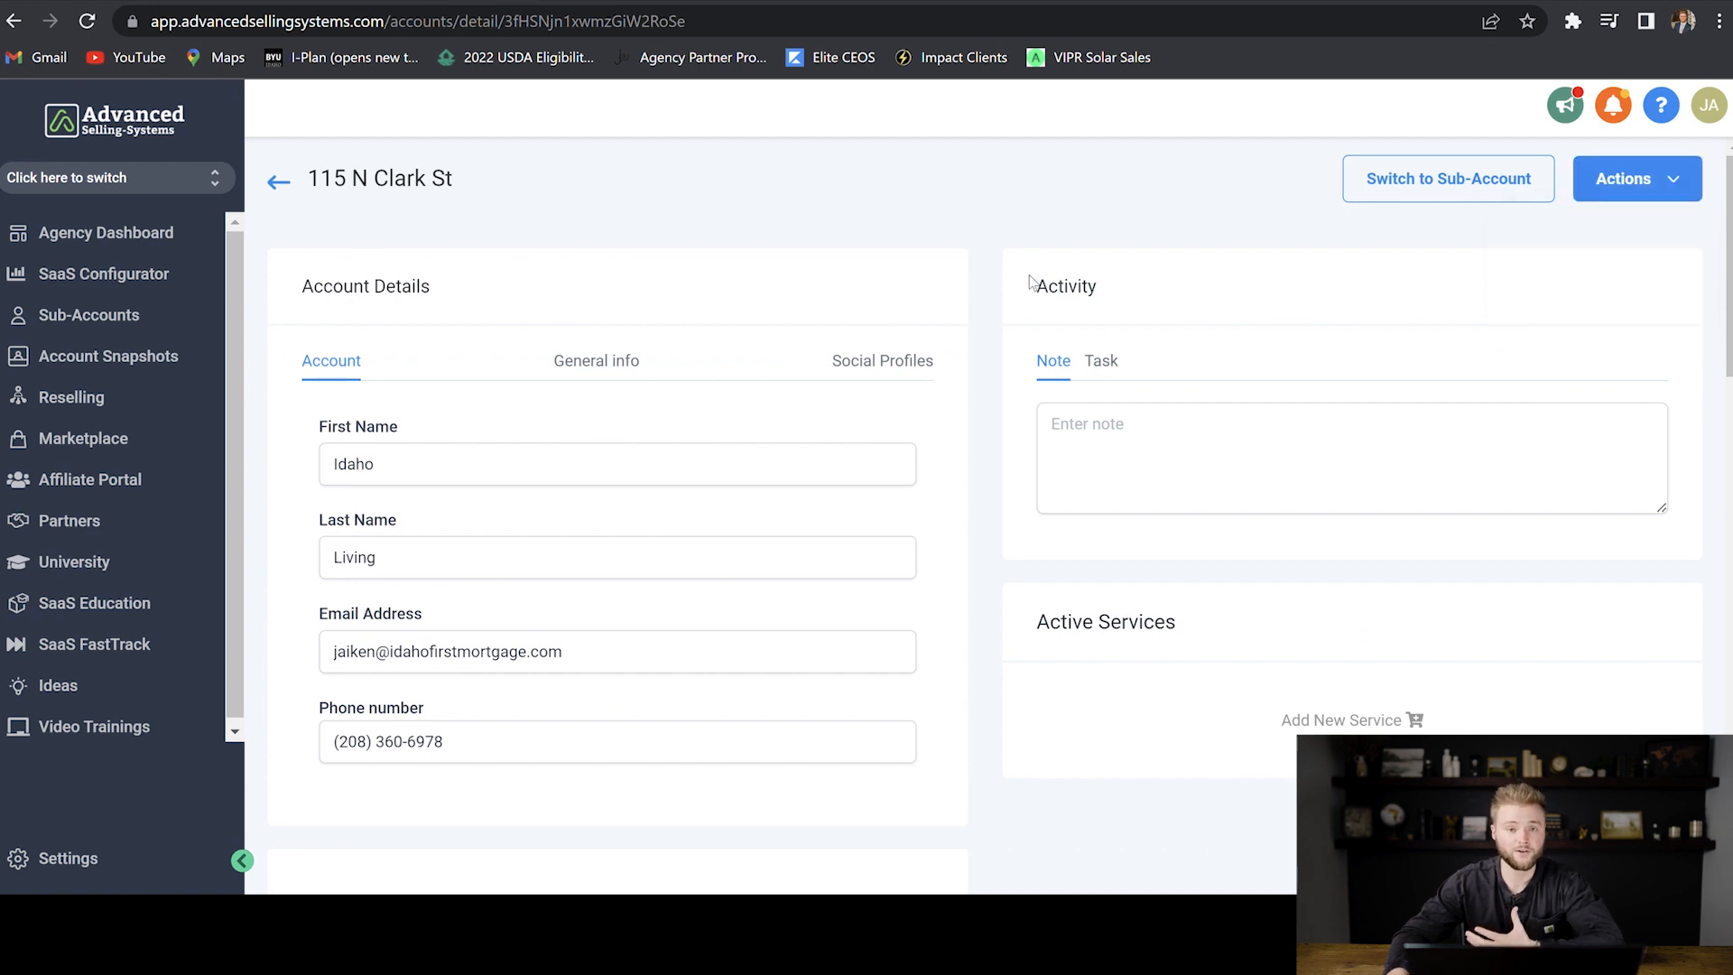
pyautogui.click(1448, 179)
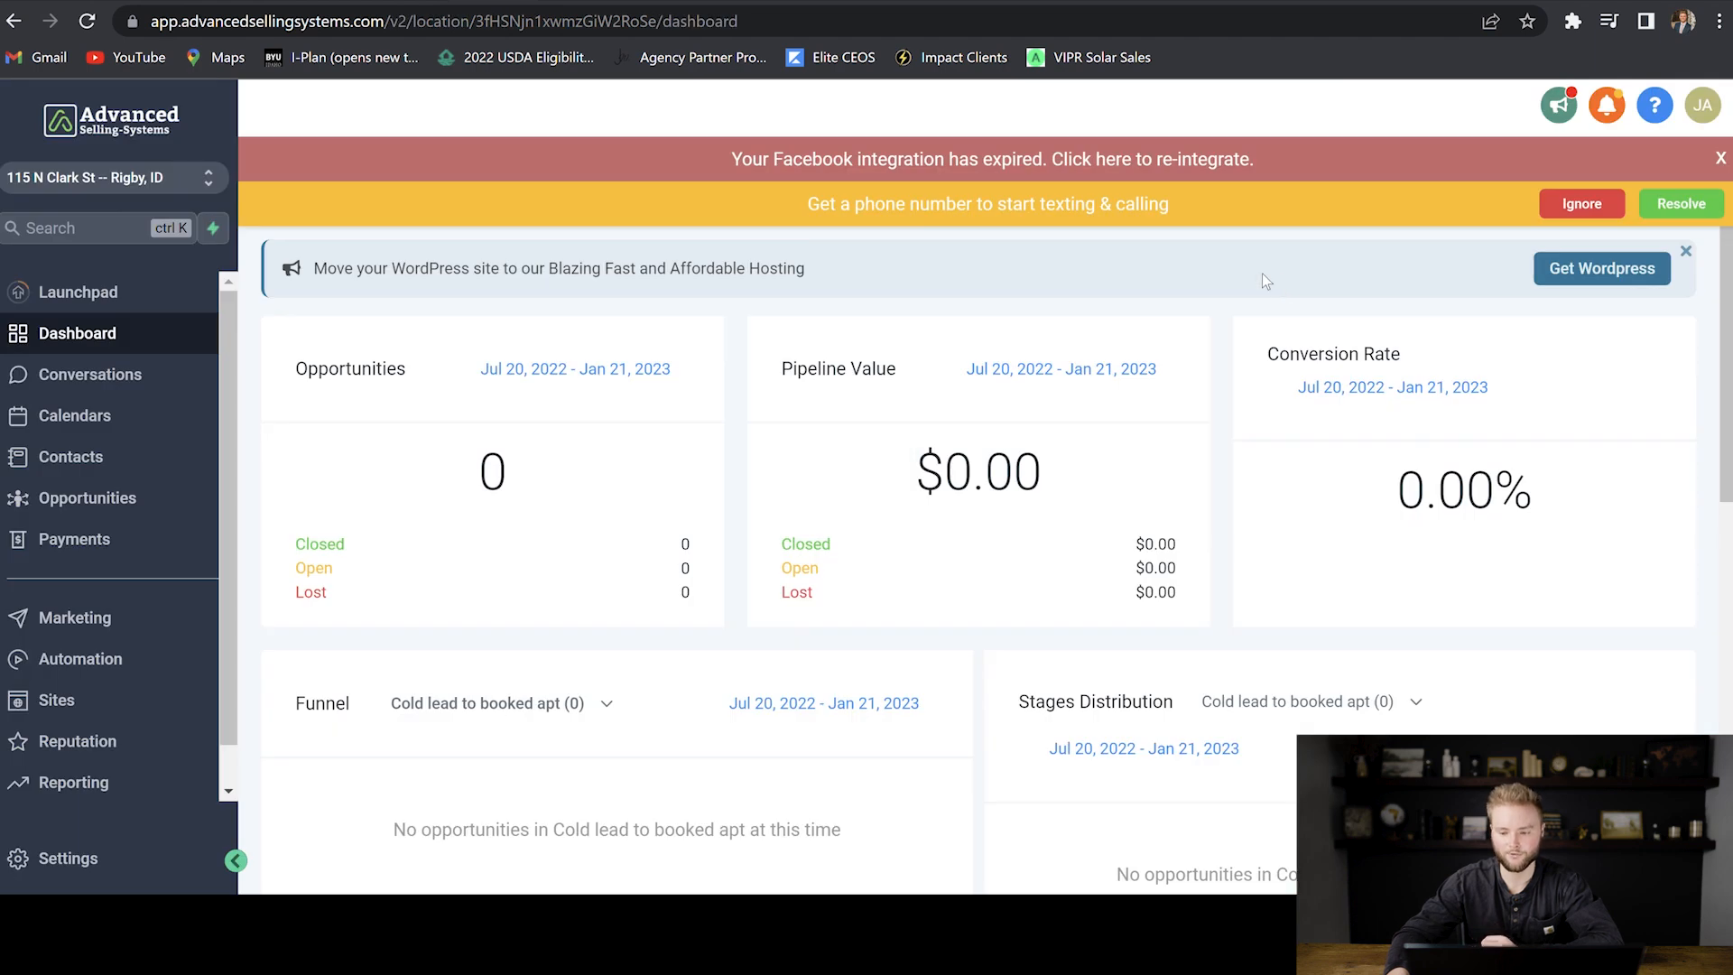
pyautogui.moveTo(1679, 220)
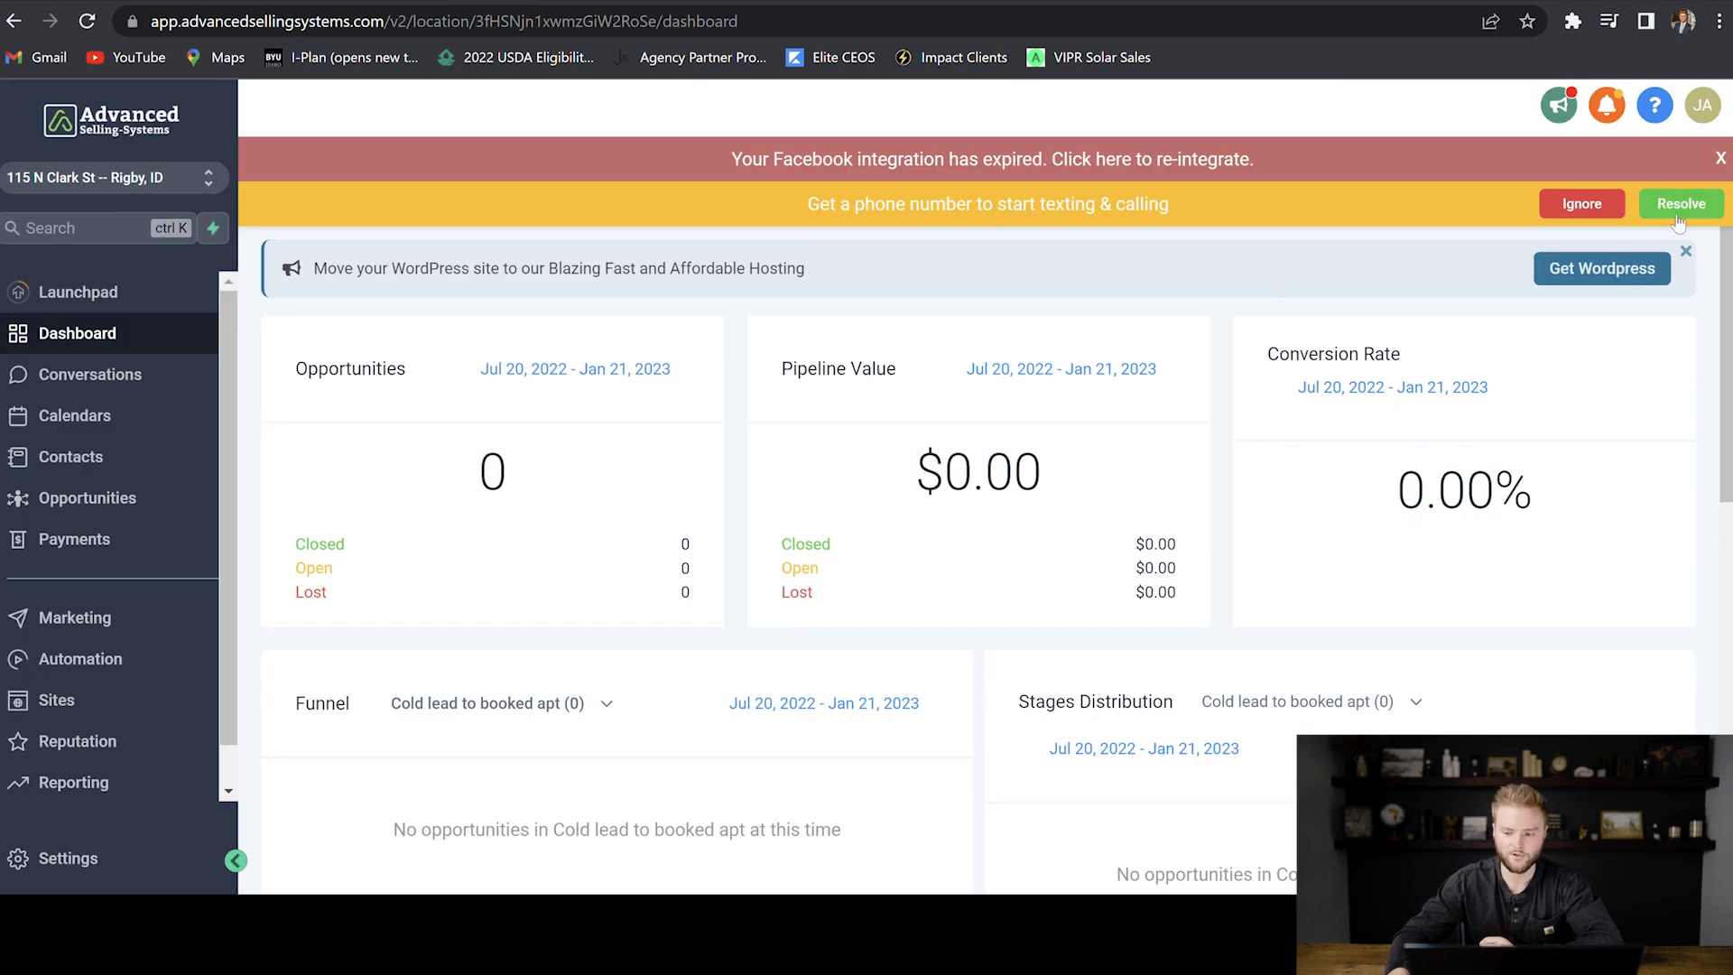
# Resolve the missing phone number warning and view the Add Number form without adding one.
pyautogui.click(1679, 204)
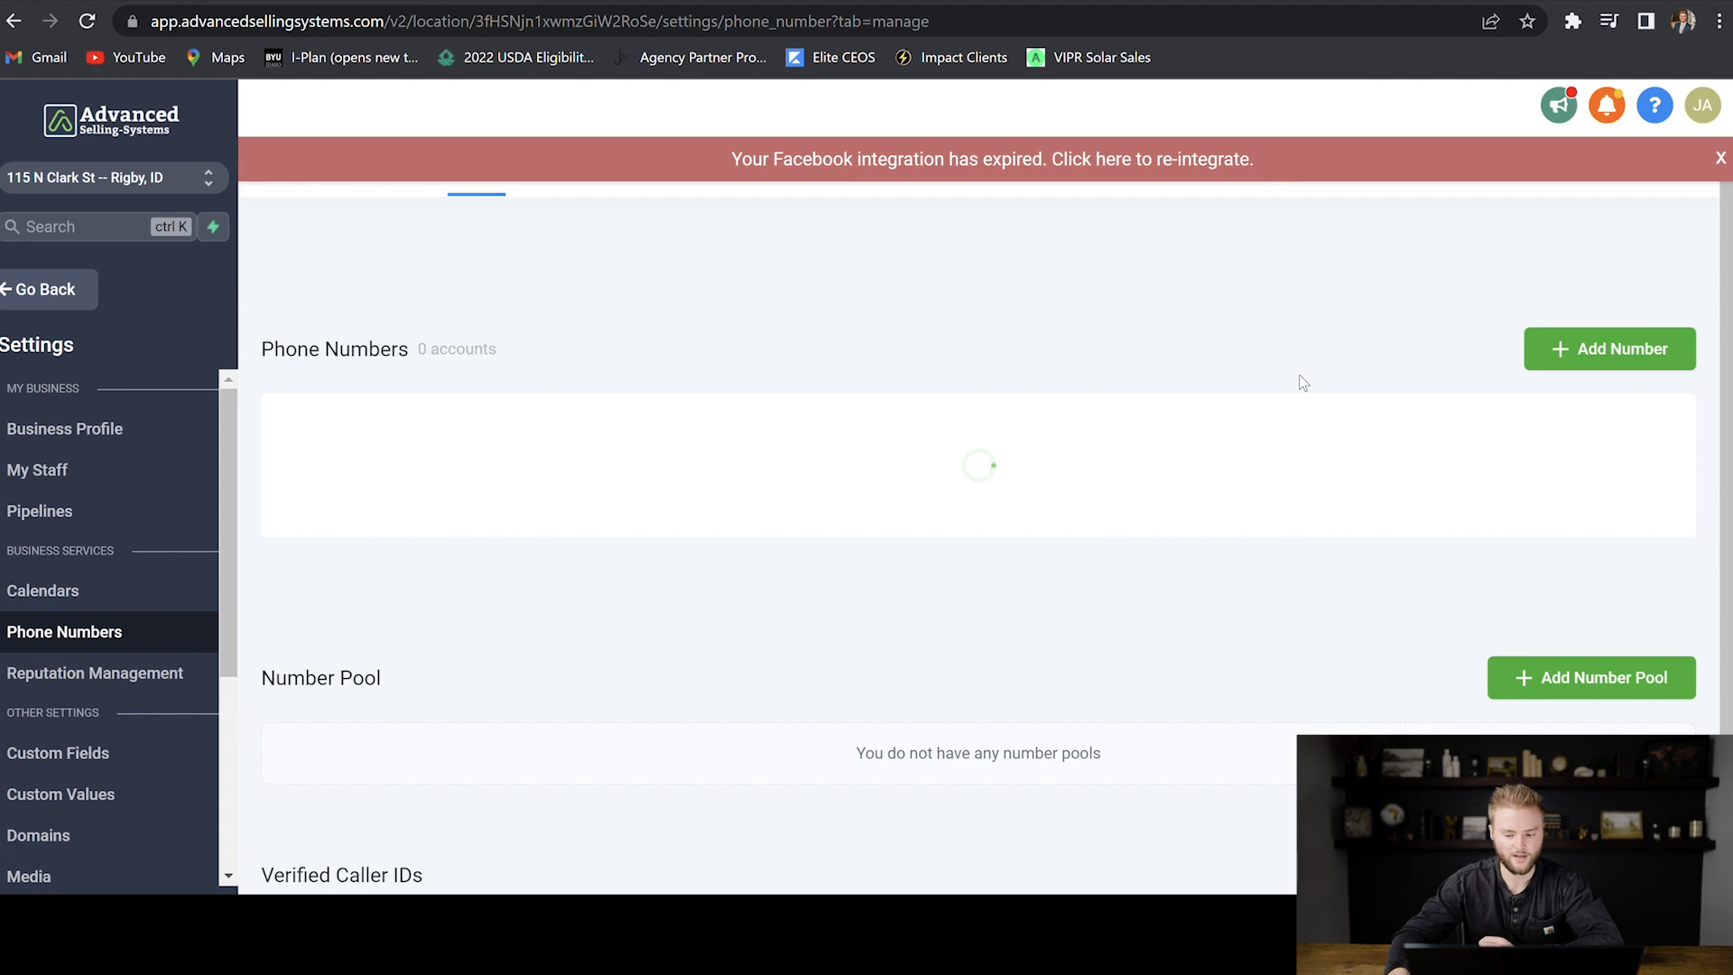
pyautogui.click(1609, 349)
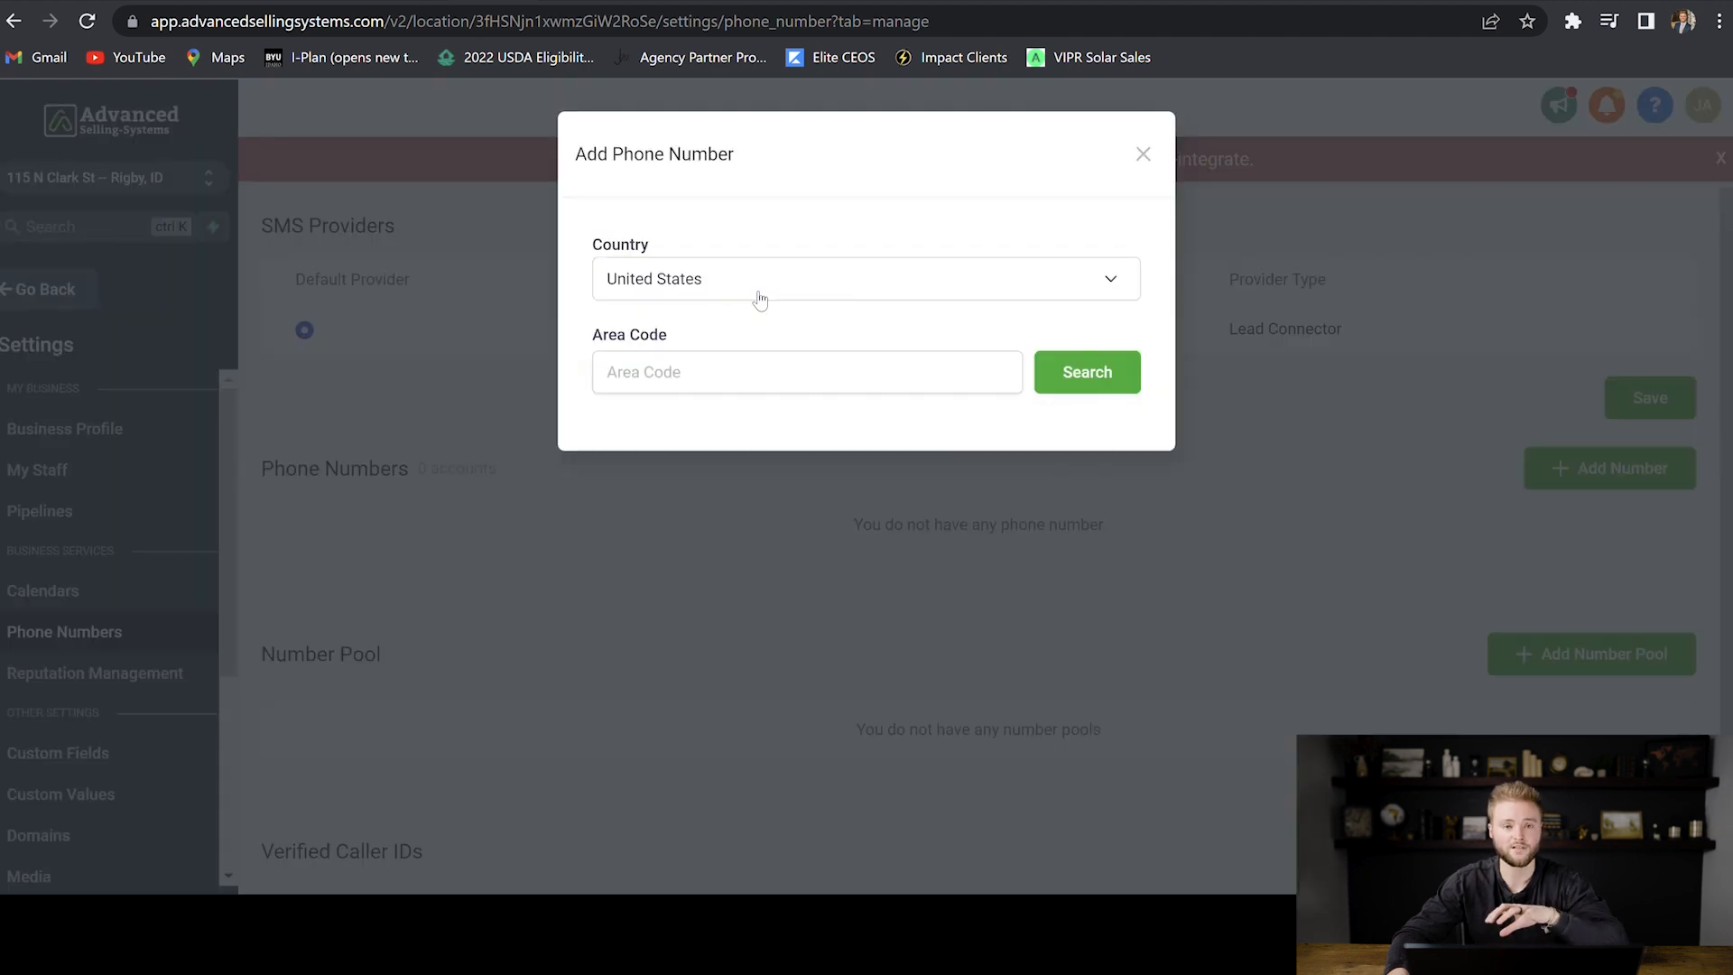
pyautogui.click(1143, 153)
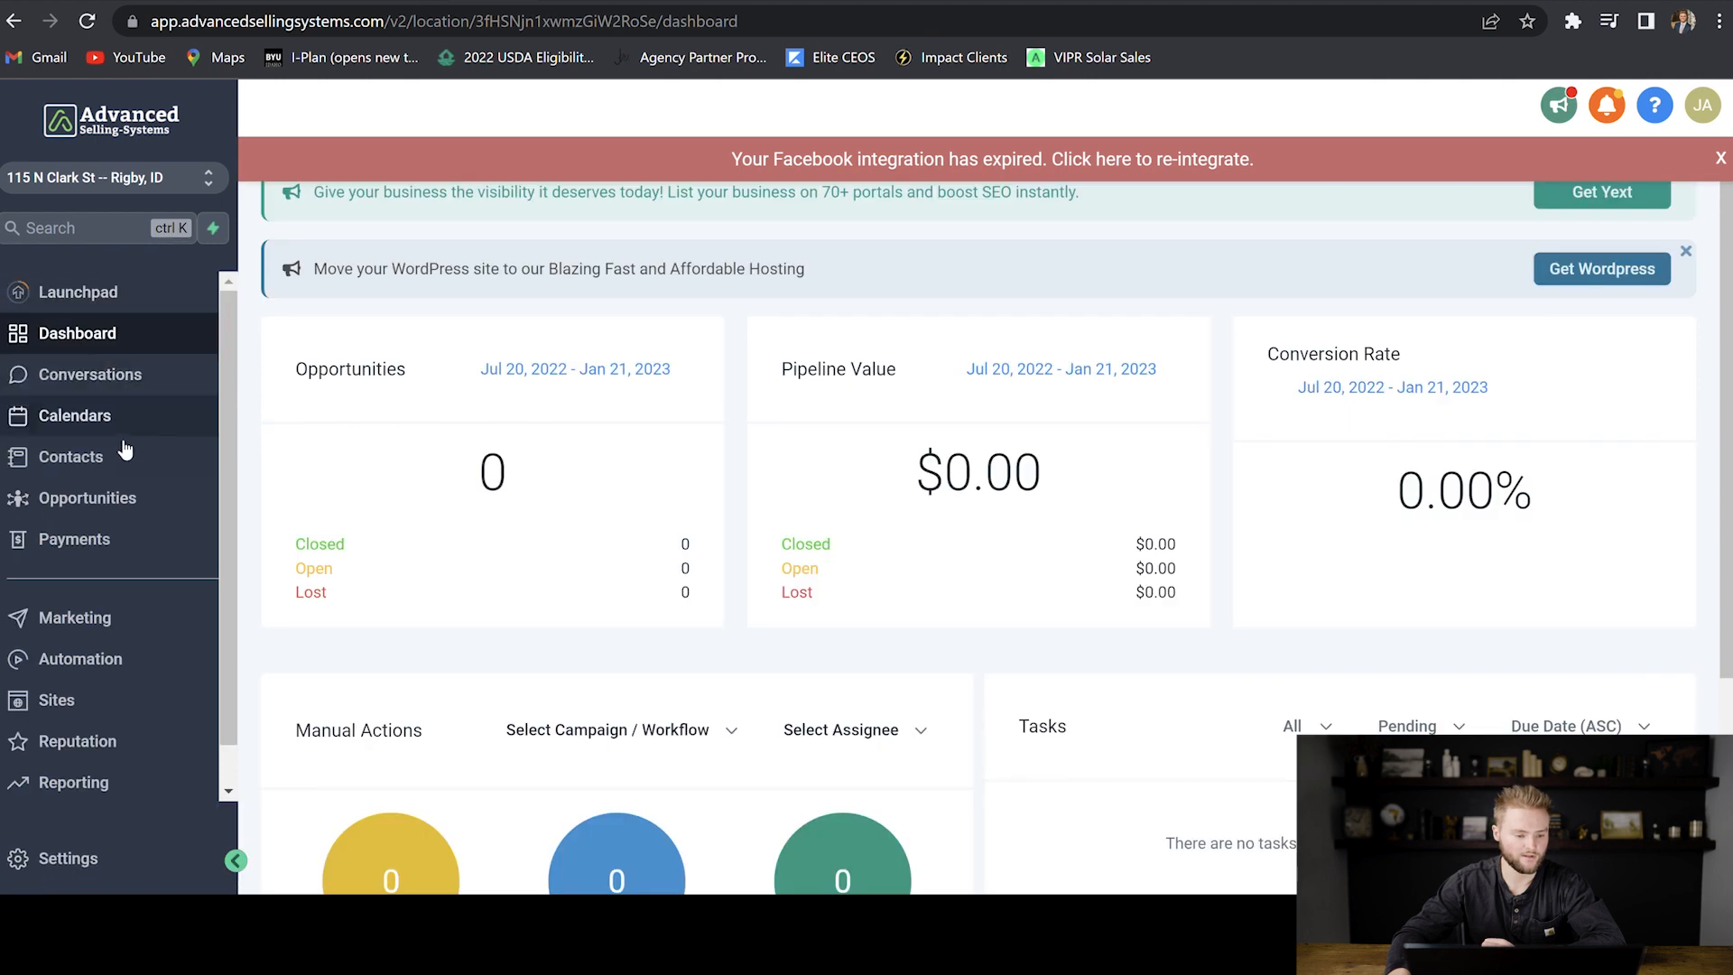
# Check the Calendars list with its Idaho First Mortgage Calls calendar and go to Launchpad.
pyautogui.click(76, 416)
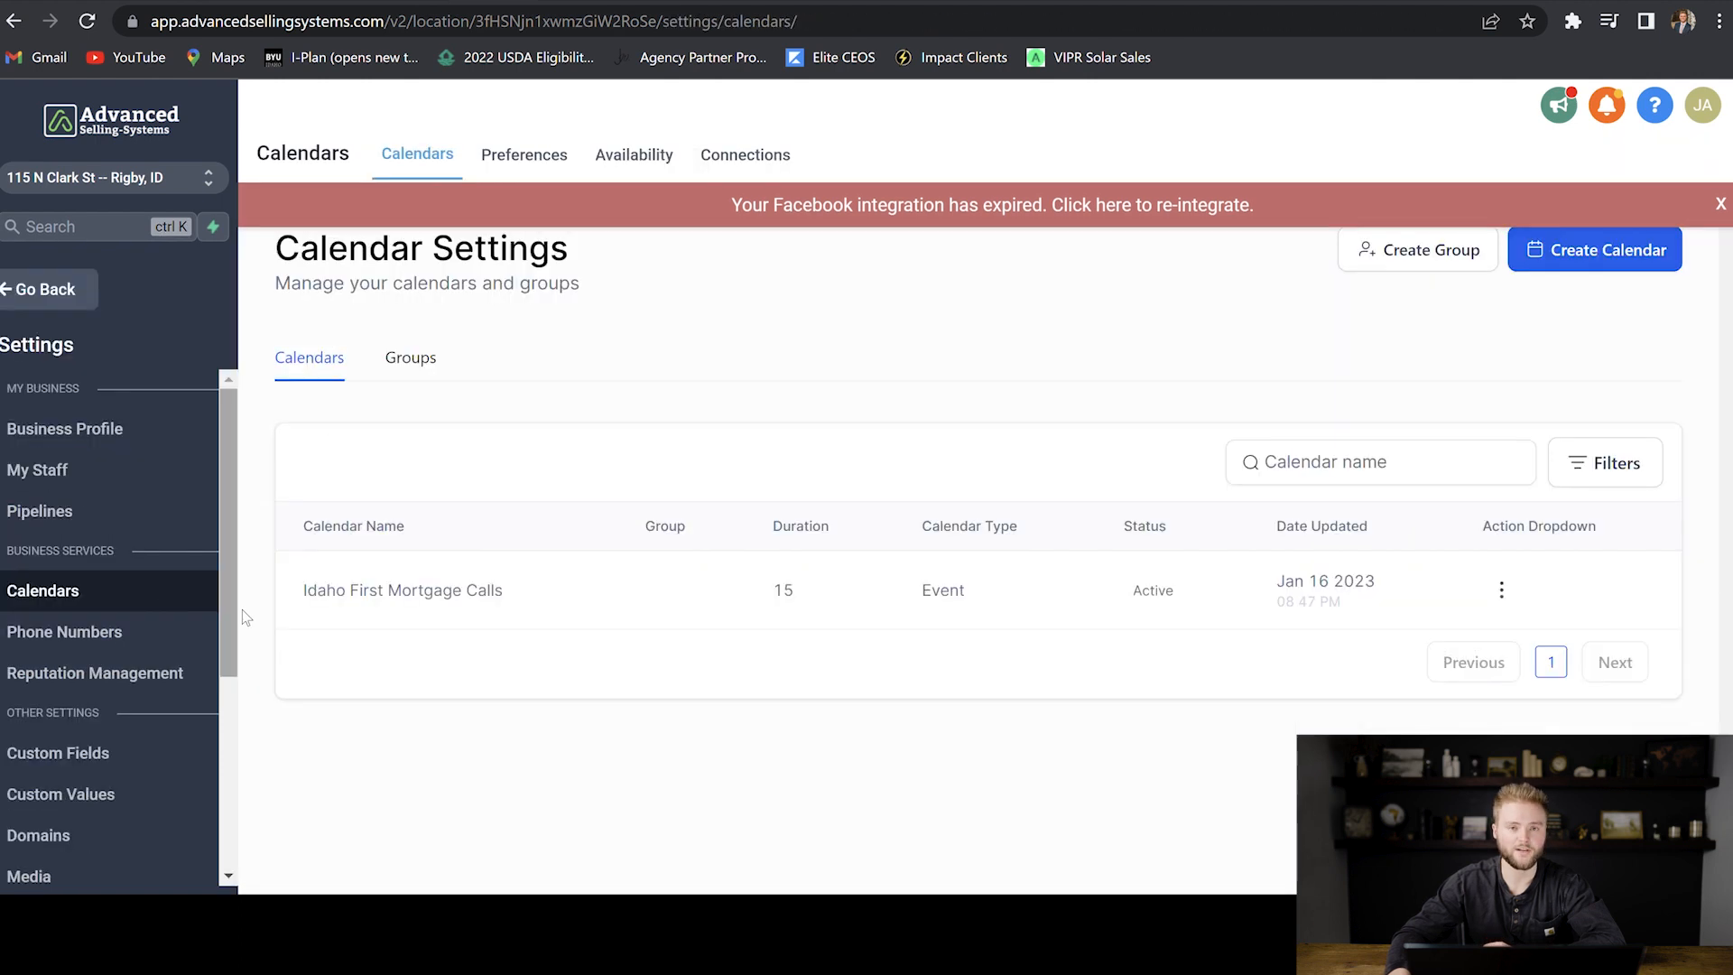
pyautogui.click(1721, 204)
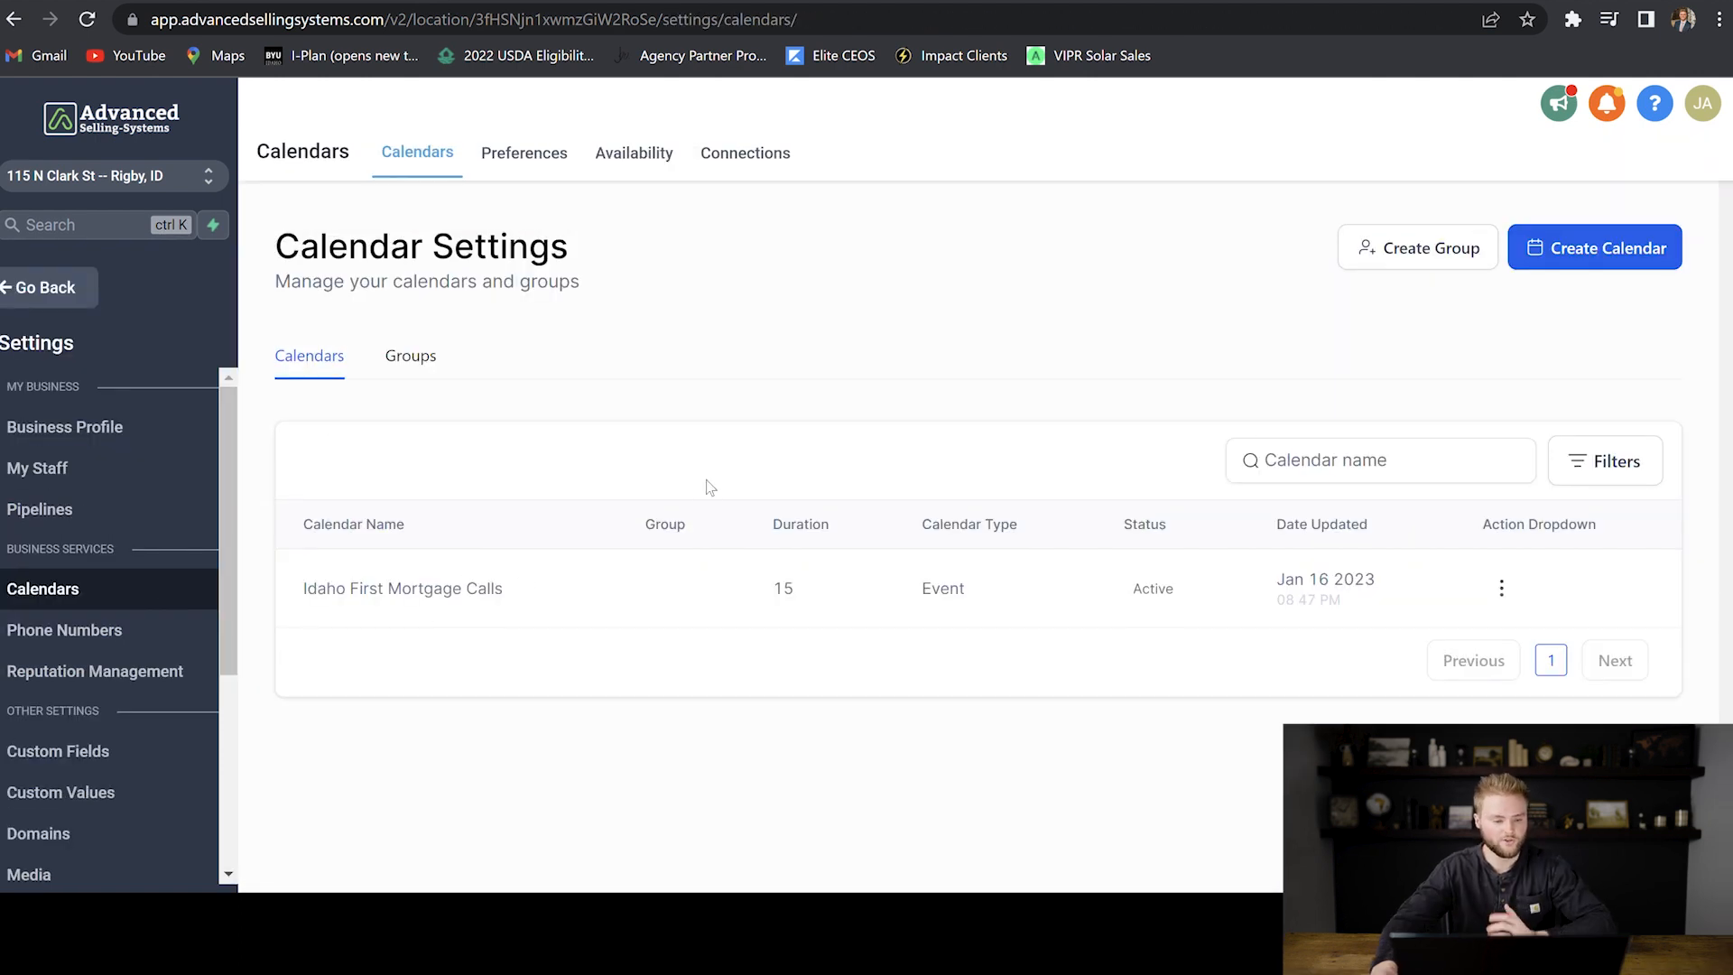
pyautogui.click(78, 289)
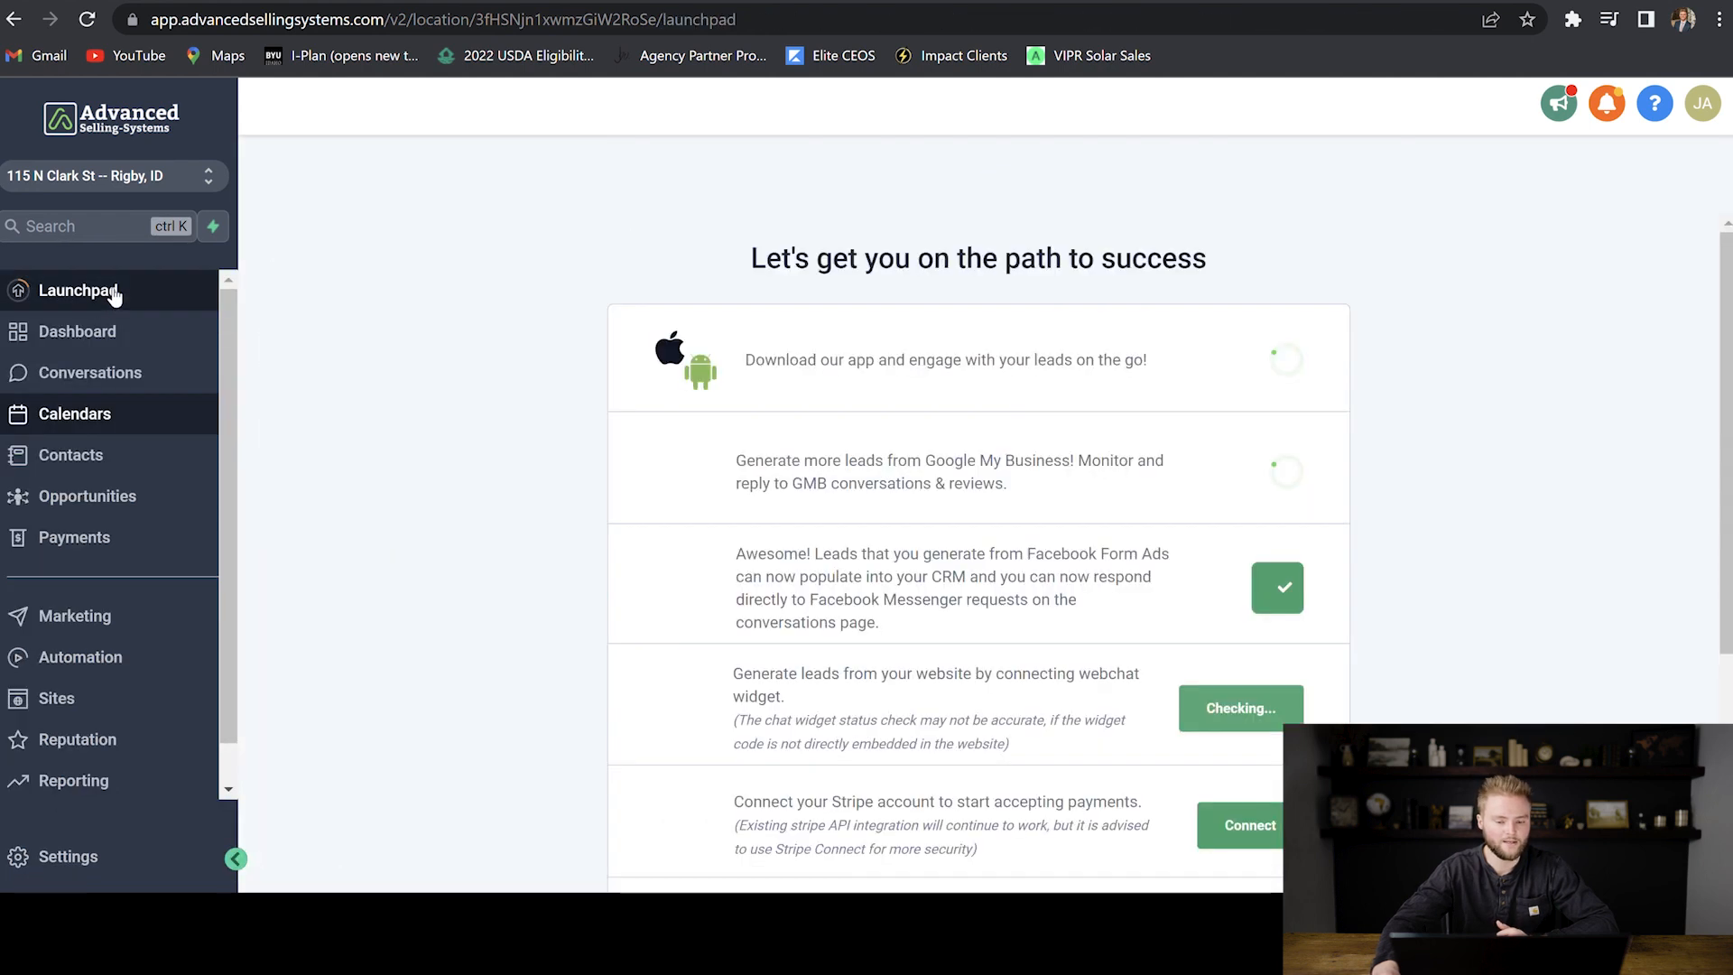
# Look over the Launchpad checklist, then show the agency account's Automation workflows list.
pyautogui.scroll(3)
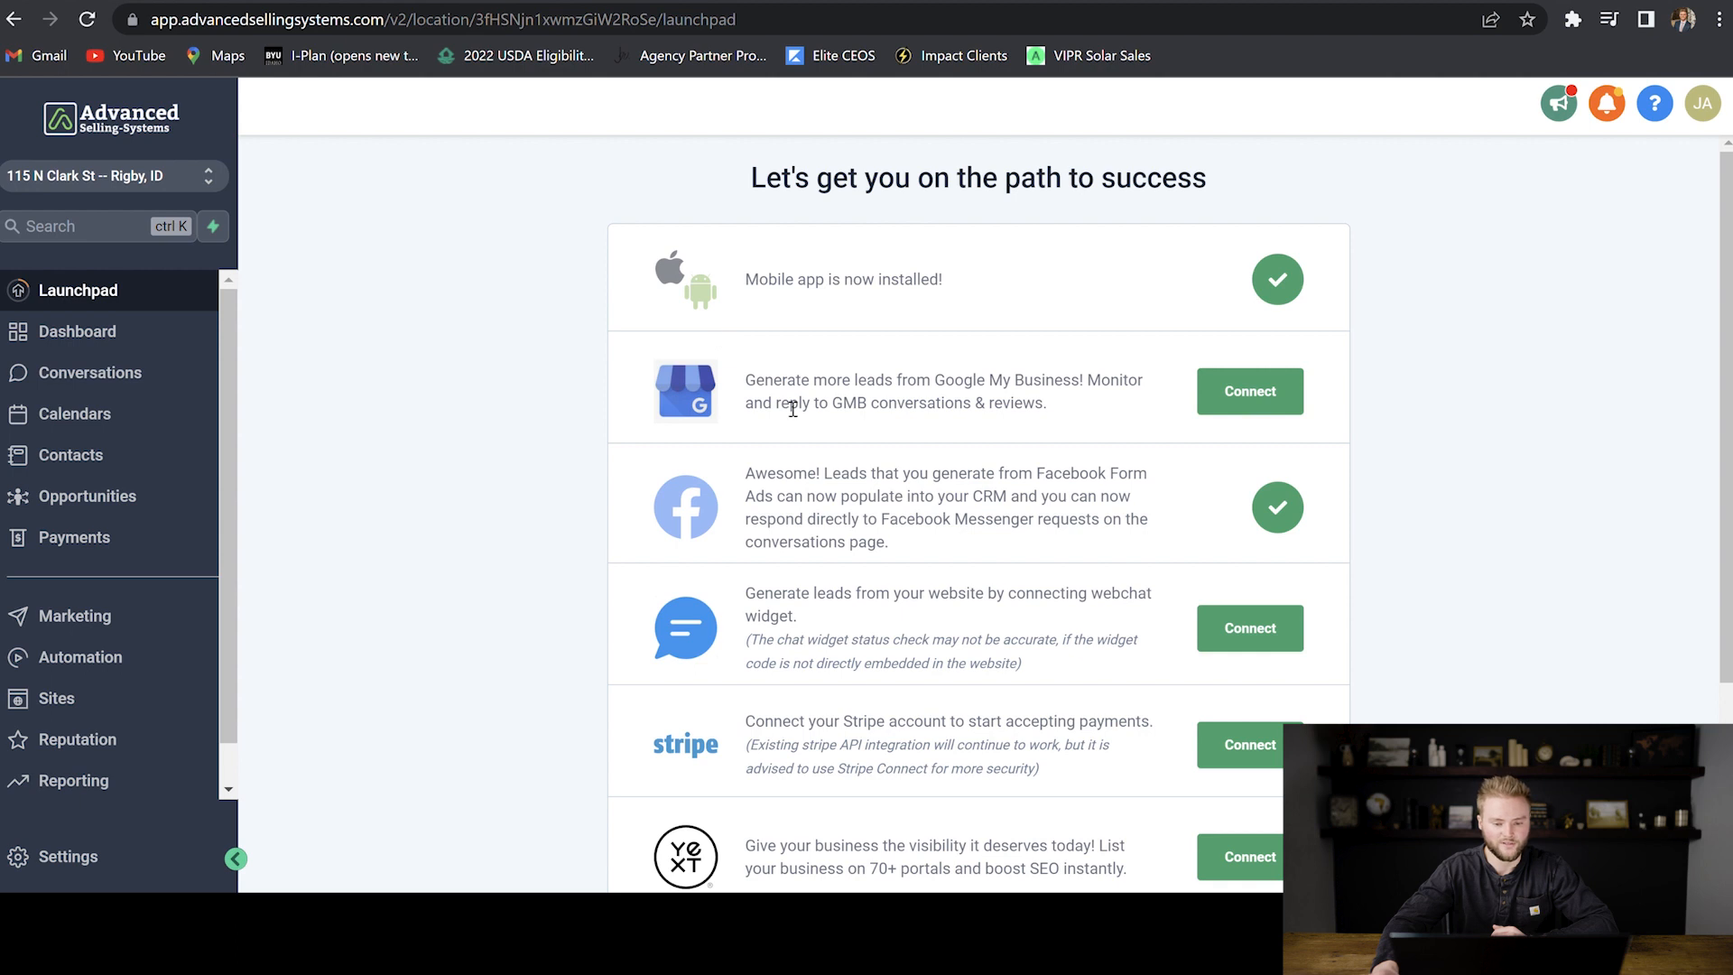
pyautogui.moveTo(739, 248)
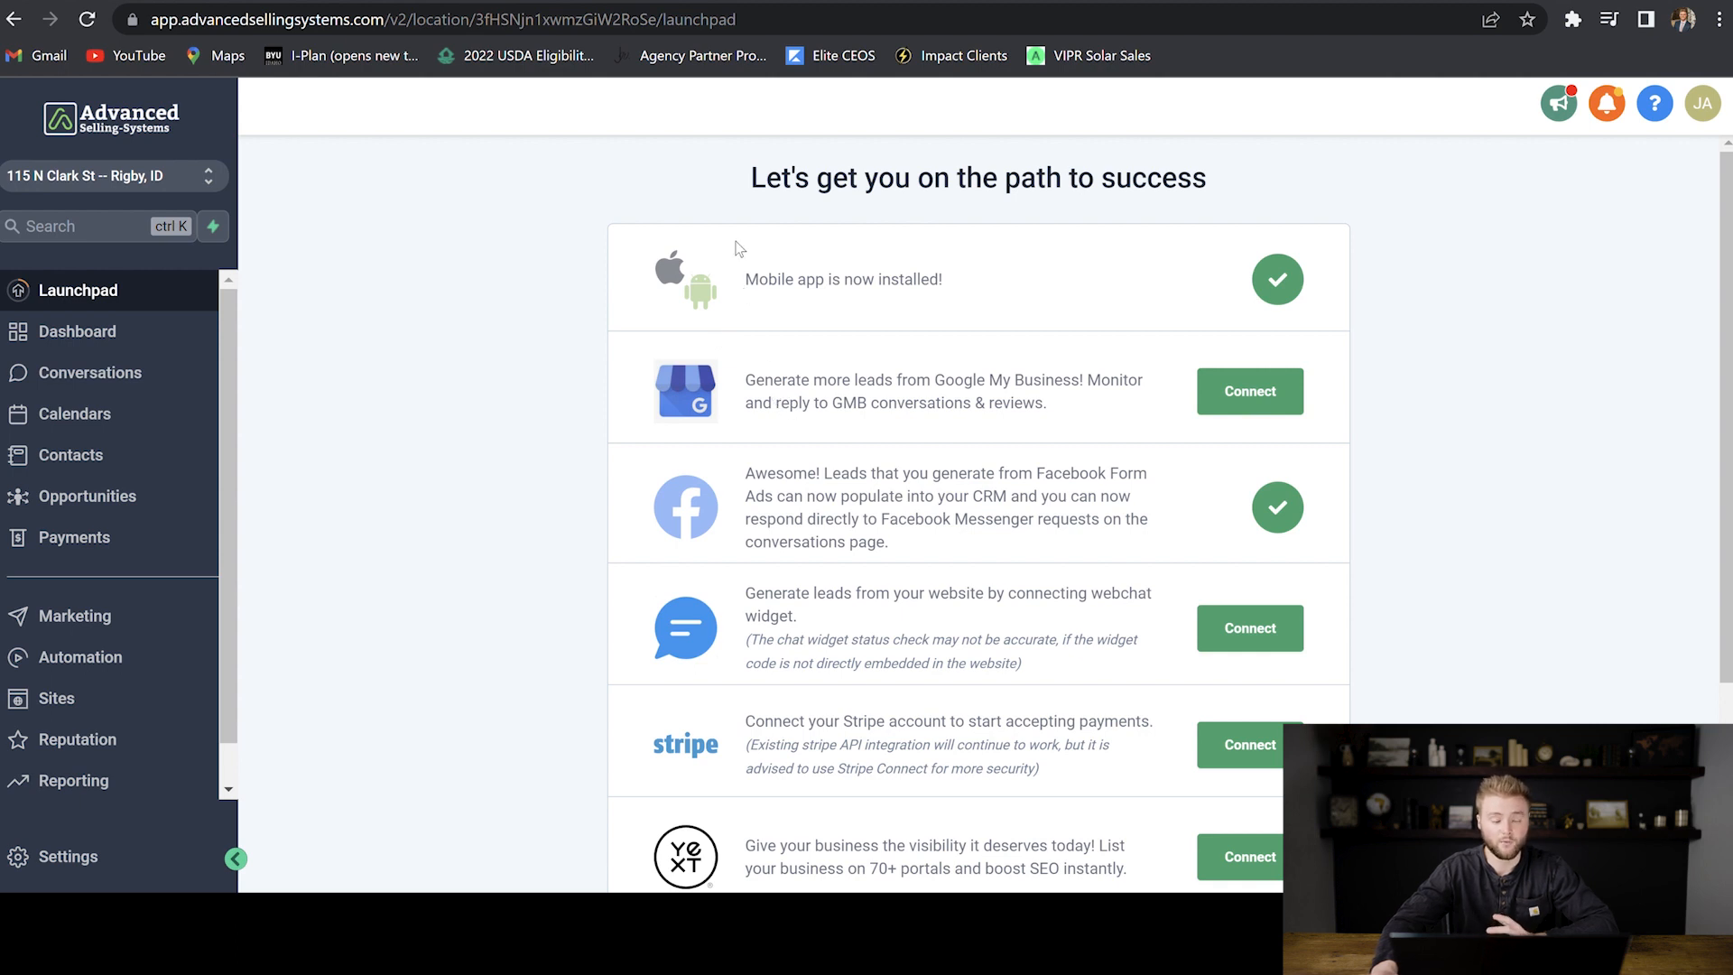
pyautogui.moveTo(728, 251)
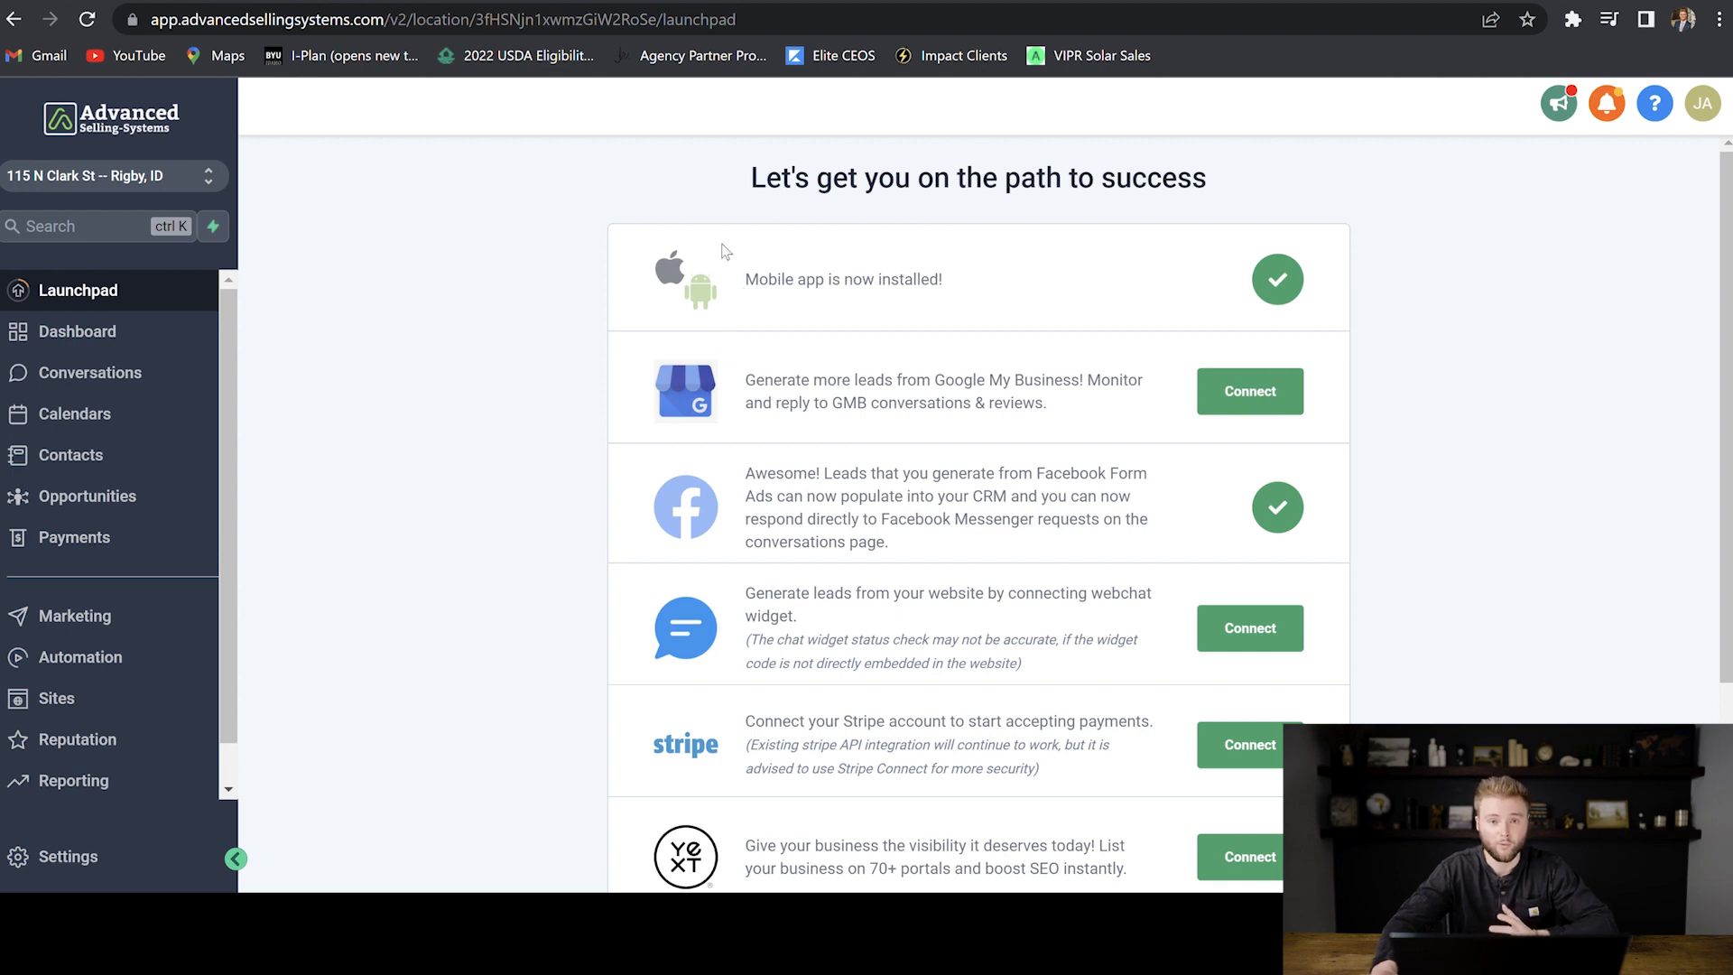
pyautogui.click(80, 657)
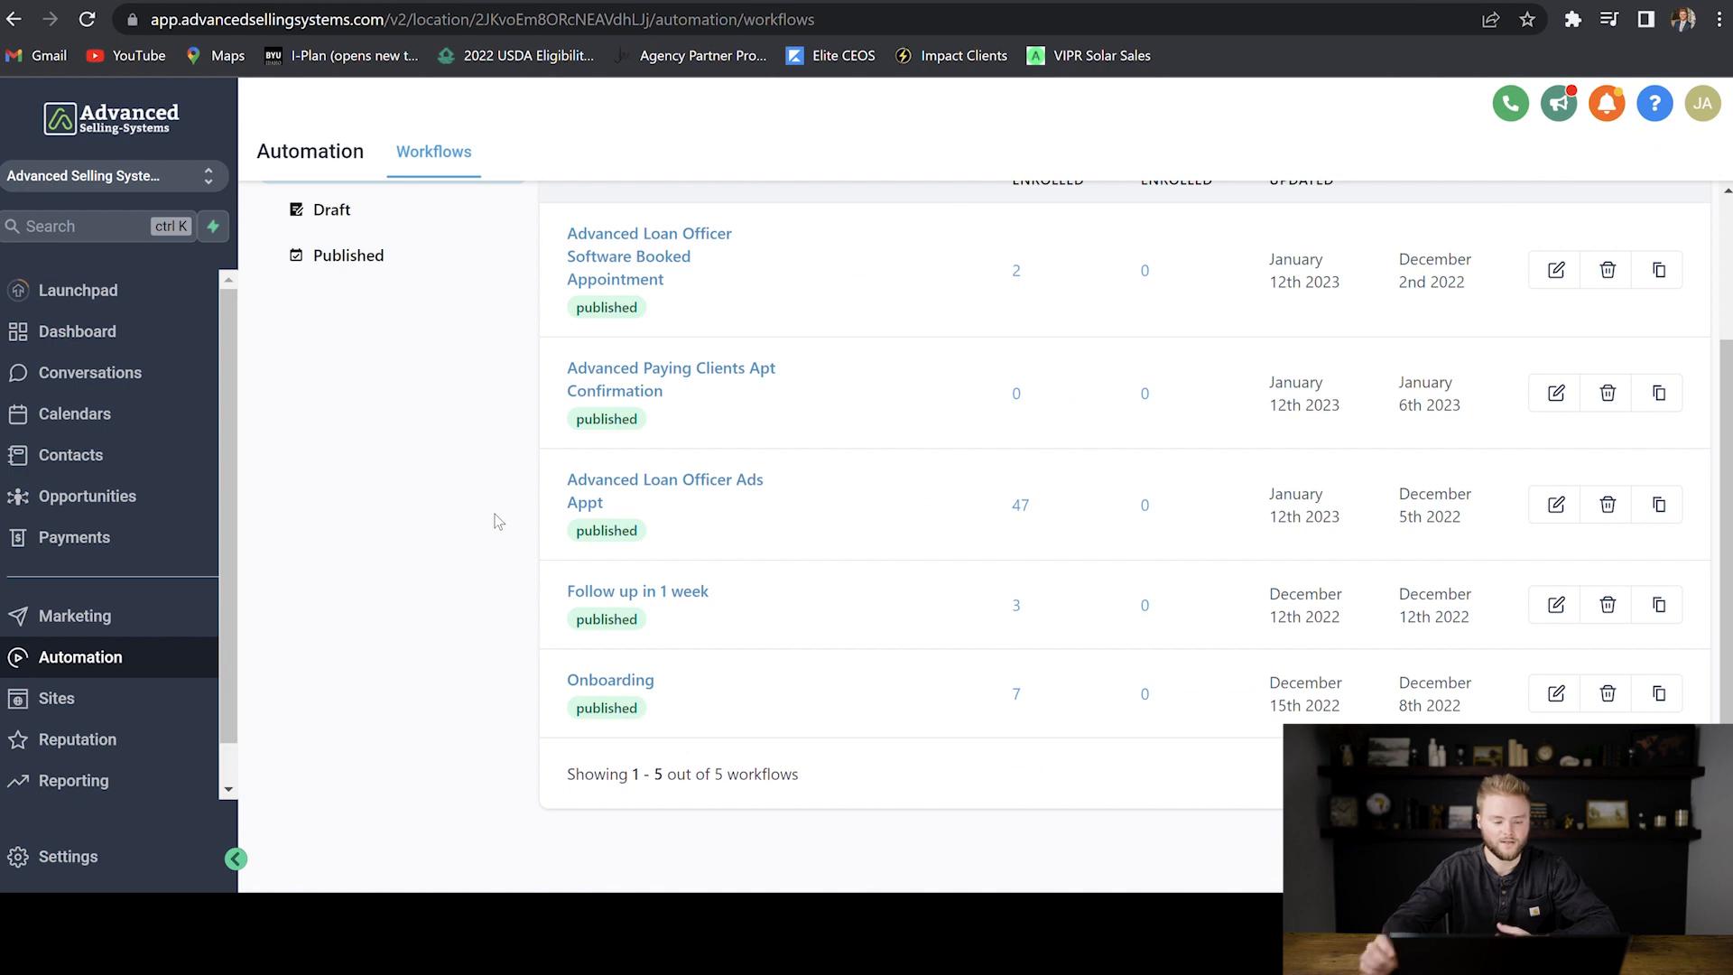
# Show the Onboarding workflow's canvas with its Onboard tag trigger, text and email steps.
pyautogui.click(610, 681)
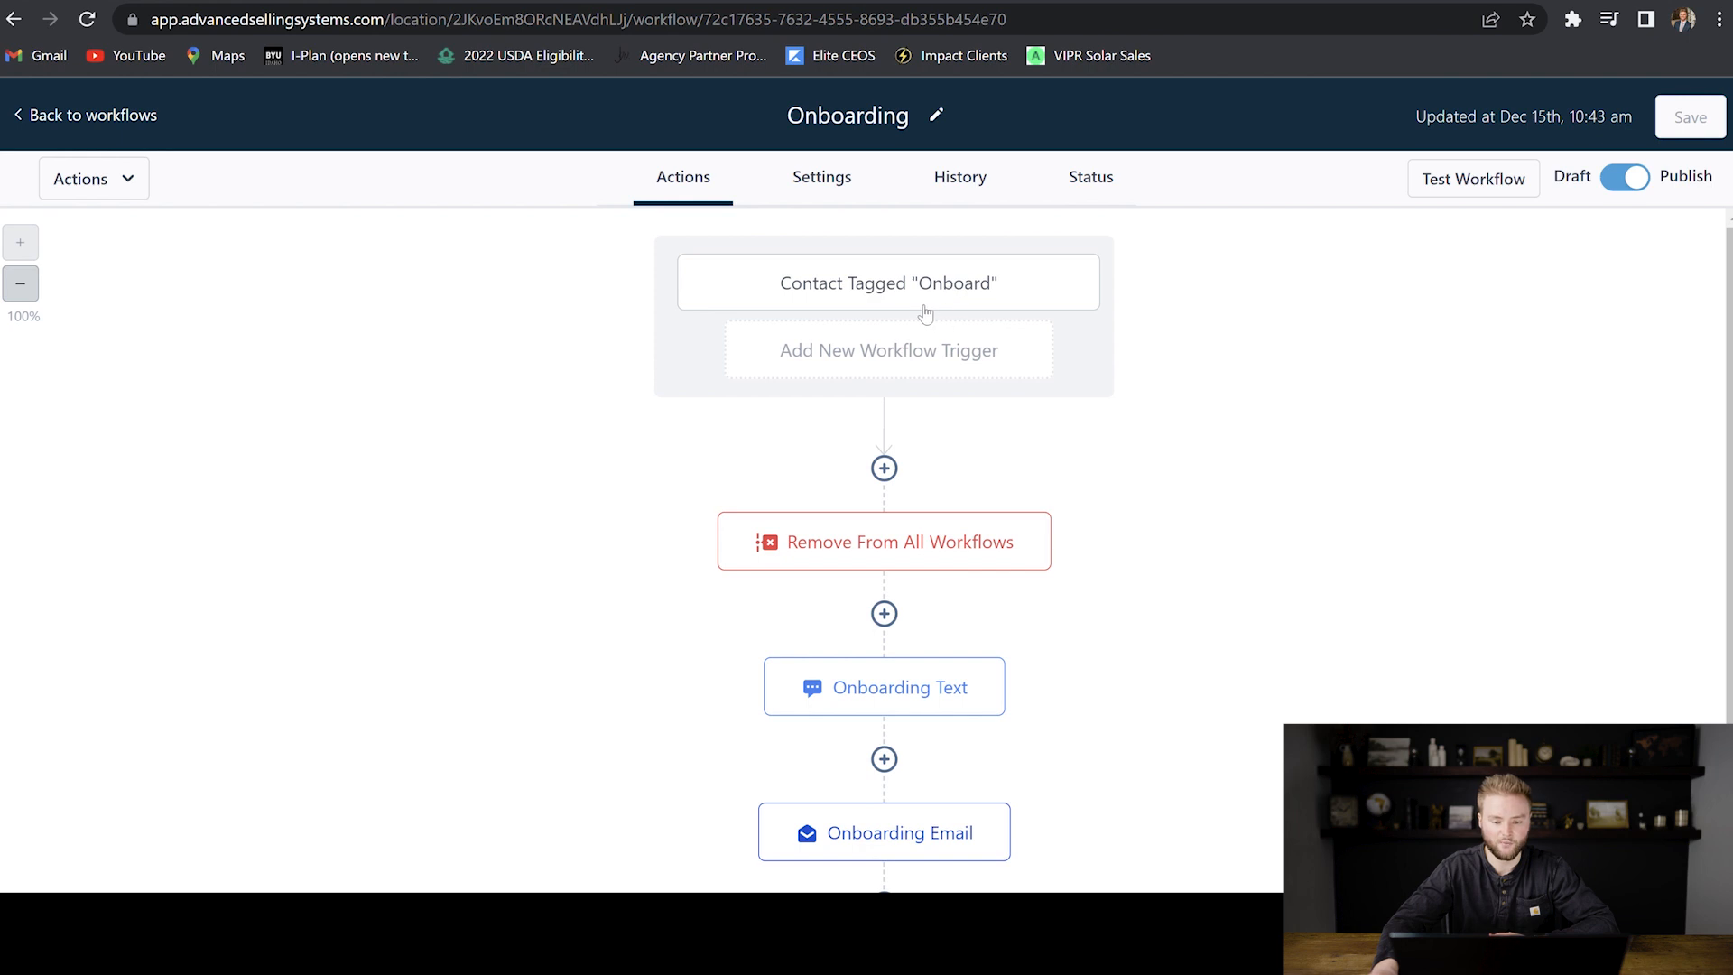
pyautogui.scroll(-3)
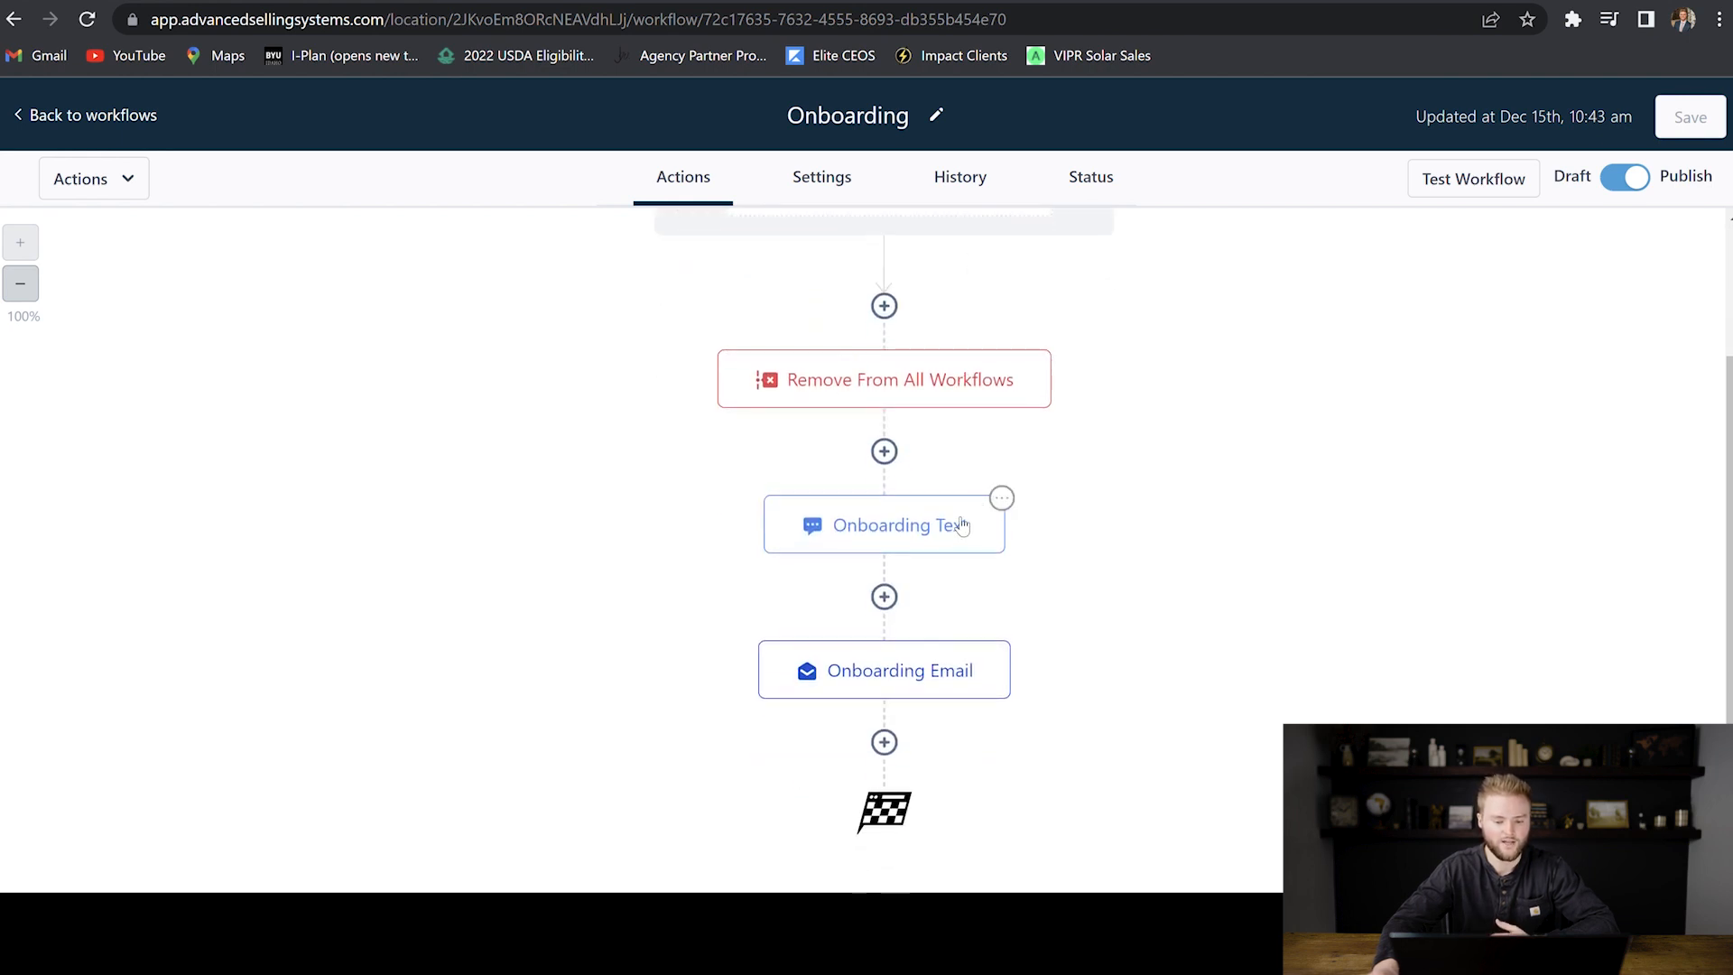
pyautogui.moveTo(1046, 572)
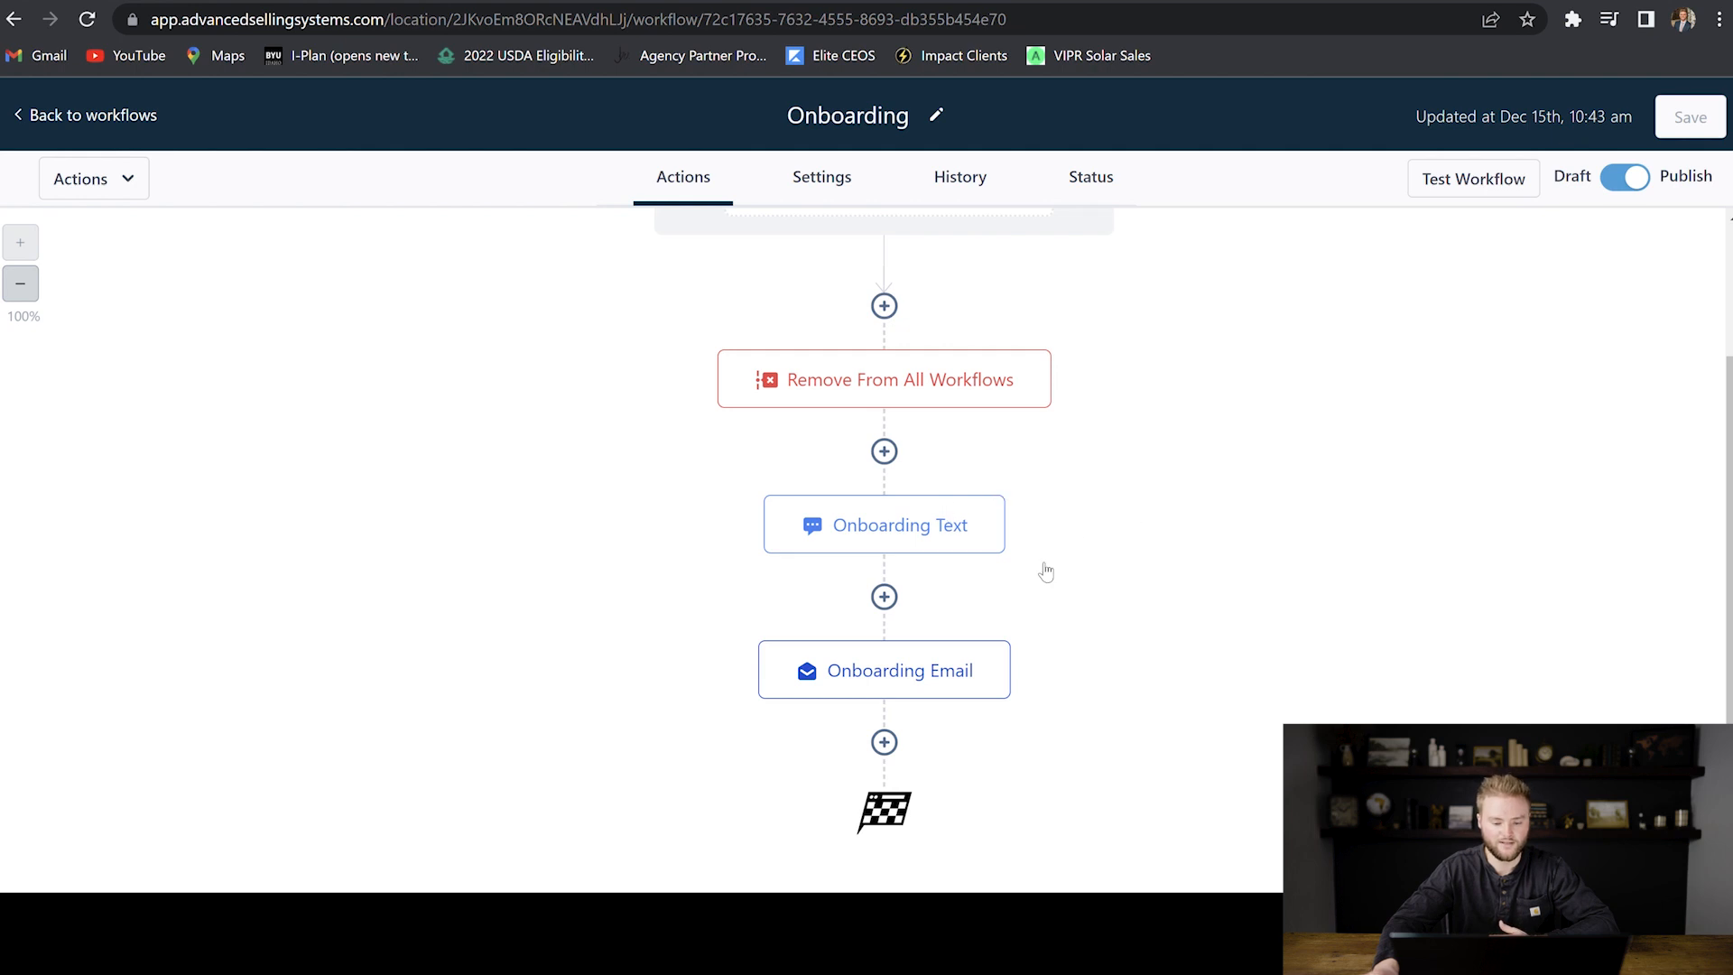
pyautogui.moveTo(885, 535)
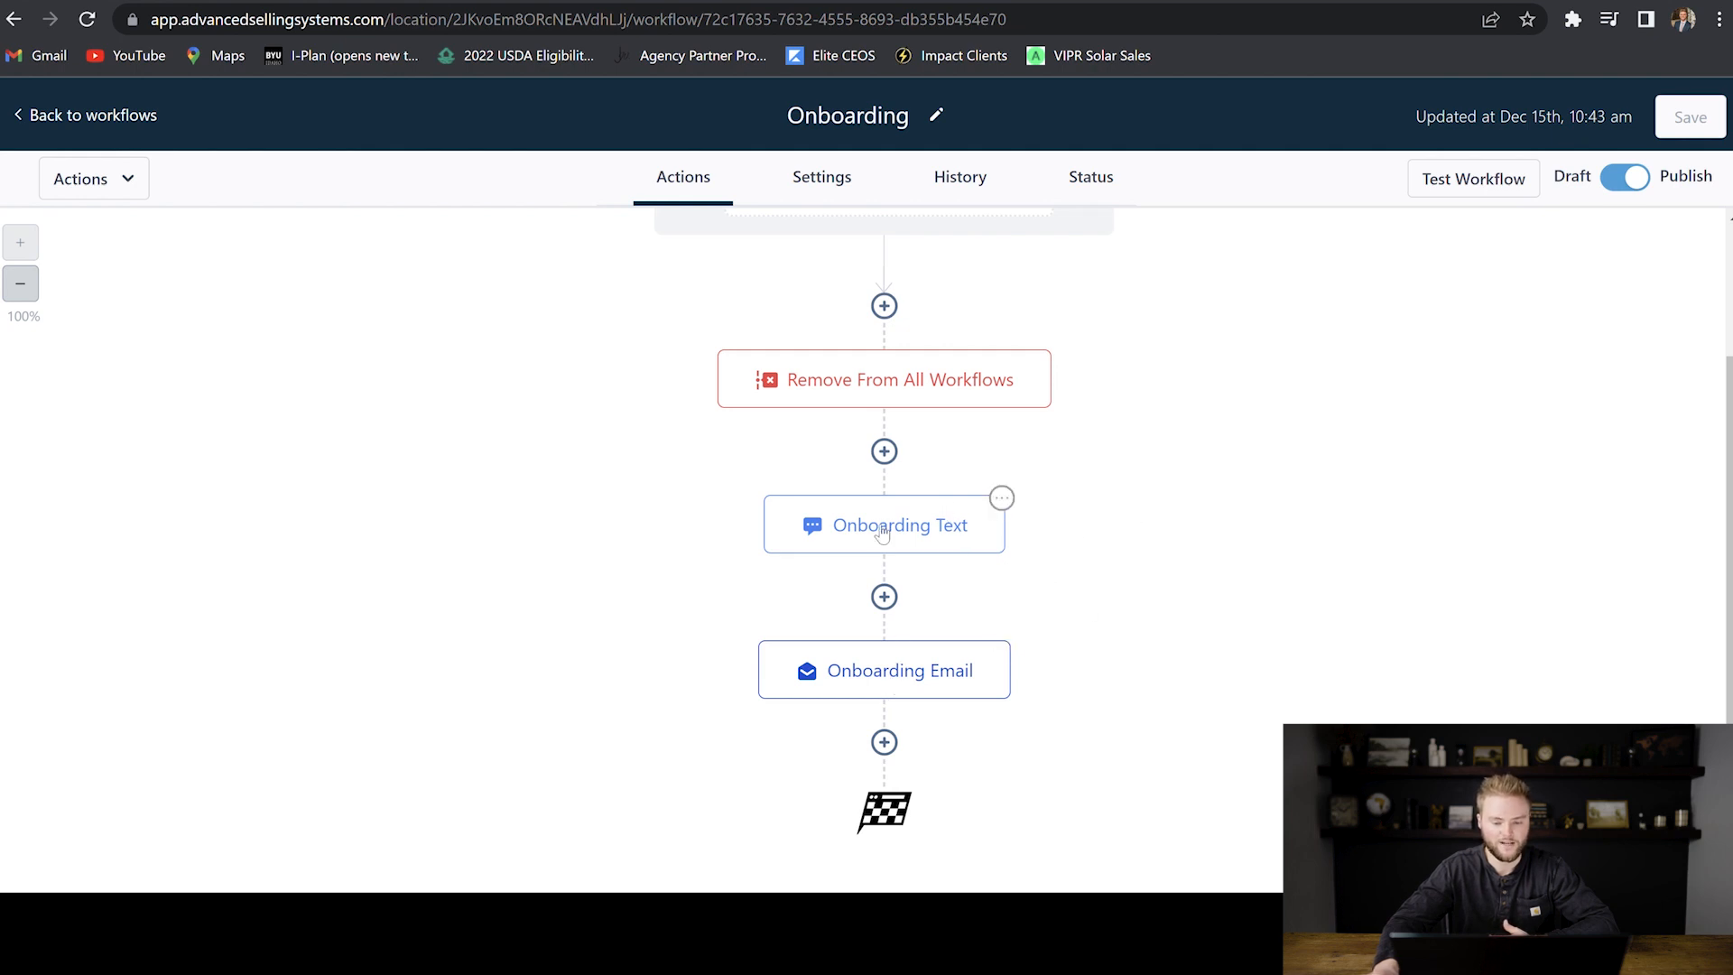
# View the Onboarding Text step's welcome message with mobile app download links.
pyautogui.click(883, 523)
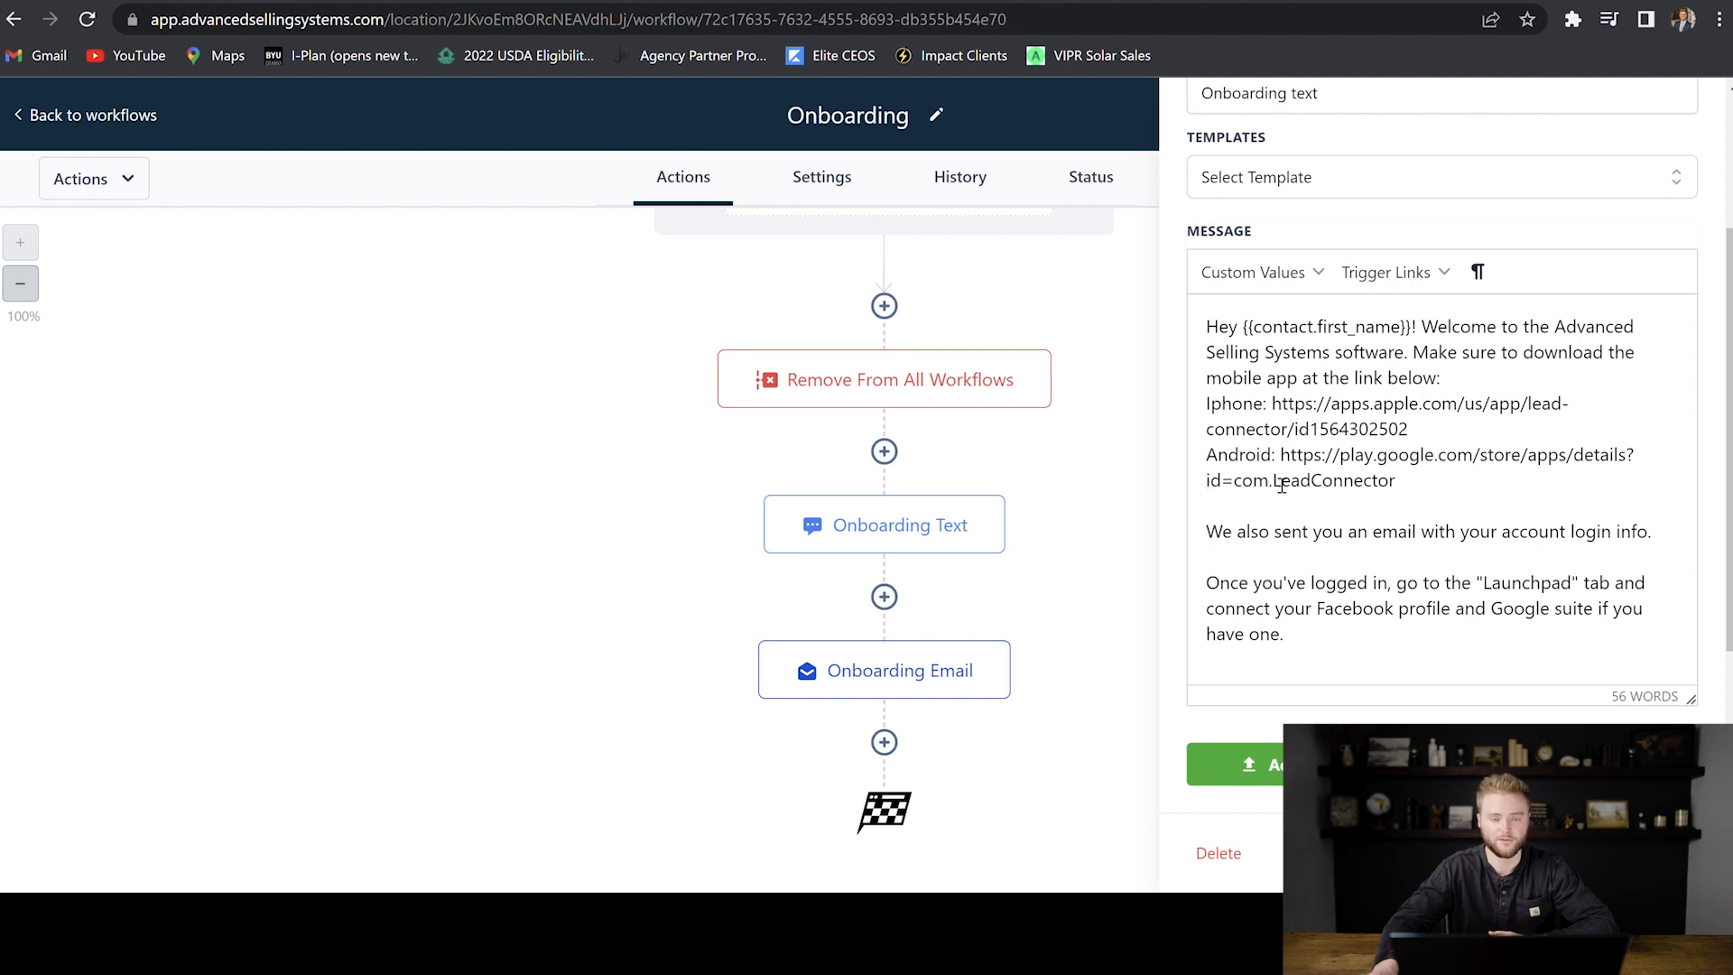
pyautogui.moveTo(1270, 498)
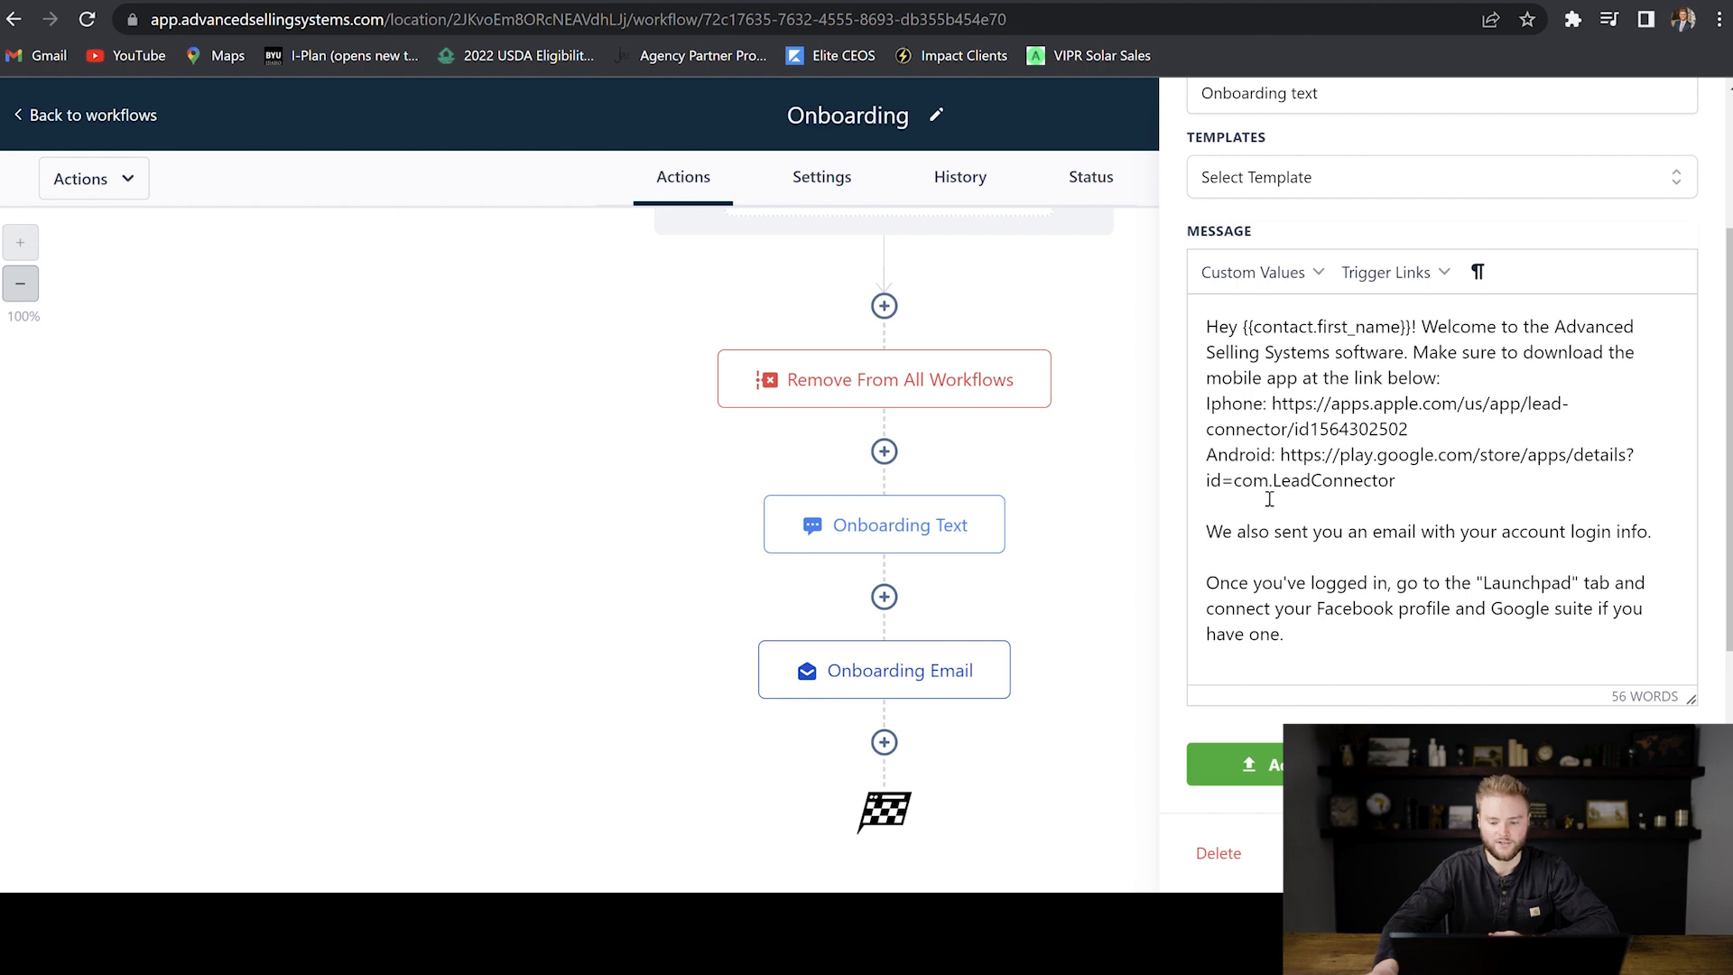
pyautogui.moveTo(1300, 560)
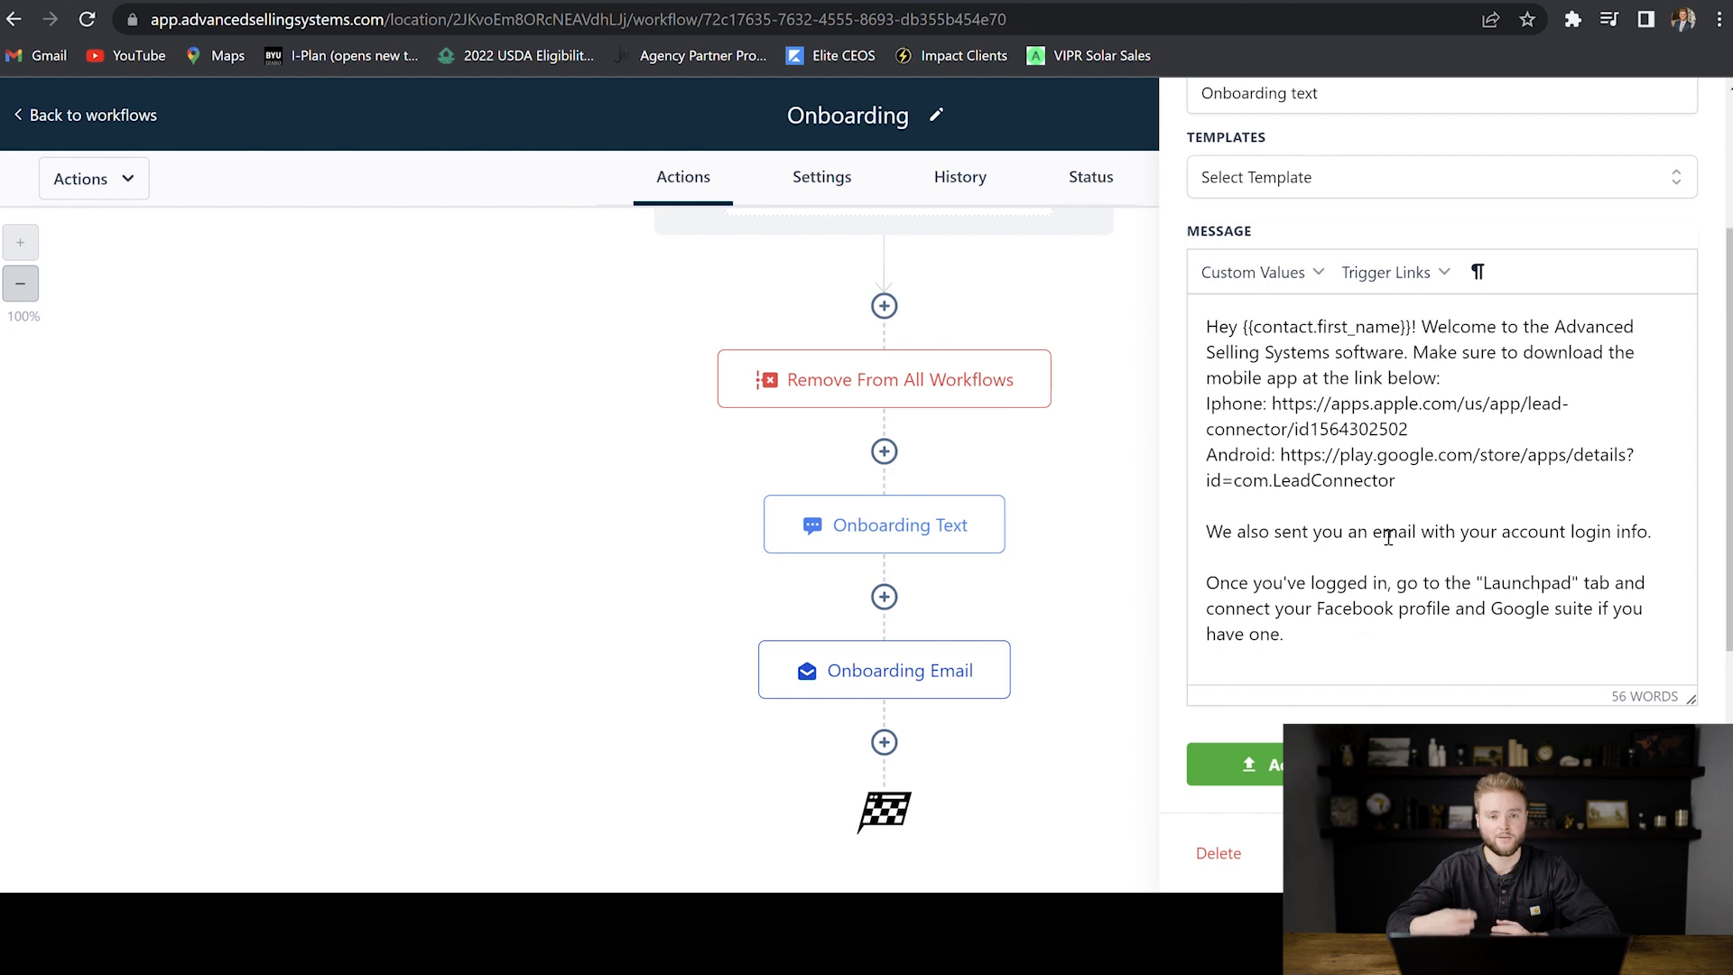
pyautogui.scroll(3)
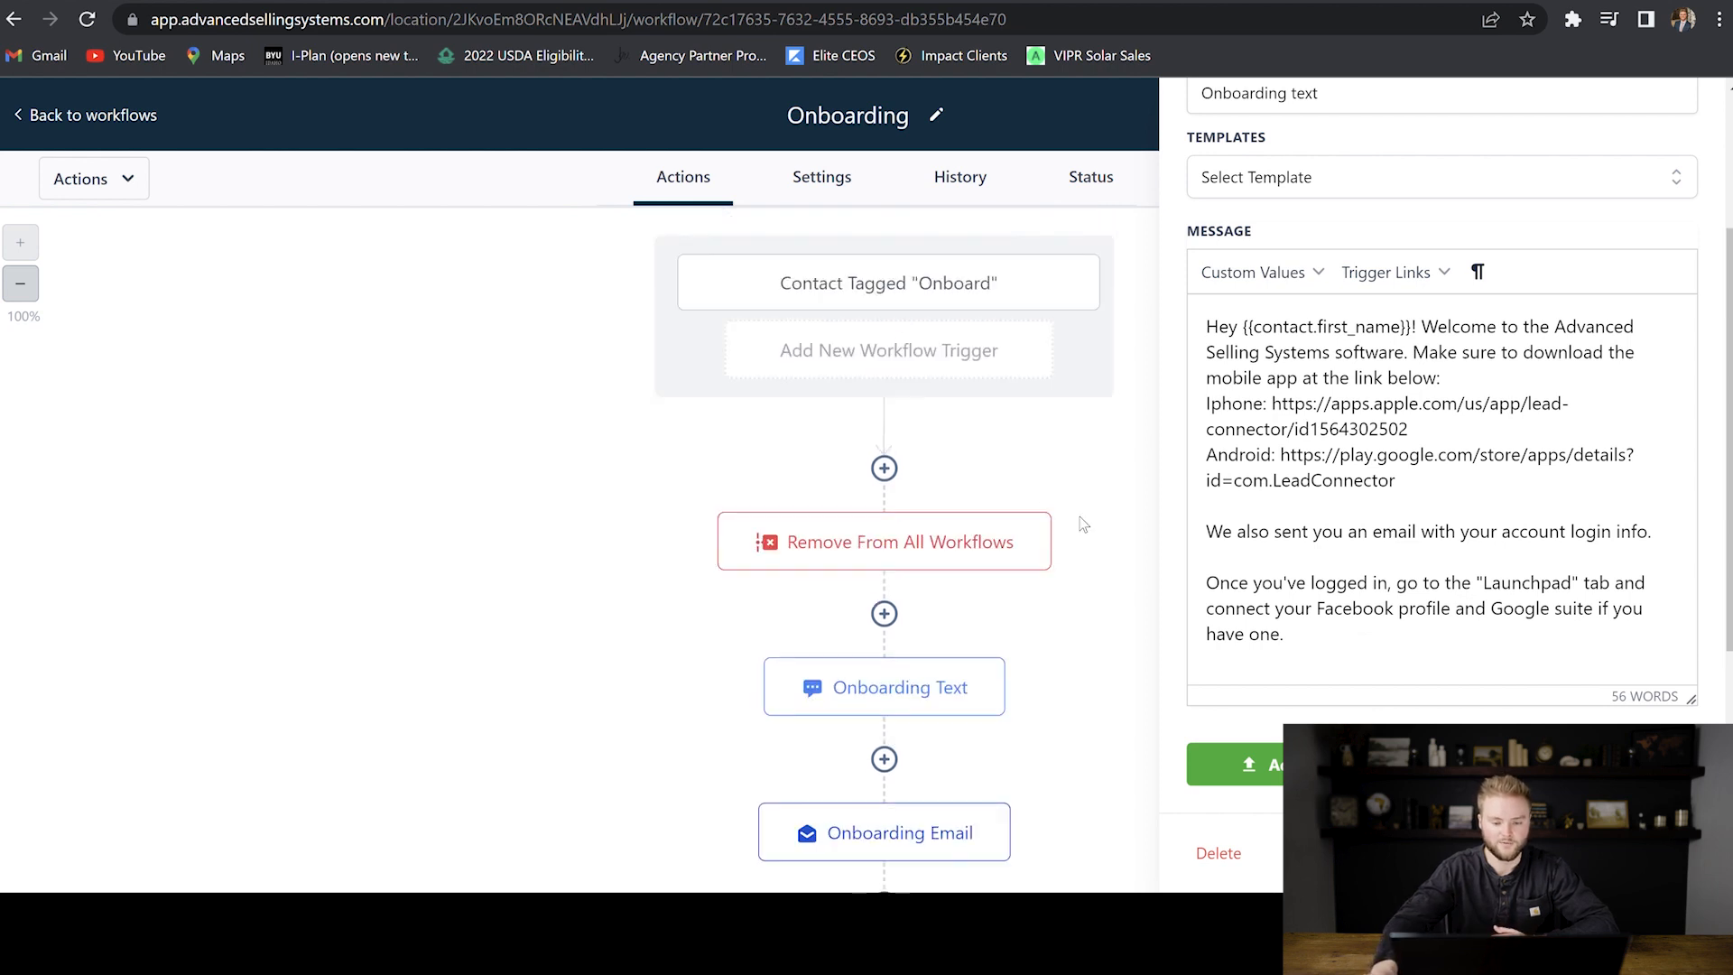
# Read the Onboarding Email's Your Software Login Info body with username, password and portal link.
pyautogui.click(883, 830)
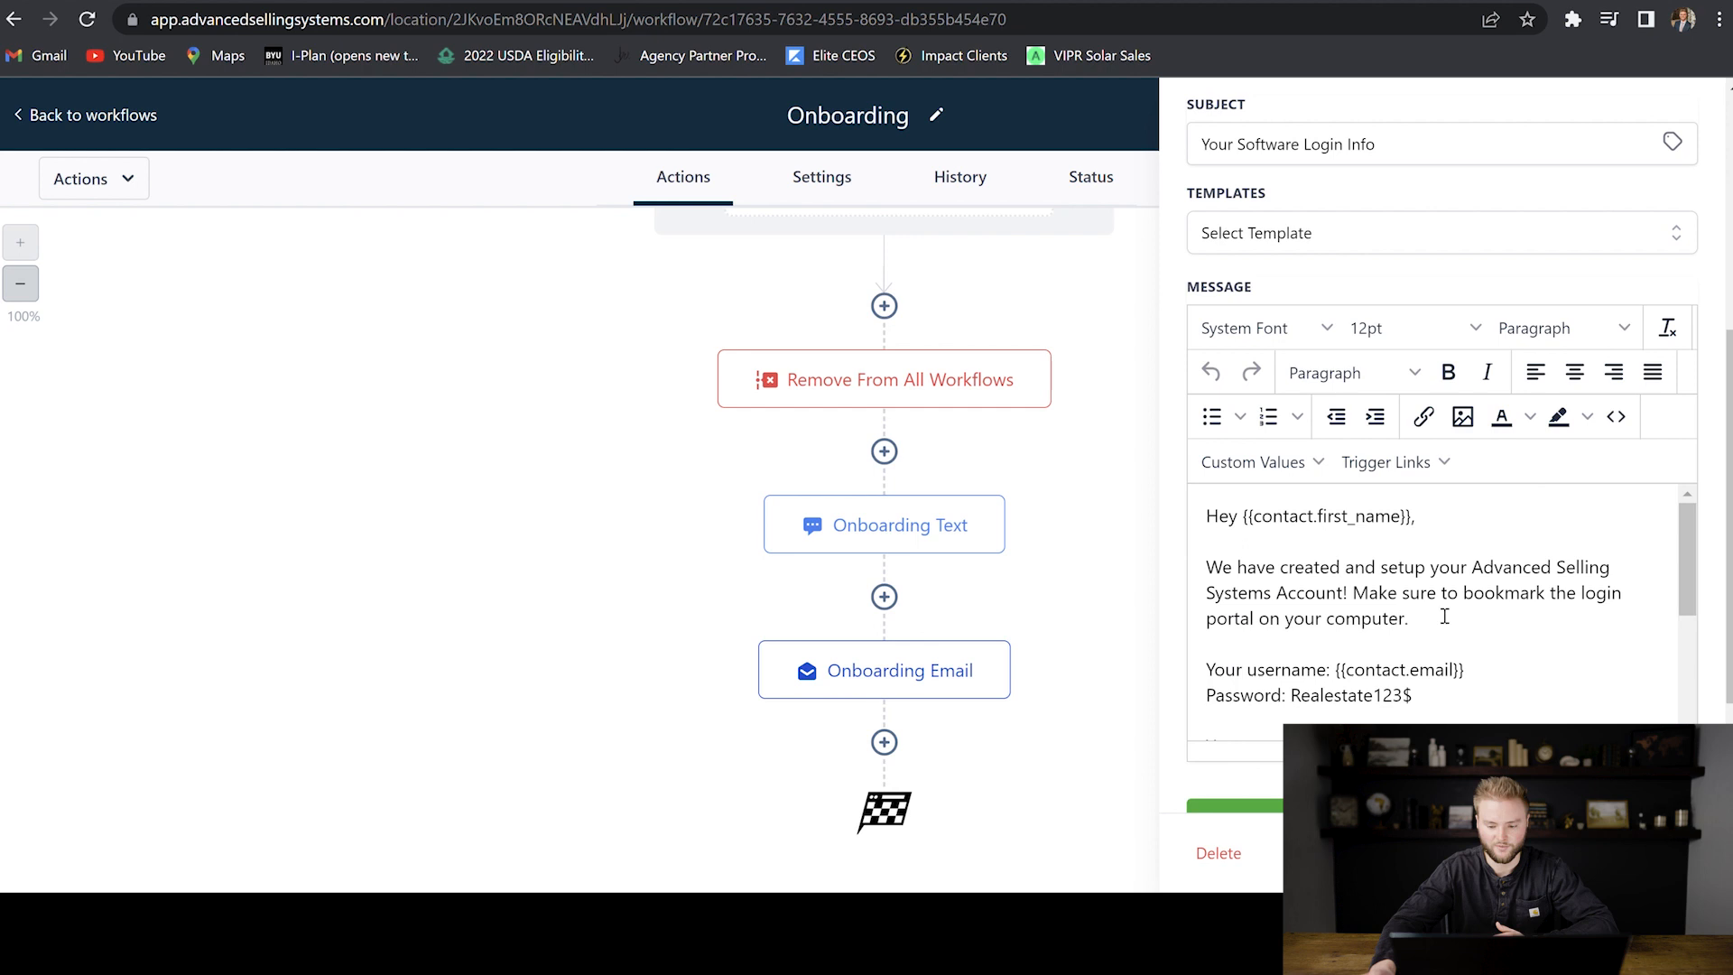
pyautogui.scroll(-3)
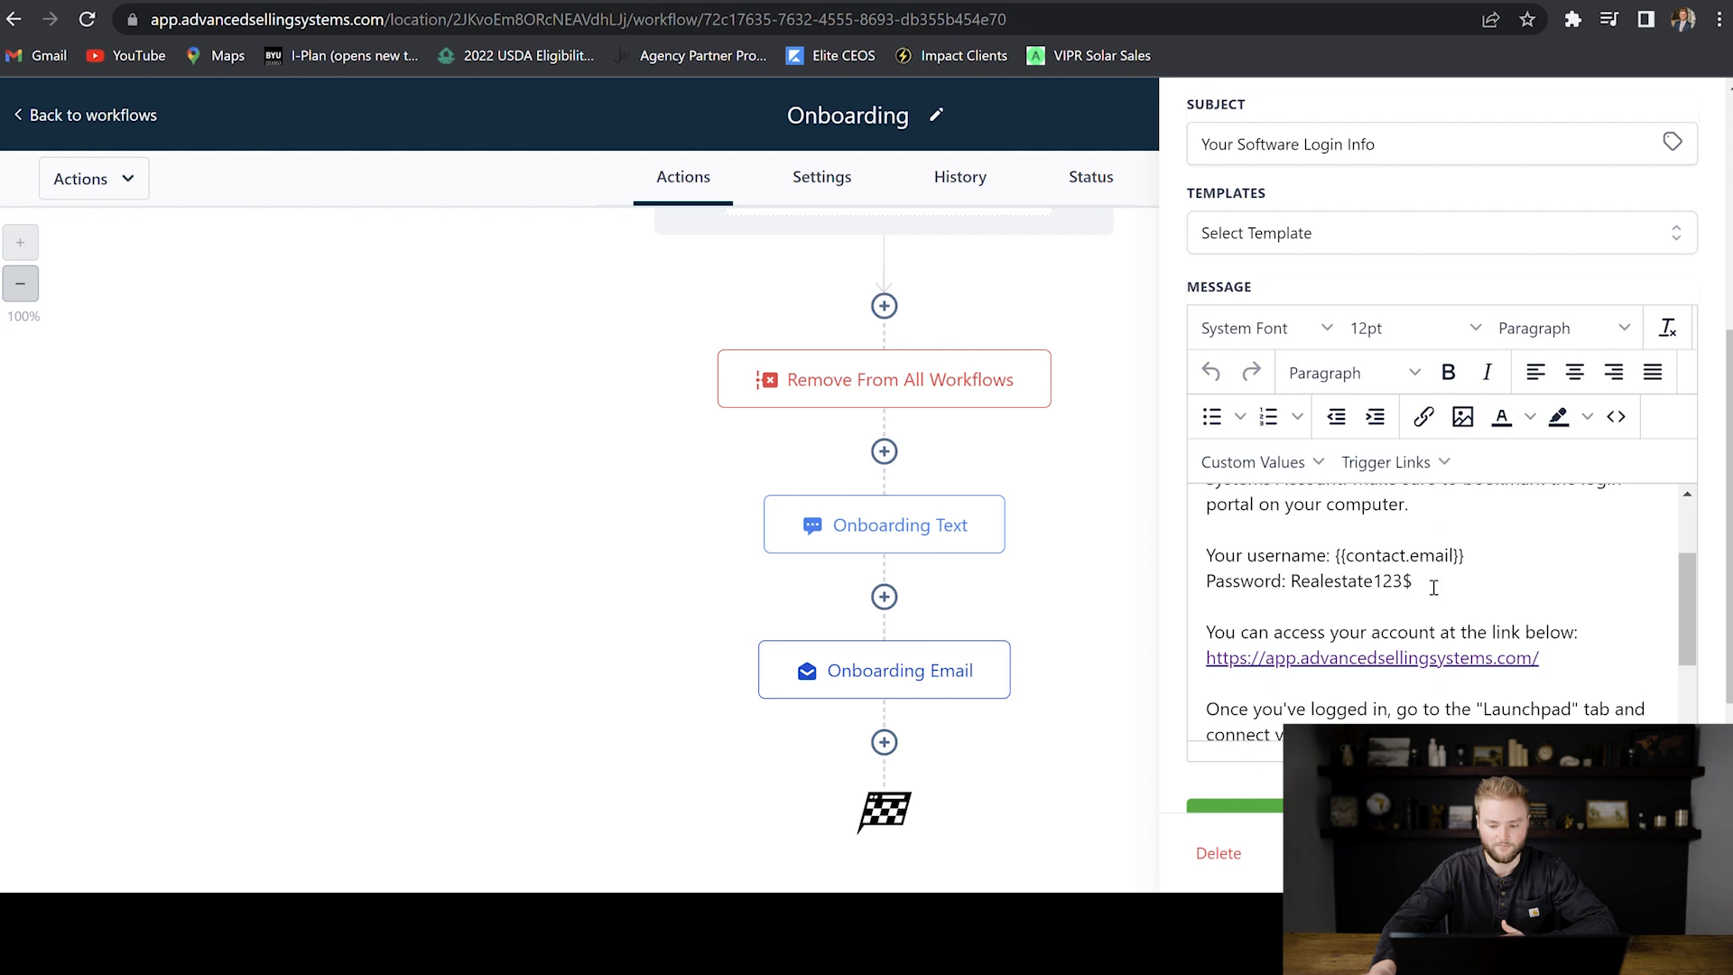
pyautogui.scroll(-3)
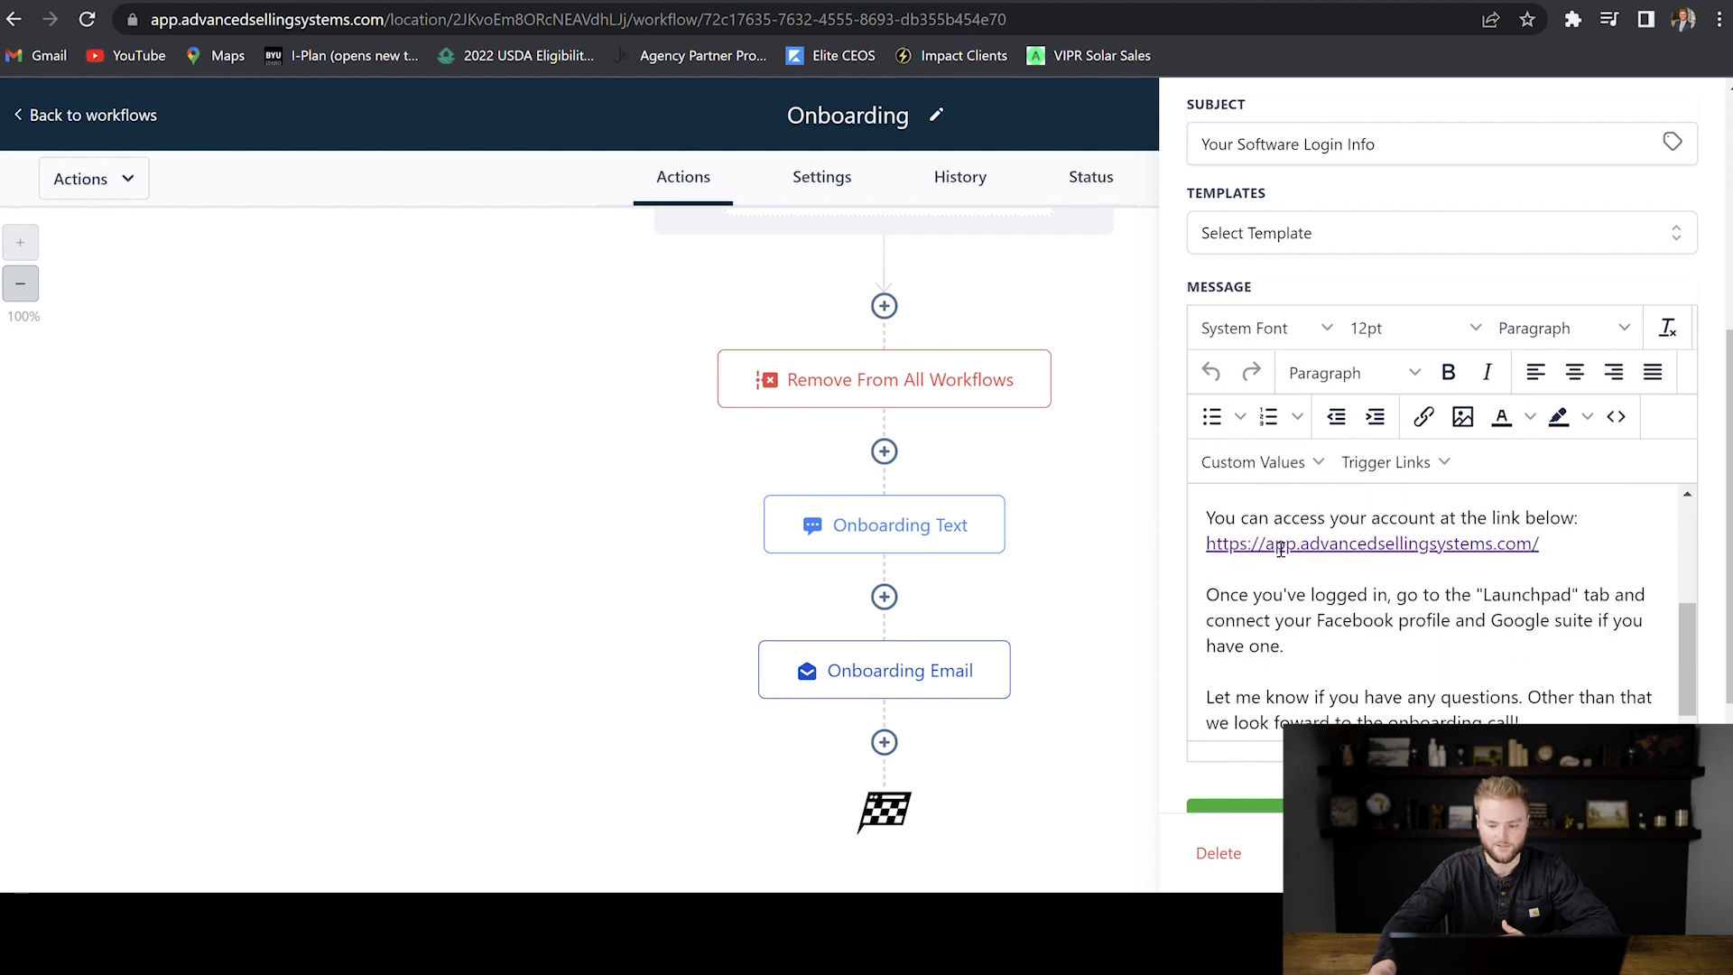